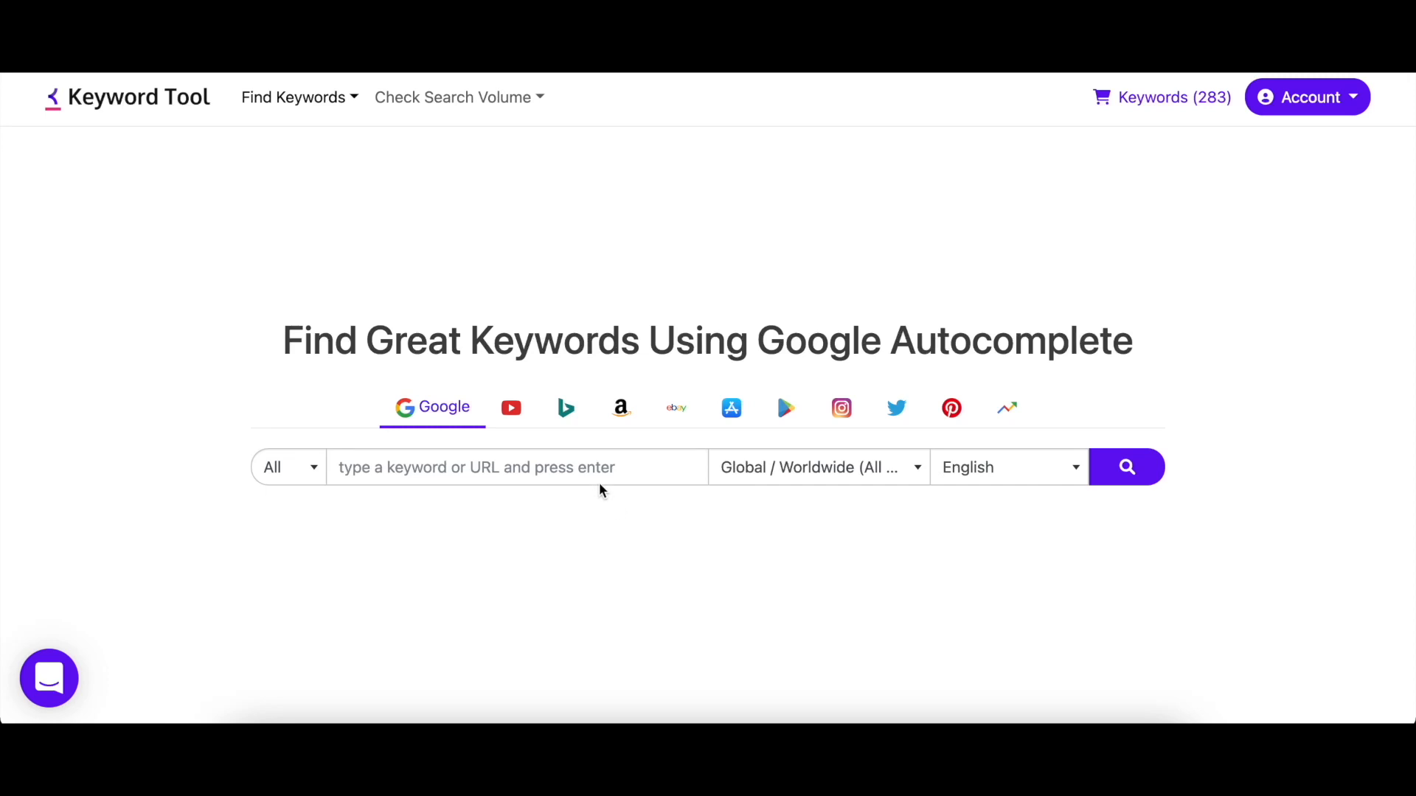
Run a Bing autocomplete search for 'blanket' with United States and English selected
{"action": "left_click", "coordinate": [542, 407]}
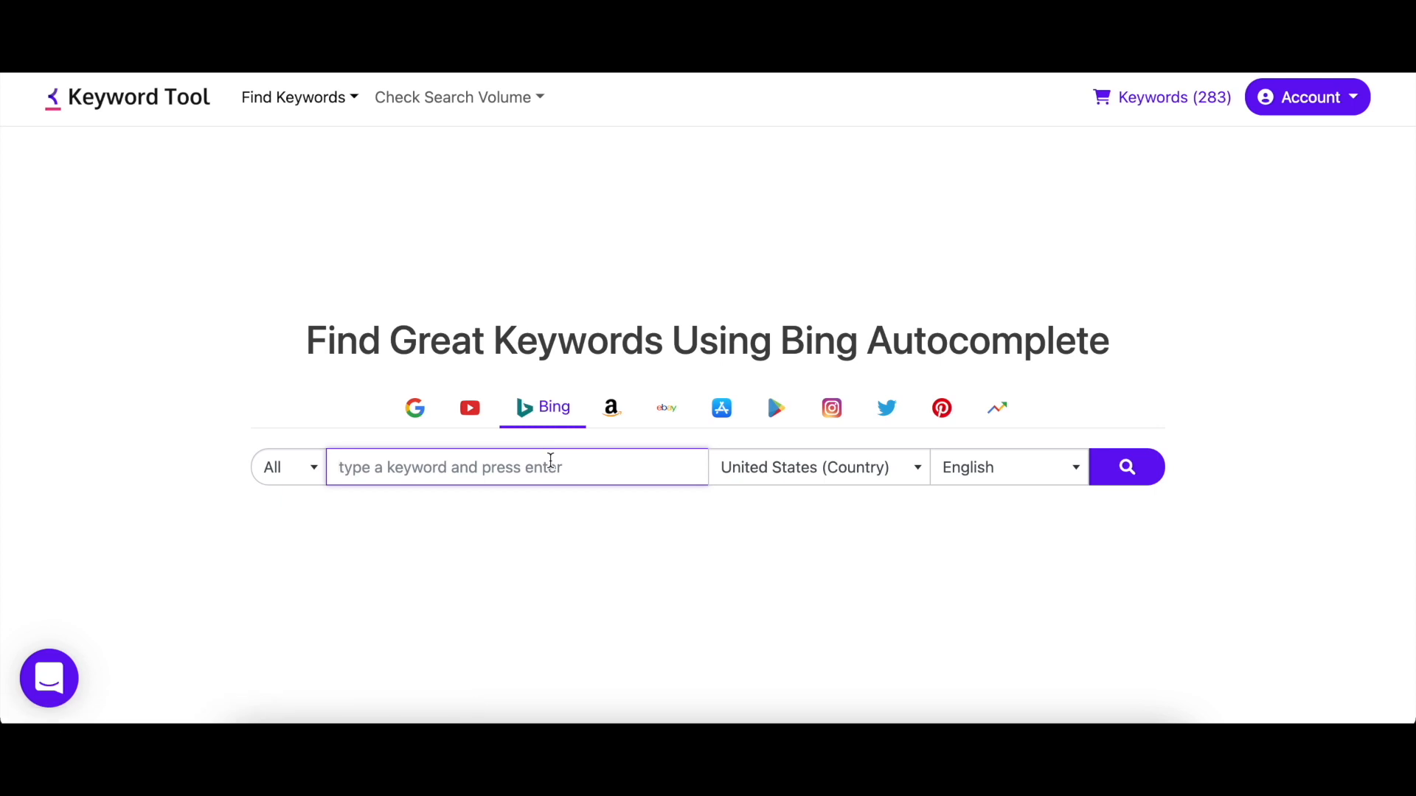
{"action": "type", "text": "blanket"}
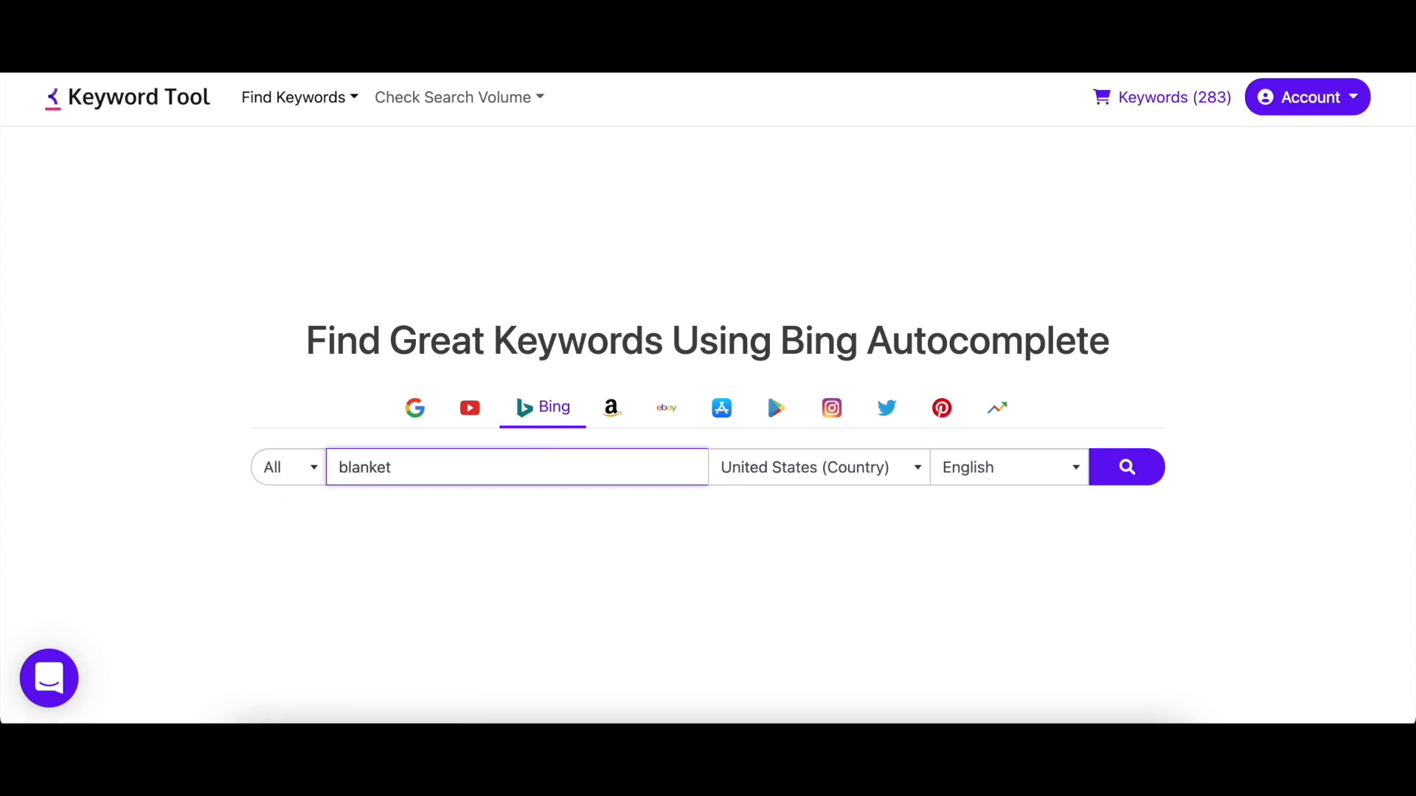
{"action": "left_click", "coordinate": [817, 467]}
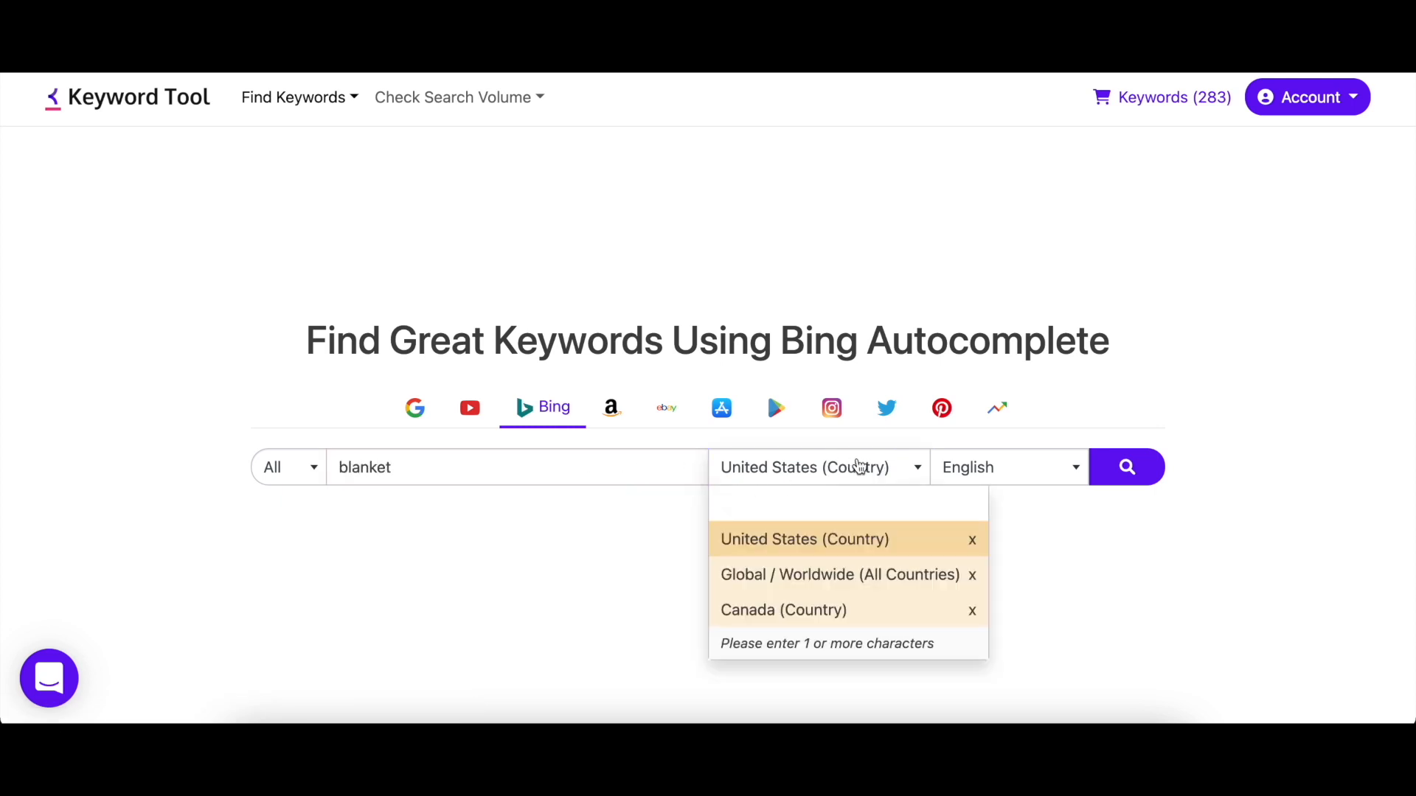
{"action": "left_click", "coordinate": [1006, 467]}
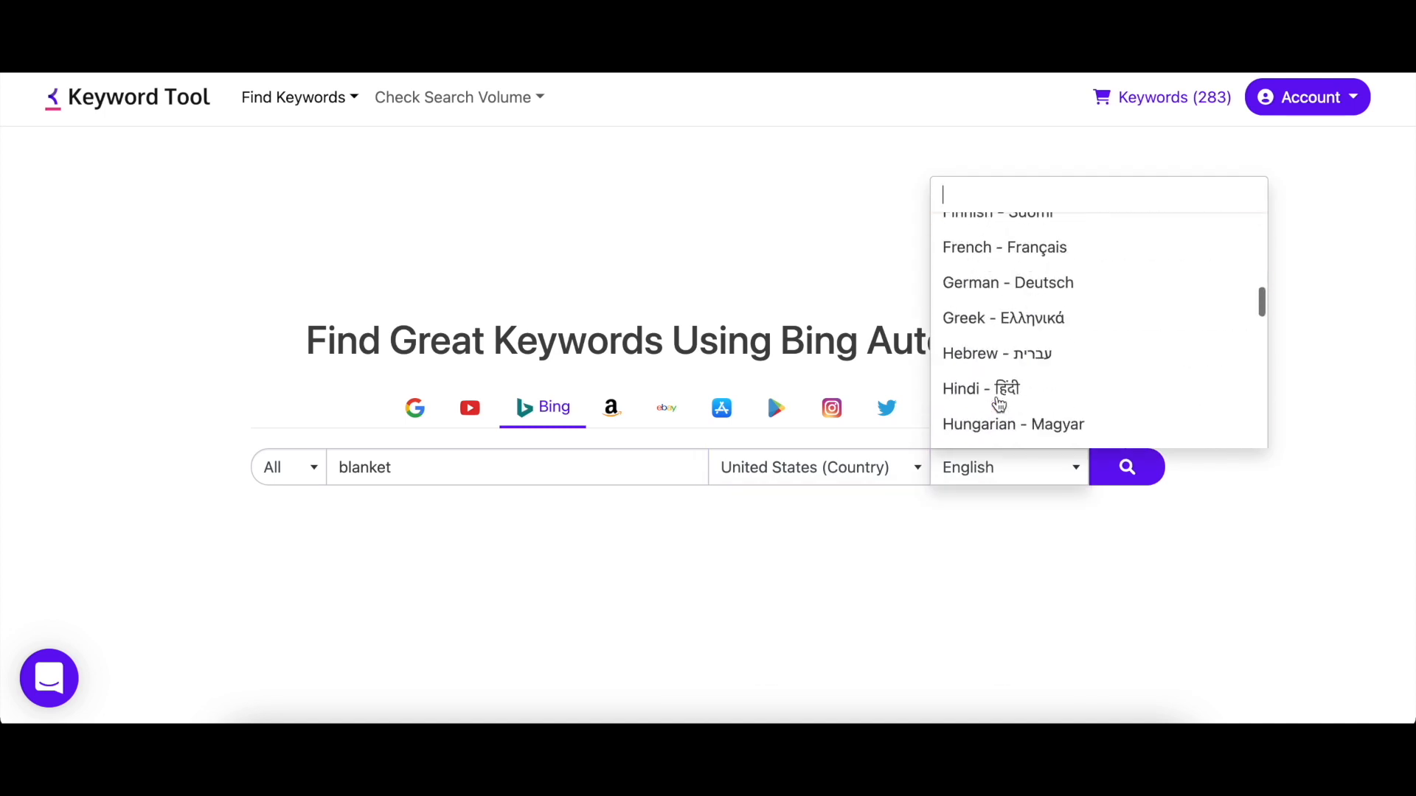
{"action": "left_click", "coordinate": [1125, 468]}
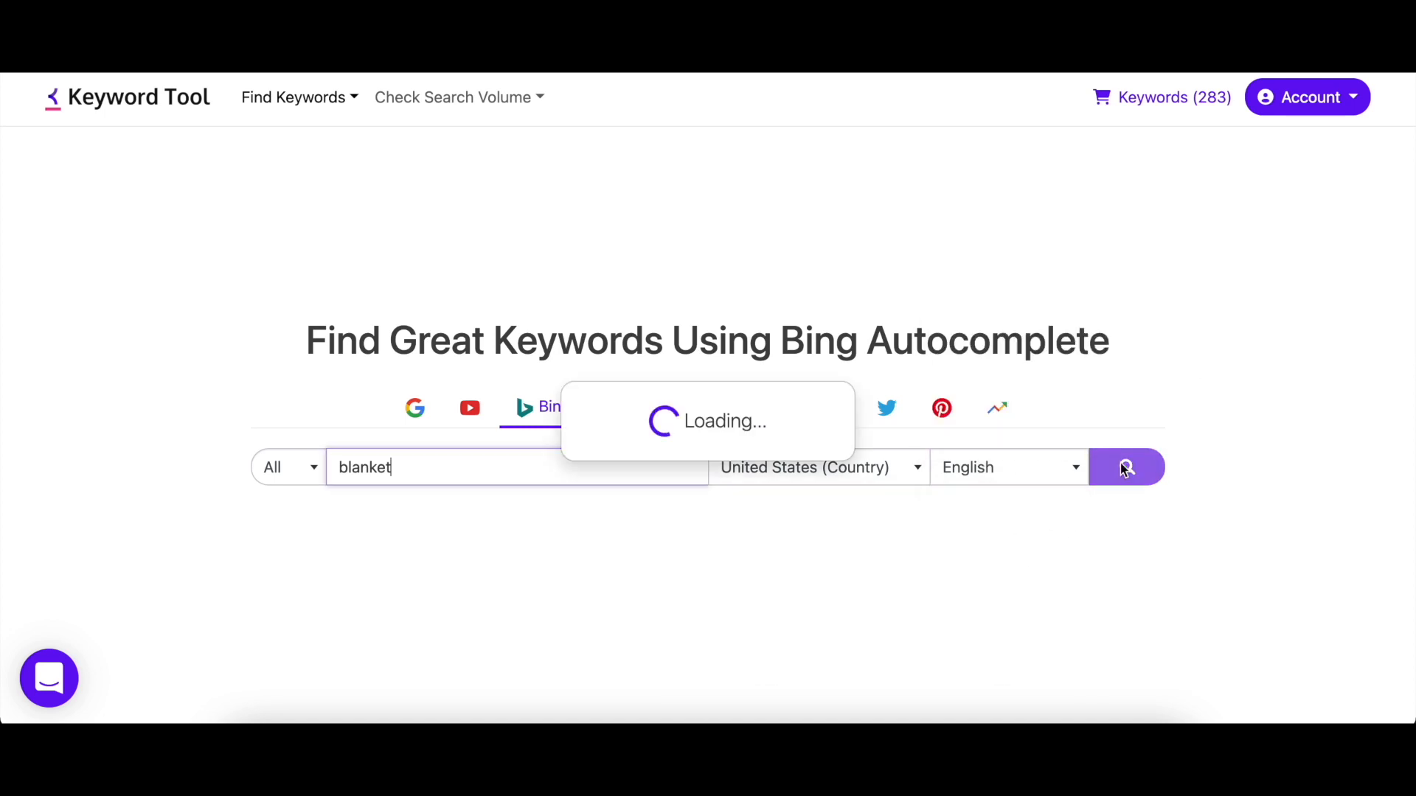
Review the 909 preposition and 1,220 related keyword results, then return to the 1,121 suggestions
{"action": "left_click", "coordinate": [1125, 467]}
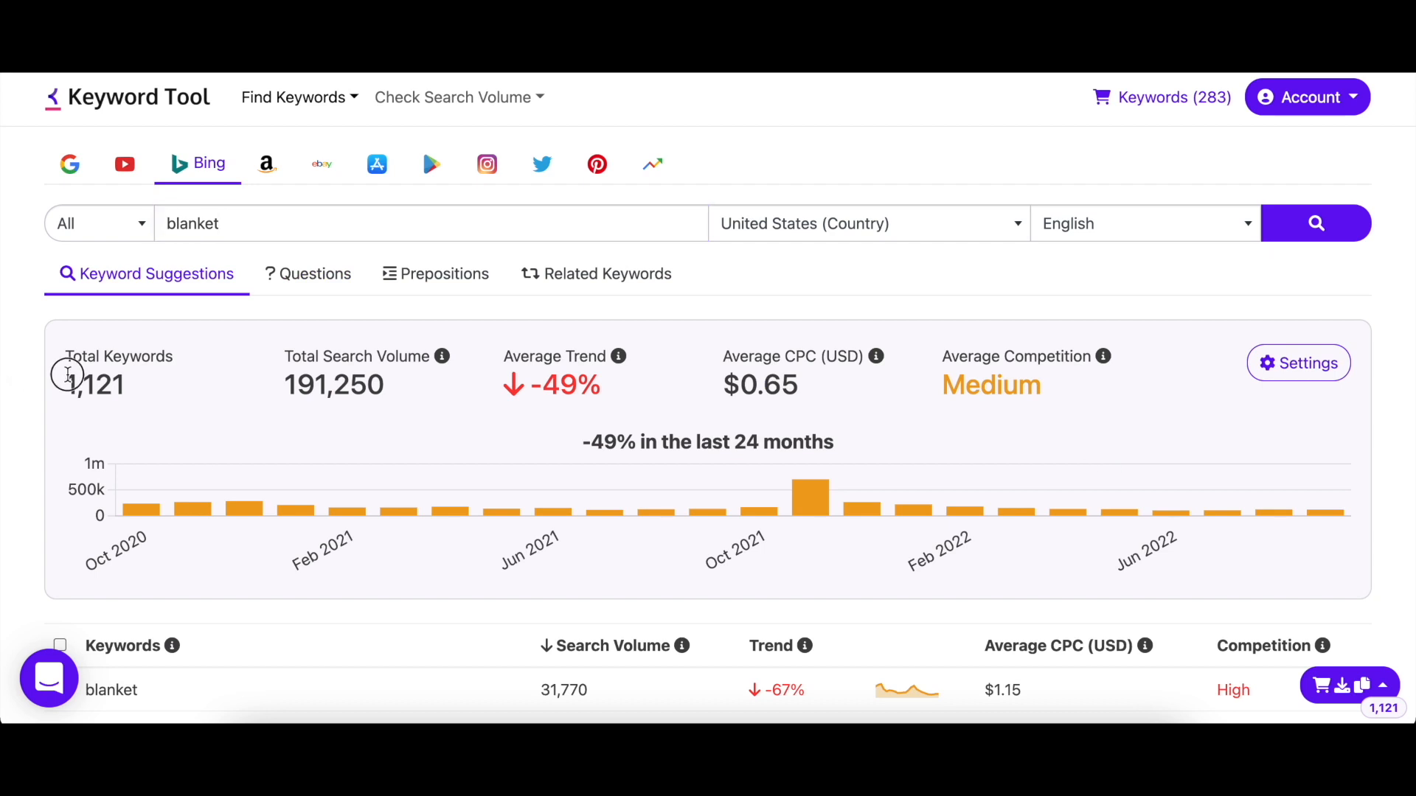
{"action": "left_click", "coordinate": [435, 274]}
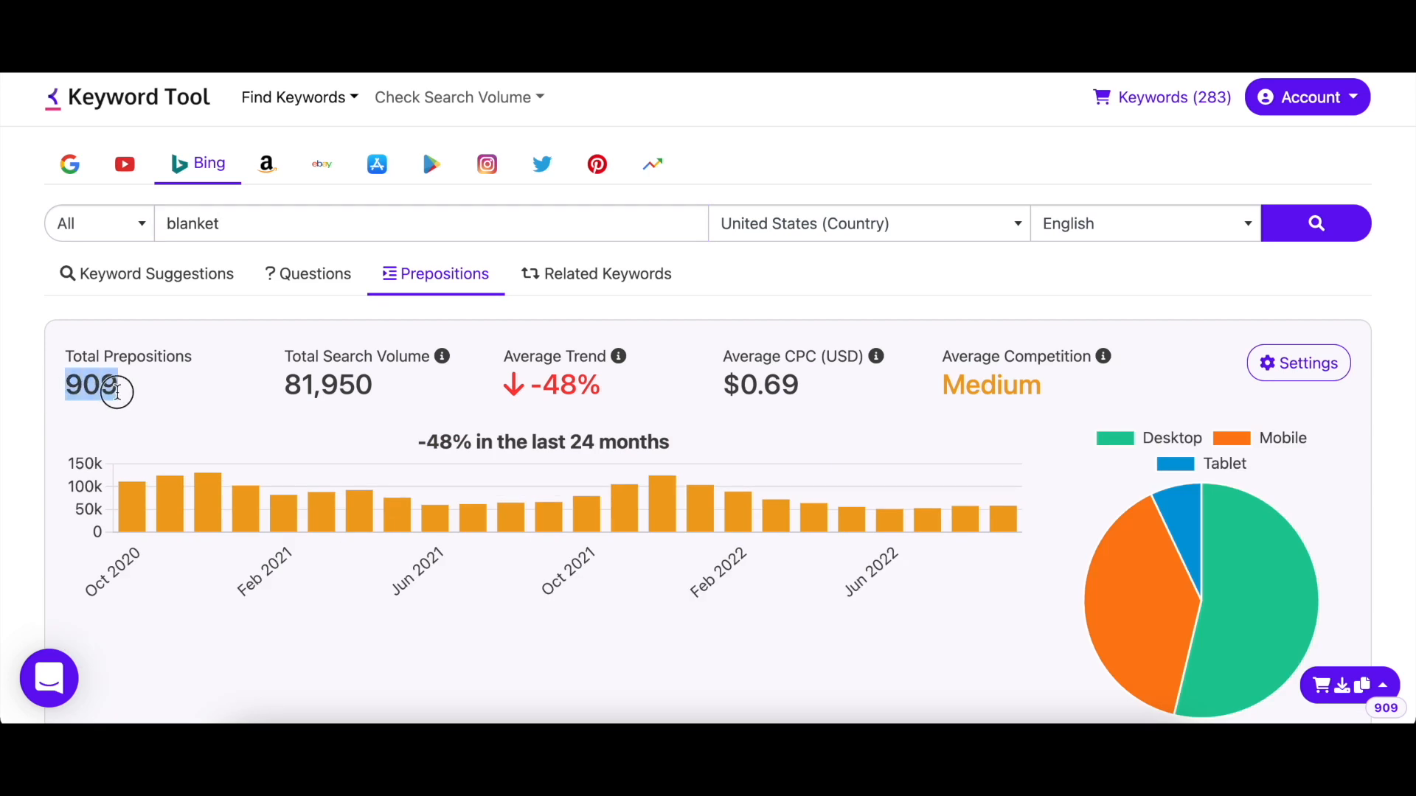
{"action": "left_click", "coordinate": [594, 274]}
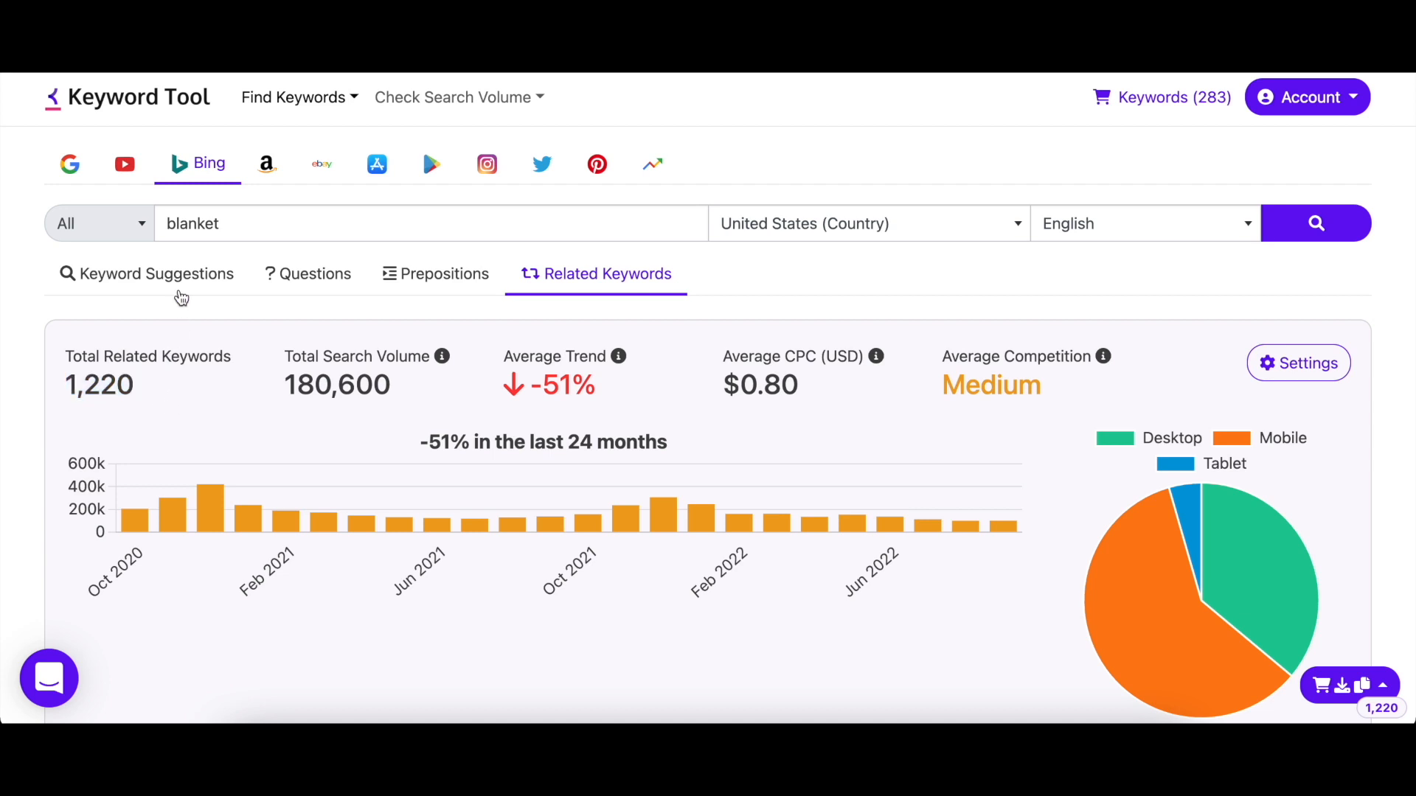
{"action": "left_click", "coordinate": [155, 274]}
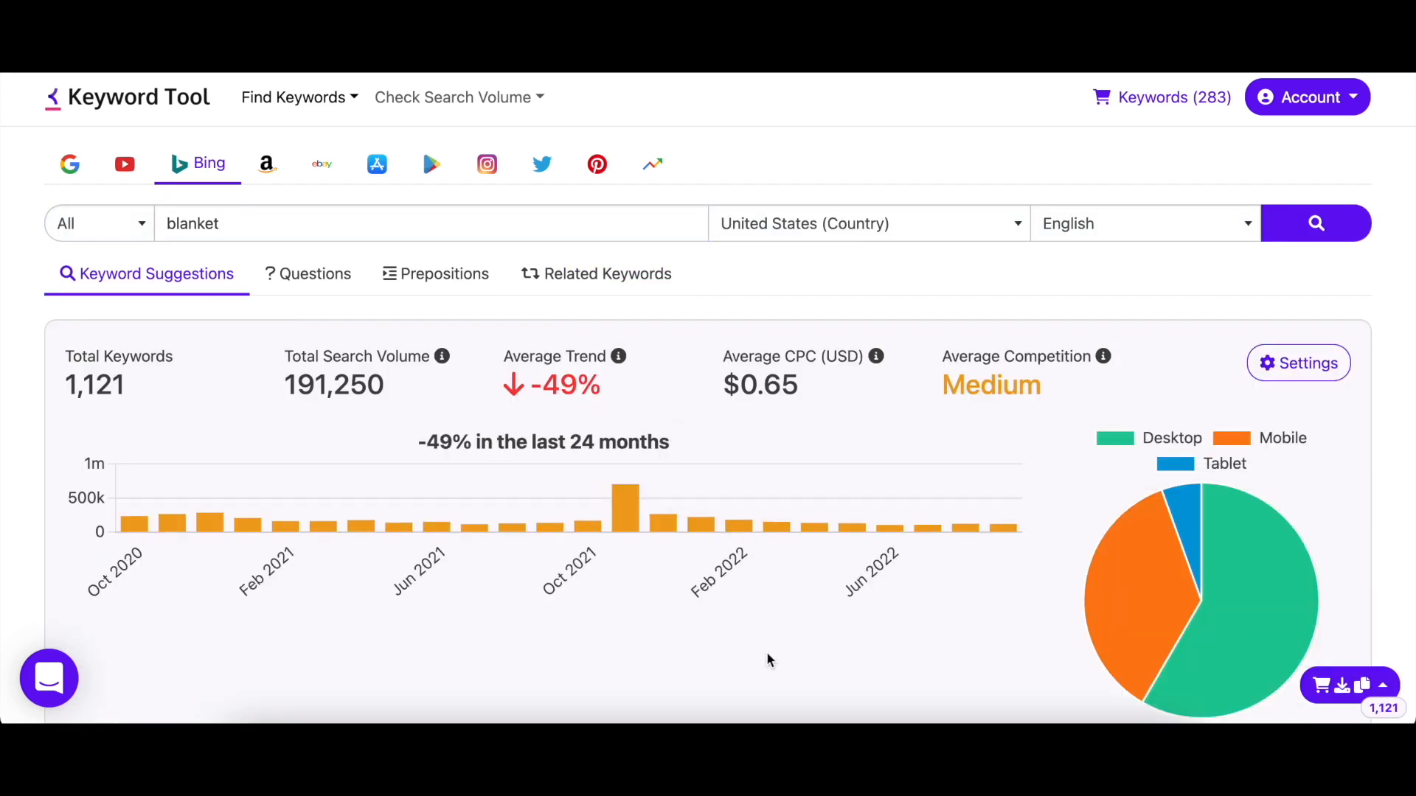
{"action": "scroll", "scroll_direction": "down", "scroll_amount": 3}
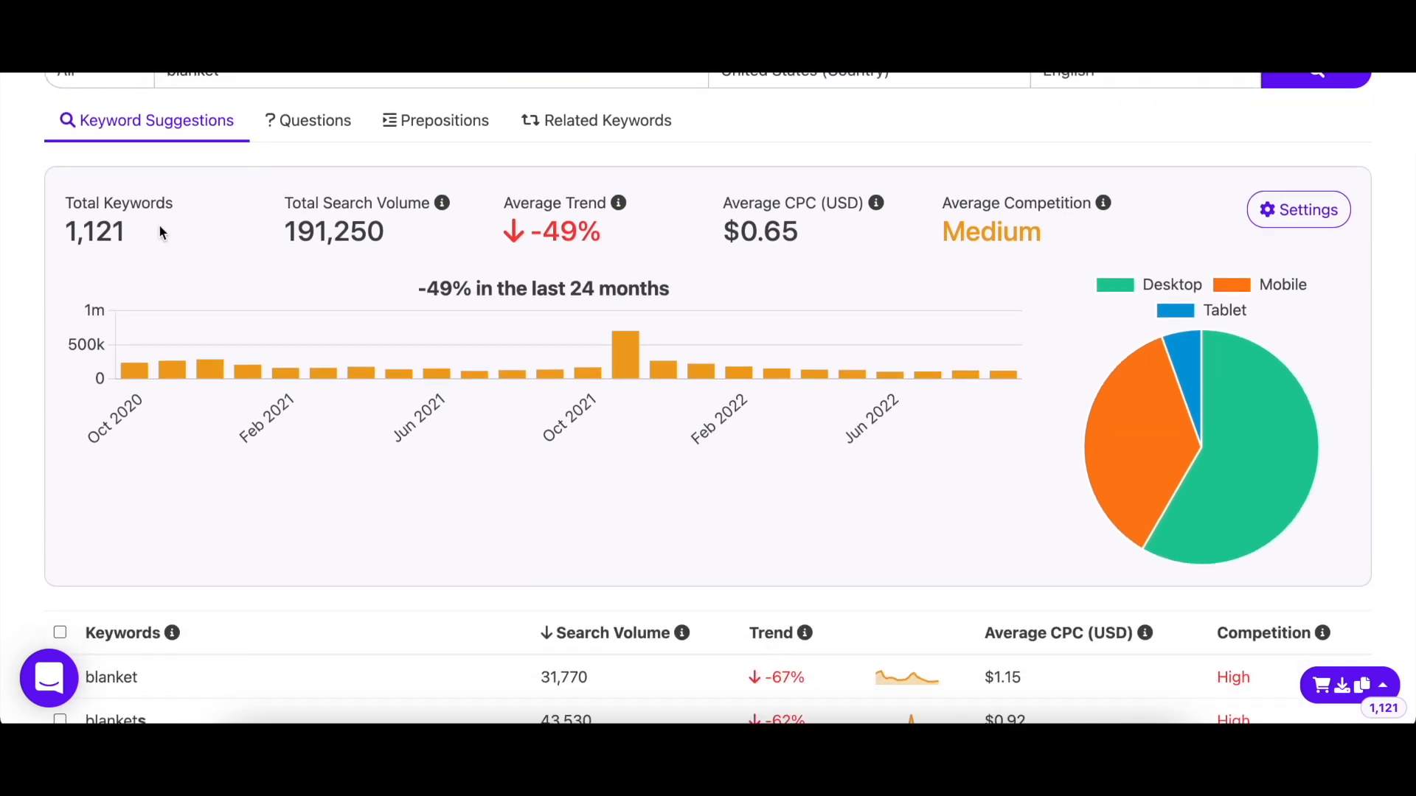
{"action": "mouse_move", "coordinate": [906, 320]}
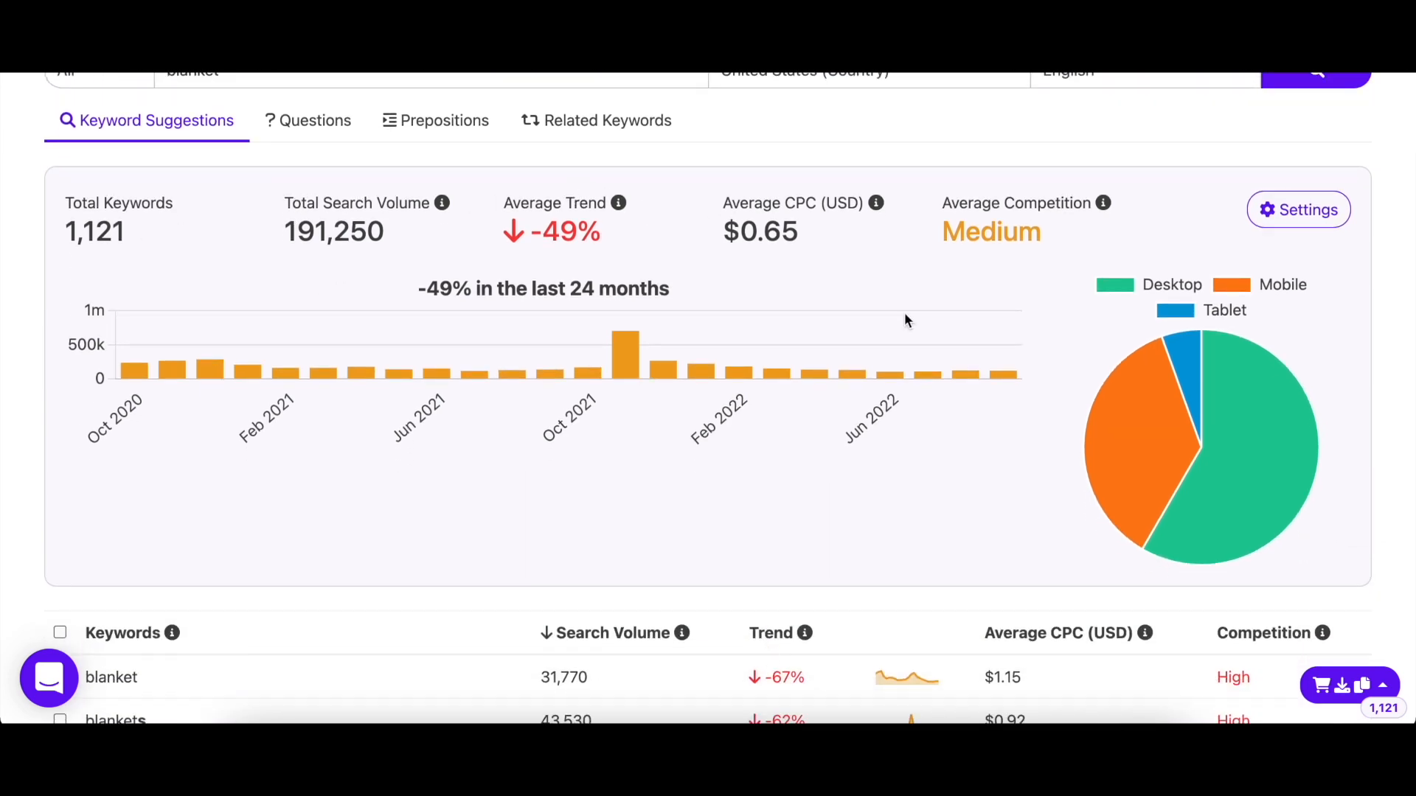
{"action": "mouse_move", "coordinate": [1152, 442]}
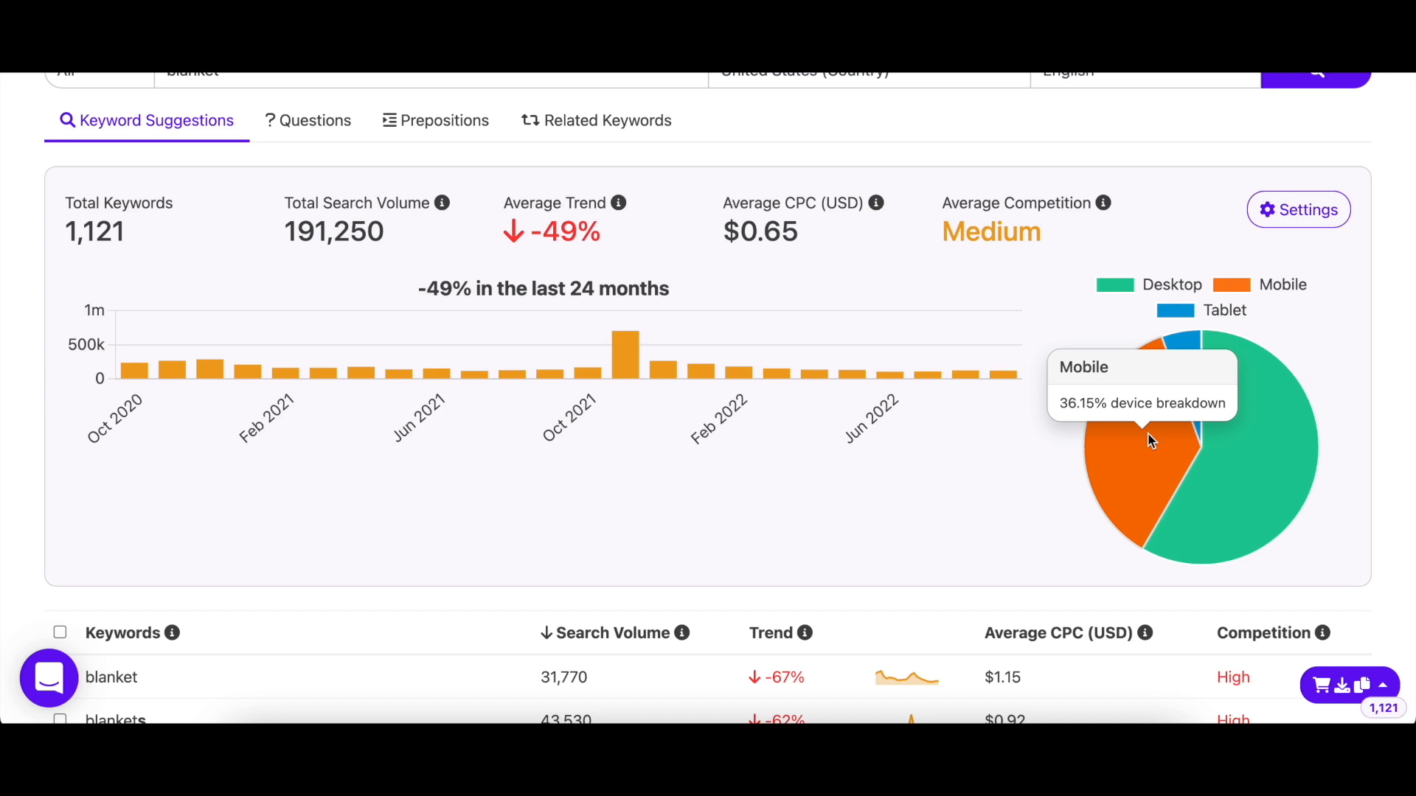
{"action": "mouse_move", "coordinate": [1187, 357]}
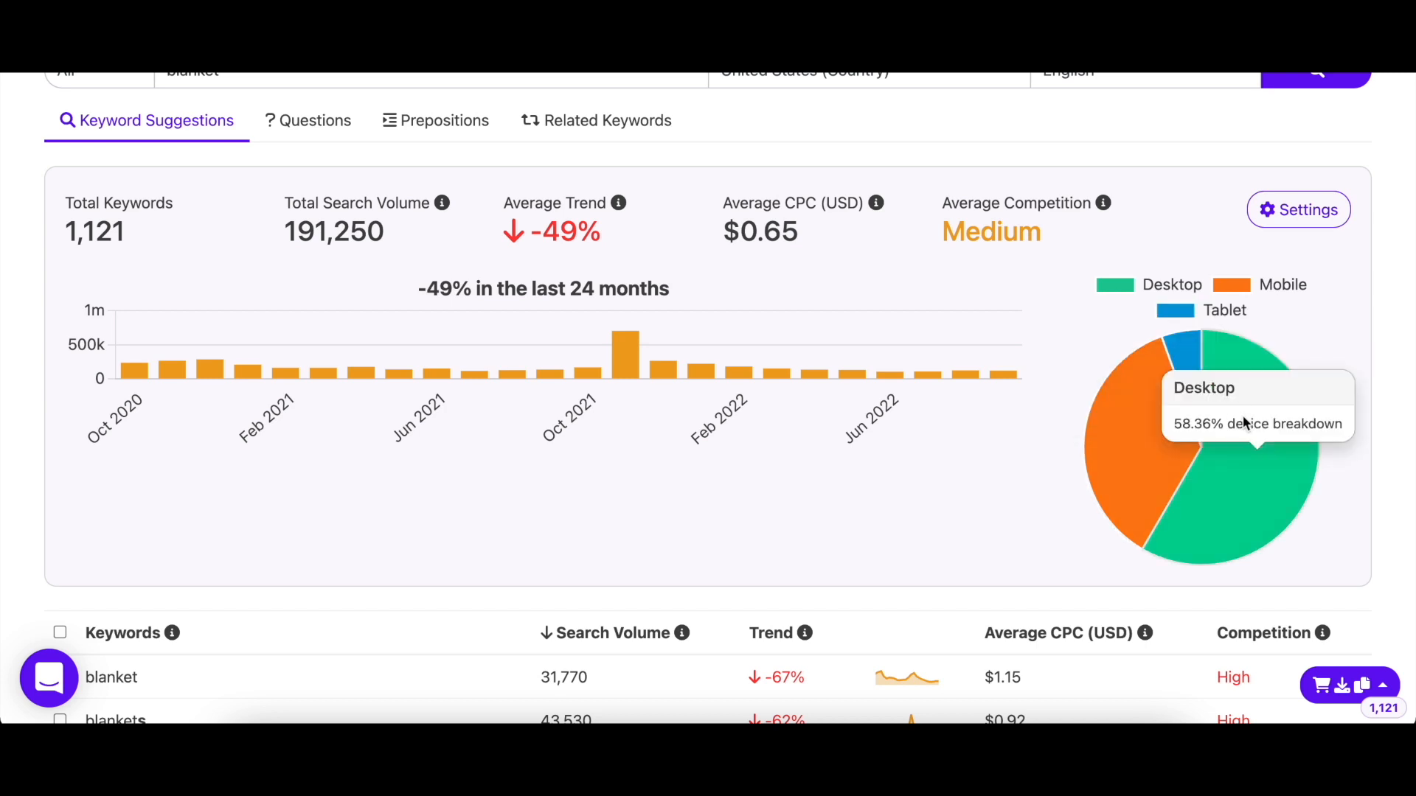
{"action": "scroll", "scroll_direction": "down", "scroll_amount": 3}
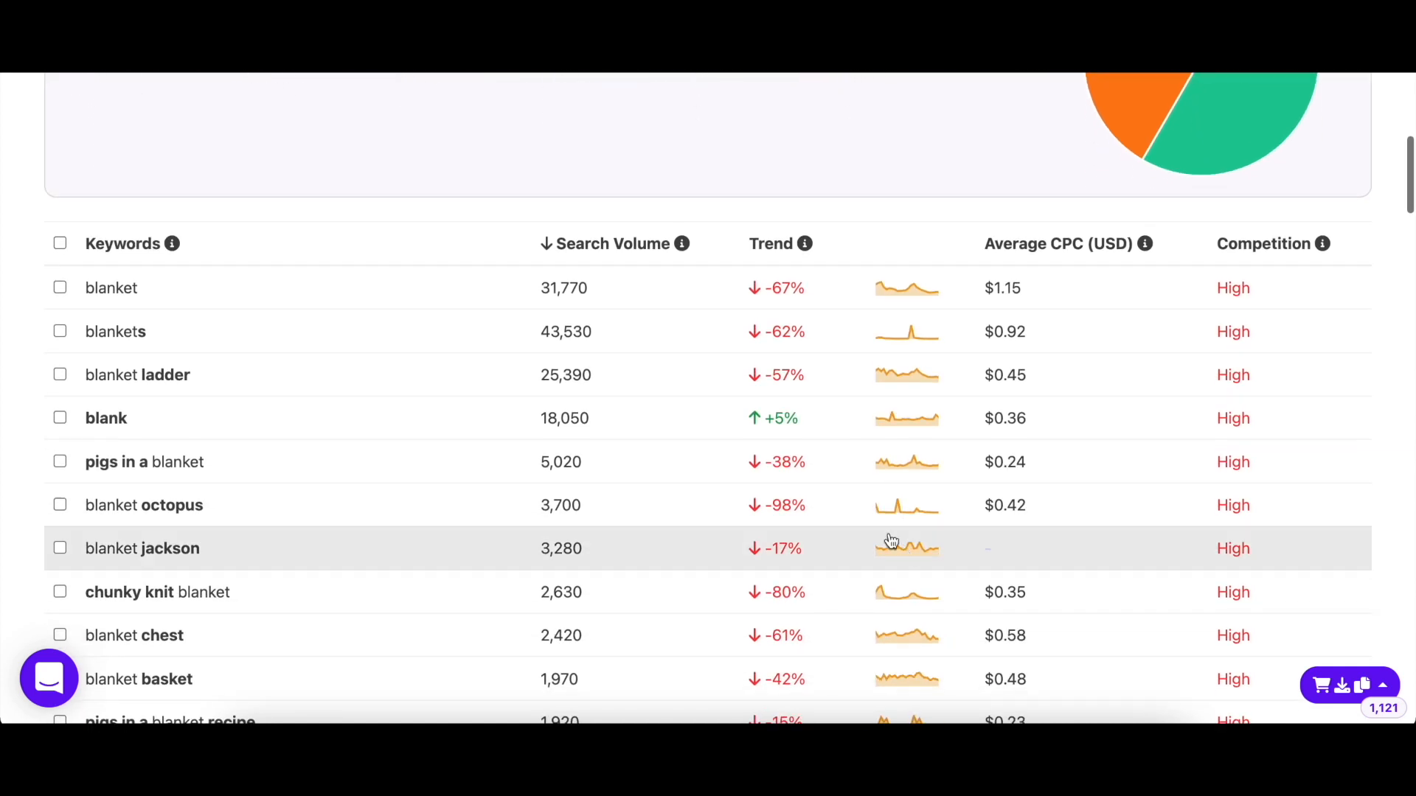
{"action": "mouse_move", "coordinate": [682, 244]}
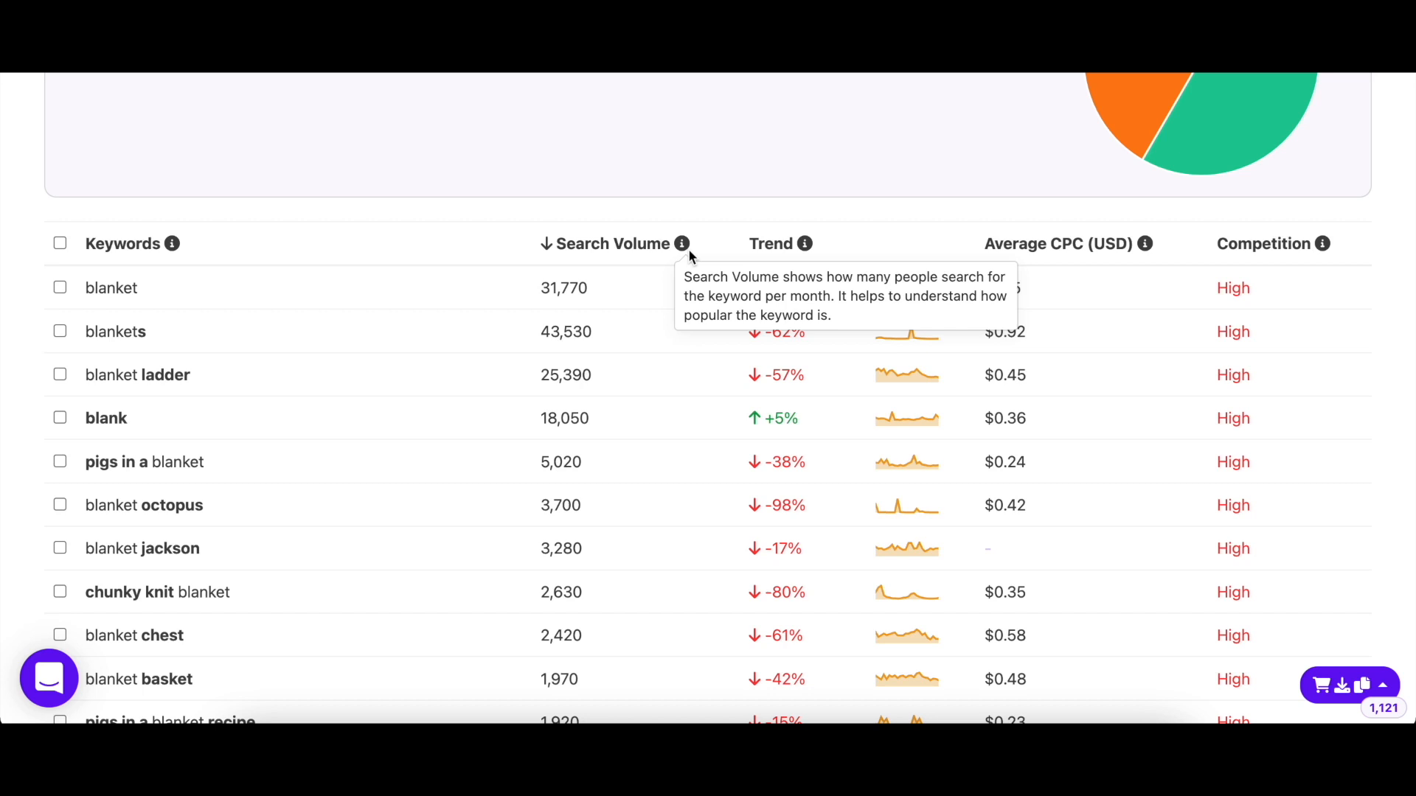
{"action": "mouse_move", "coordinate": [697, 254]}
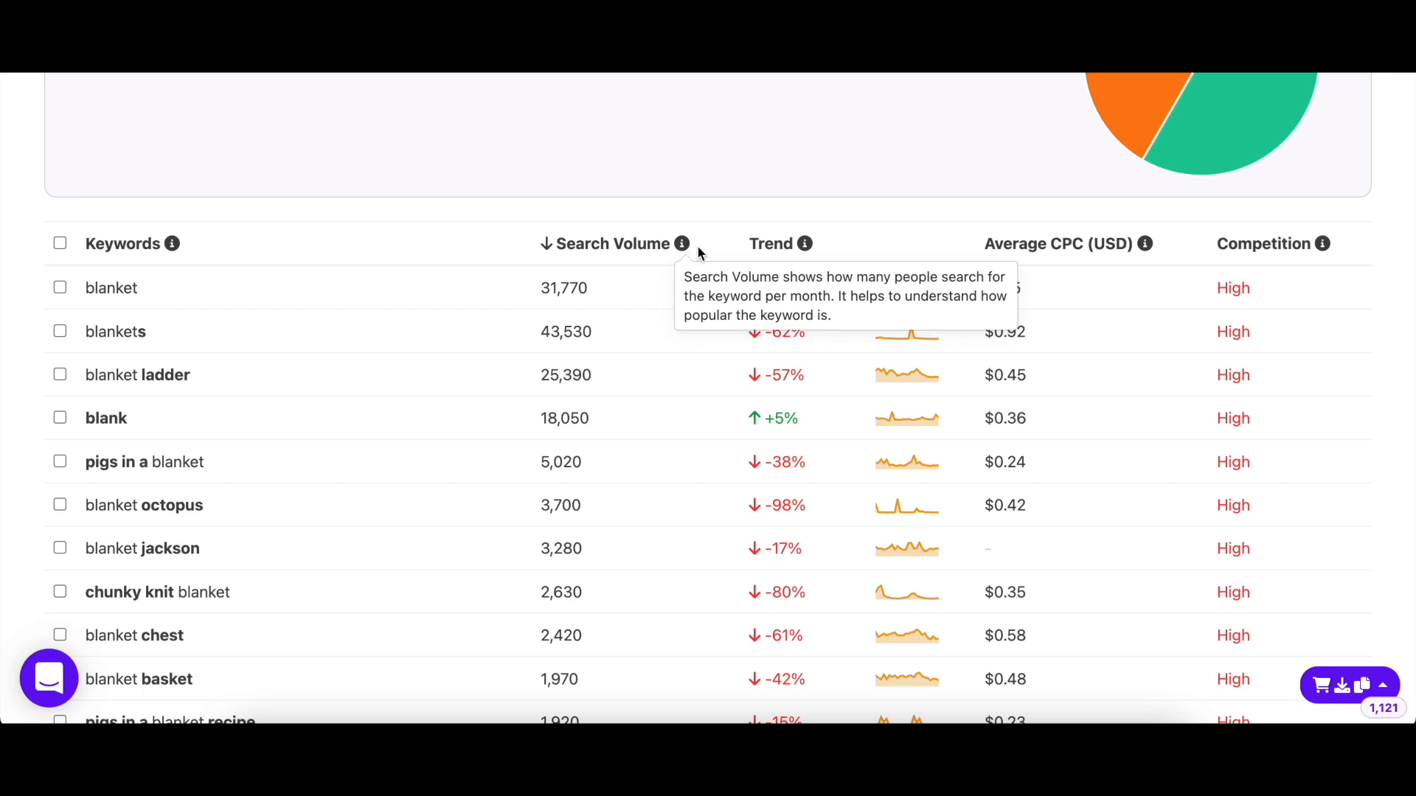
{"action": "mouse_move", "coordinate": [803, 243]}
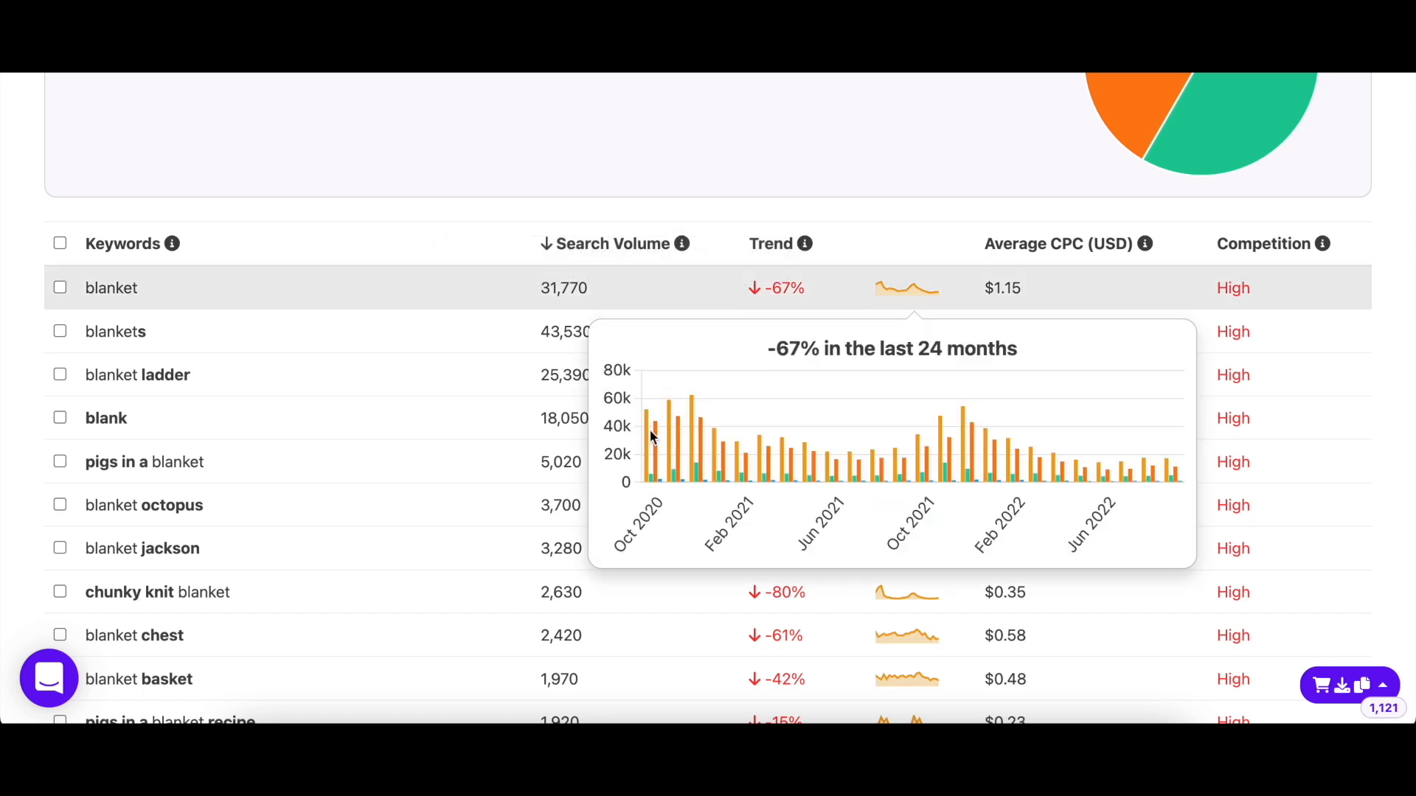
{"action": "mouse_move", "coordinate": [678, 434]}
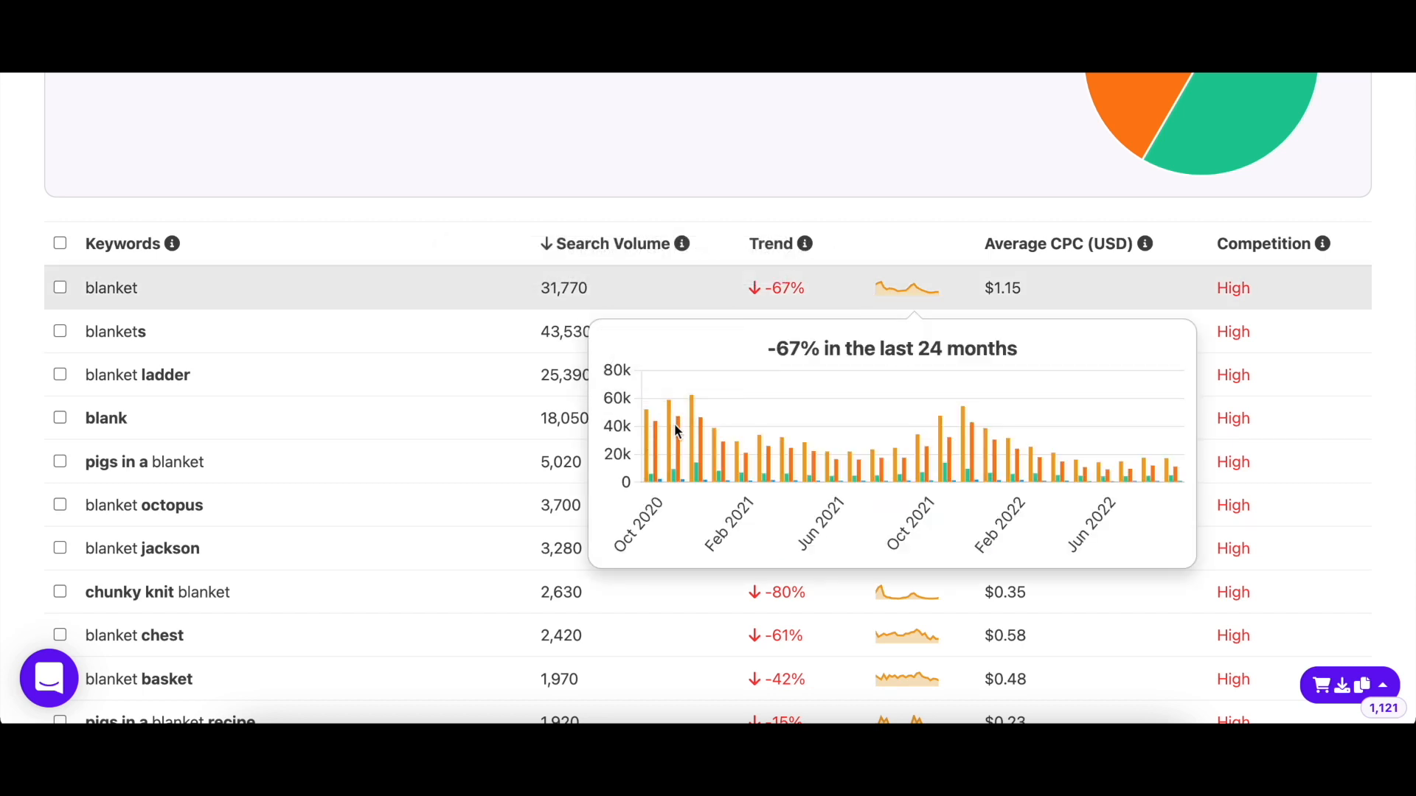
{"action": "mouse_move", "coordinate": [728, 444]}
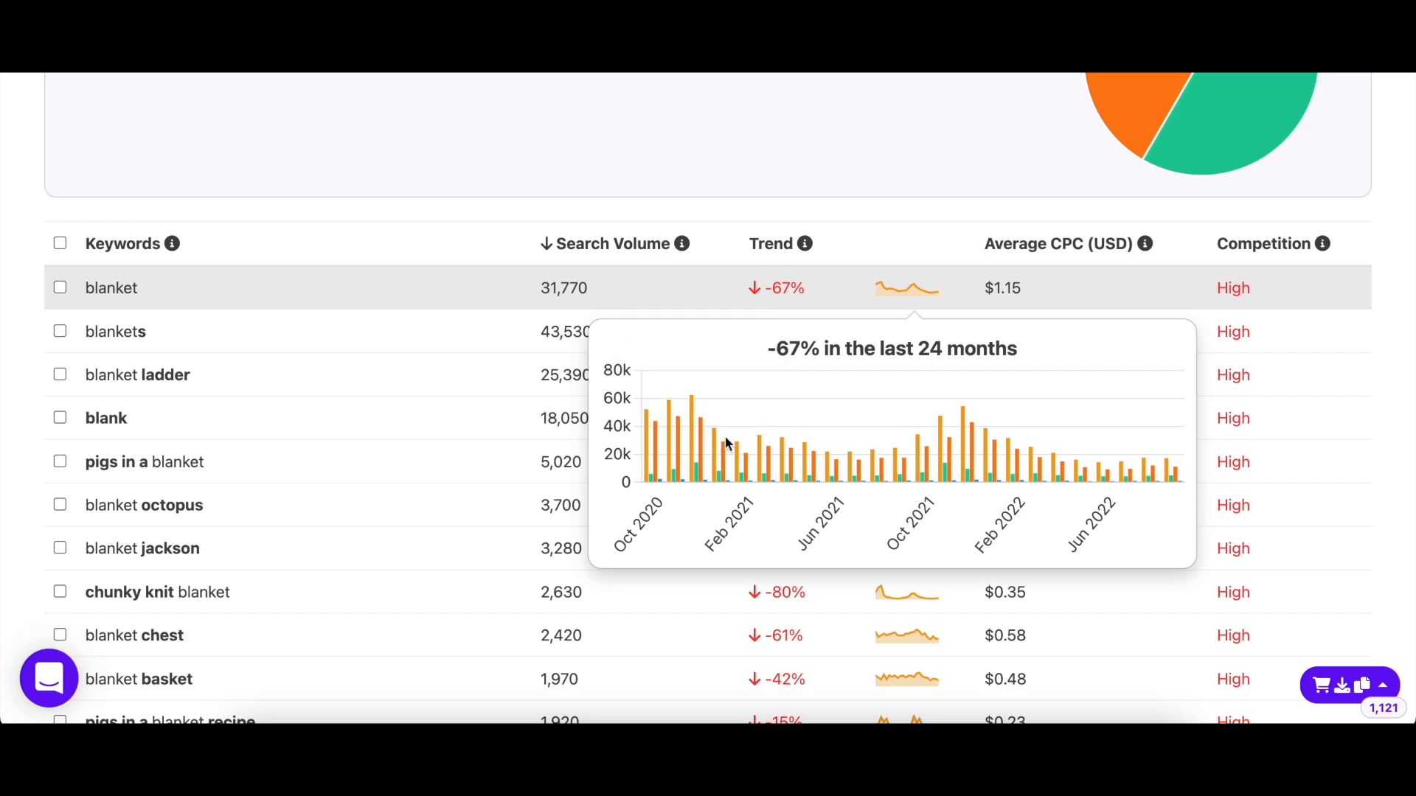
{"action": "mouse_move", "coordinate": [896, 454]}
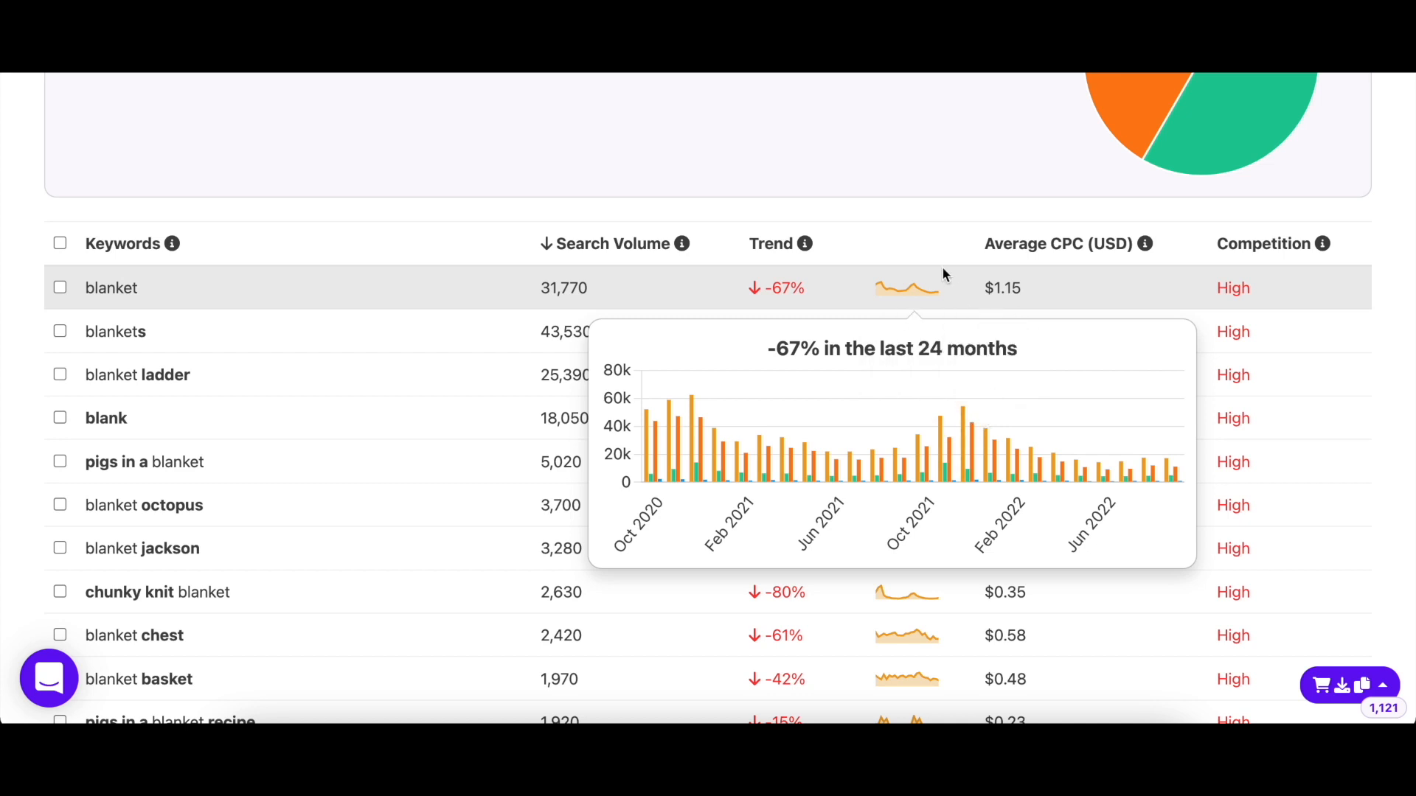
{"action": "mouse_move", "coordinate": [1144, 243]}
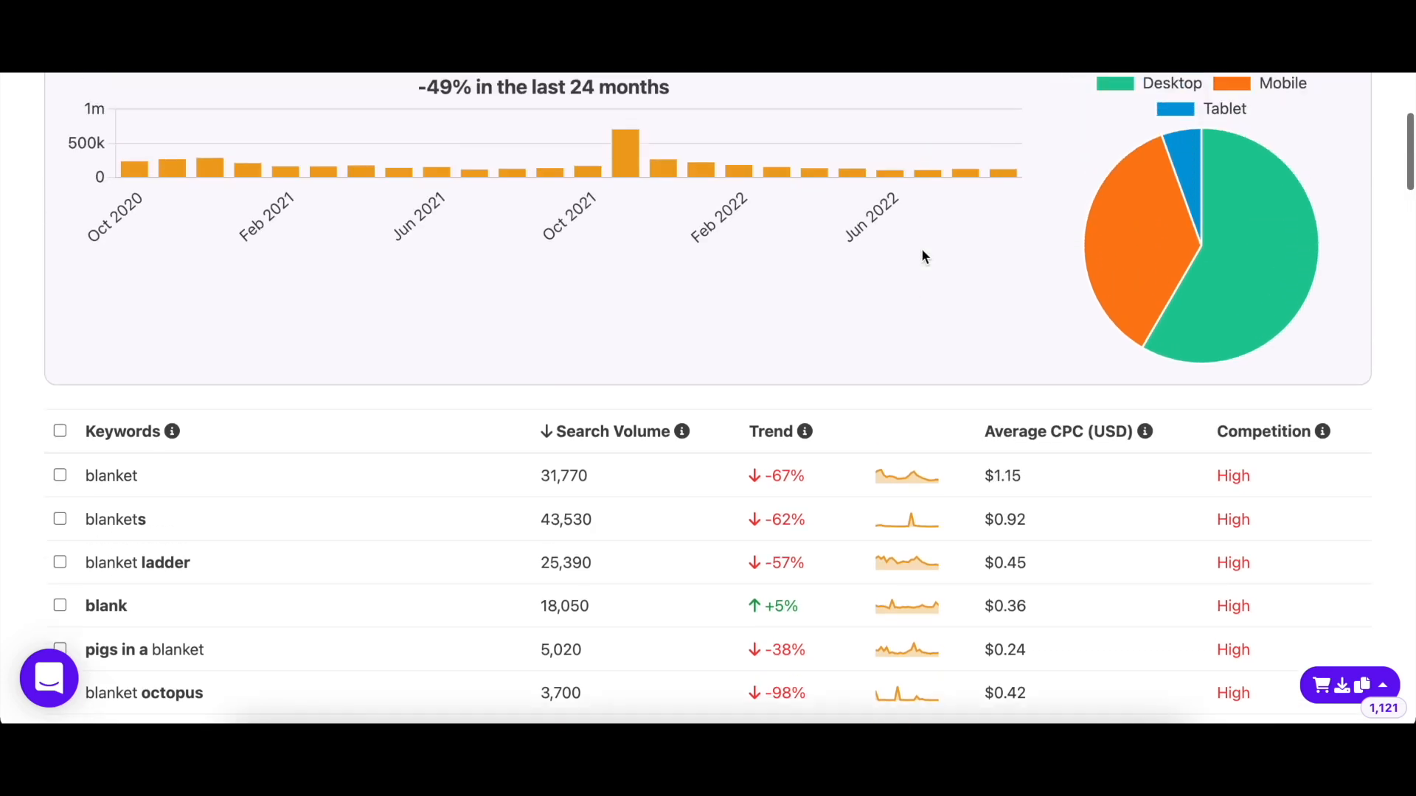
Enter a minimum search volume of 500 in the results filter settings without applying it yet
{"action": "scroll", "scroll_direction": "down", "scroll_amount": 3}
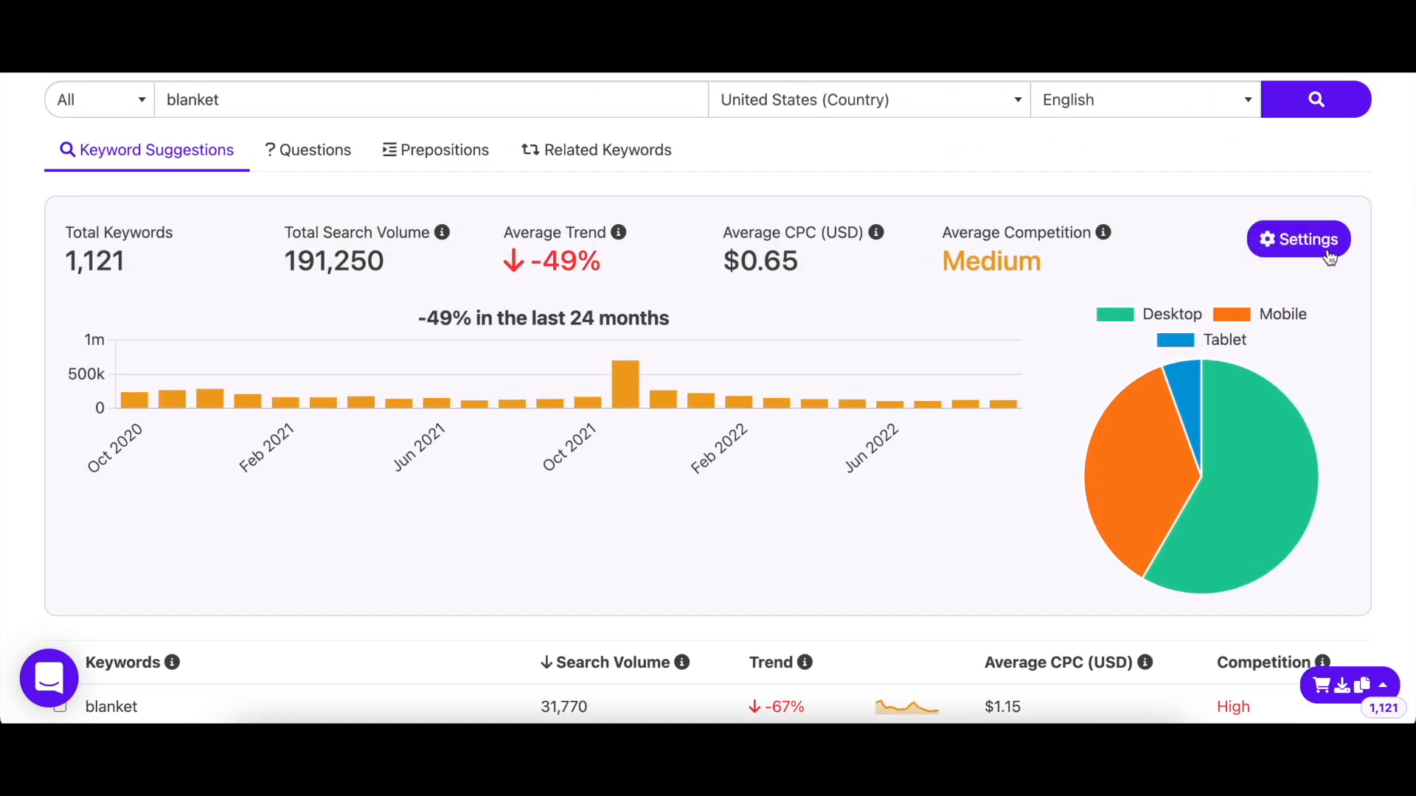
{"action": "left_click", "coordinate": [1298, 239]}
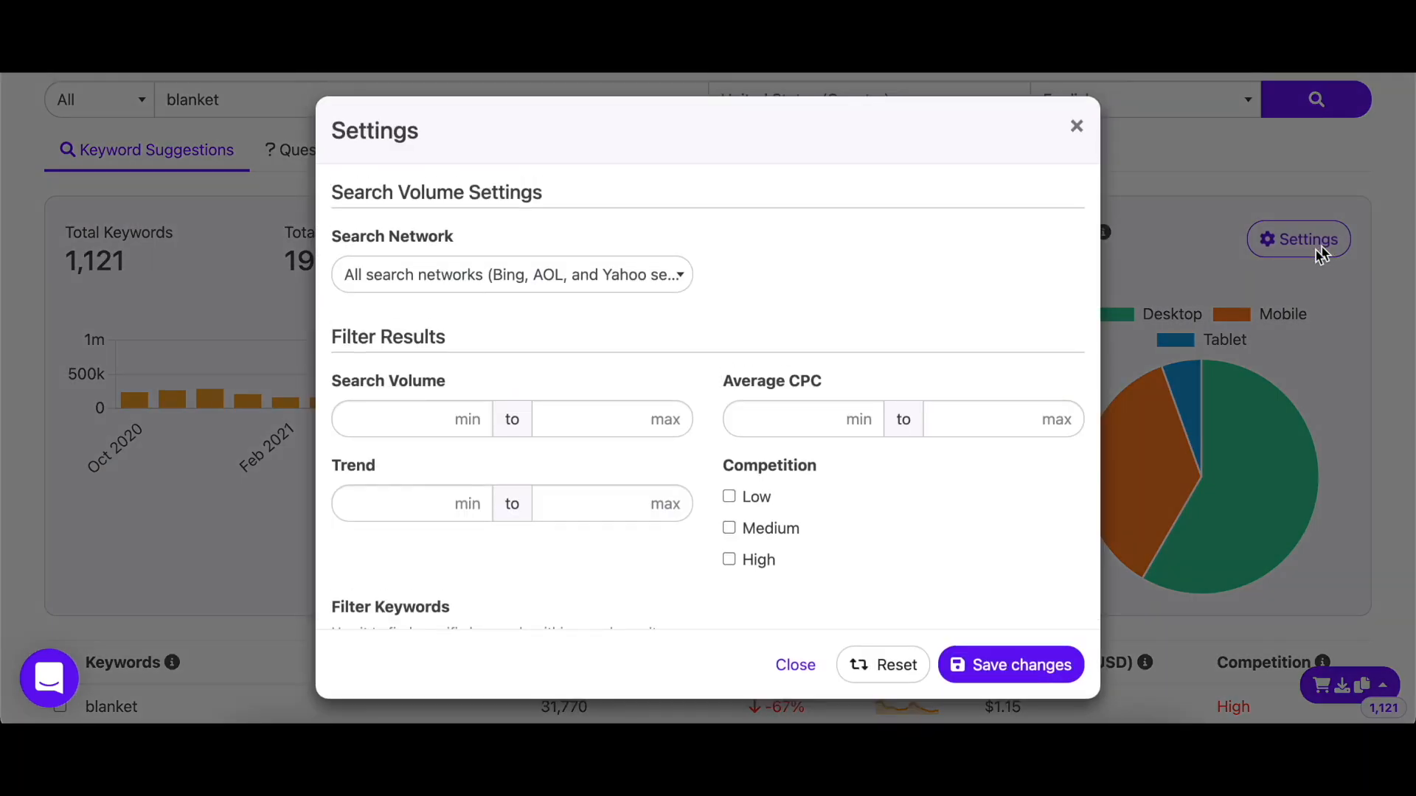
{"action": "scroll", "scroll_direction": "down", "scroll_amount": 3}
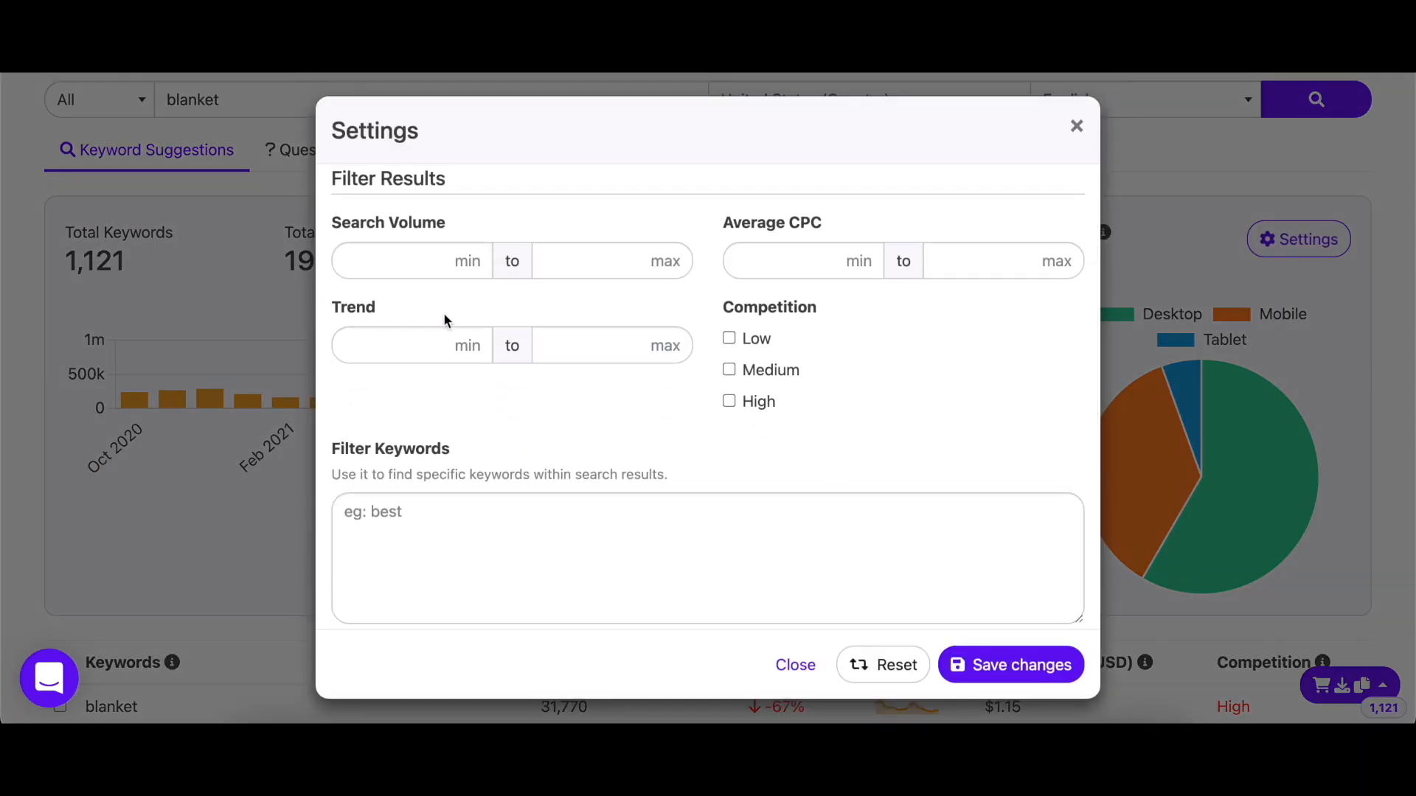
{"action": "left_click", "coordinate": [412, 259]}
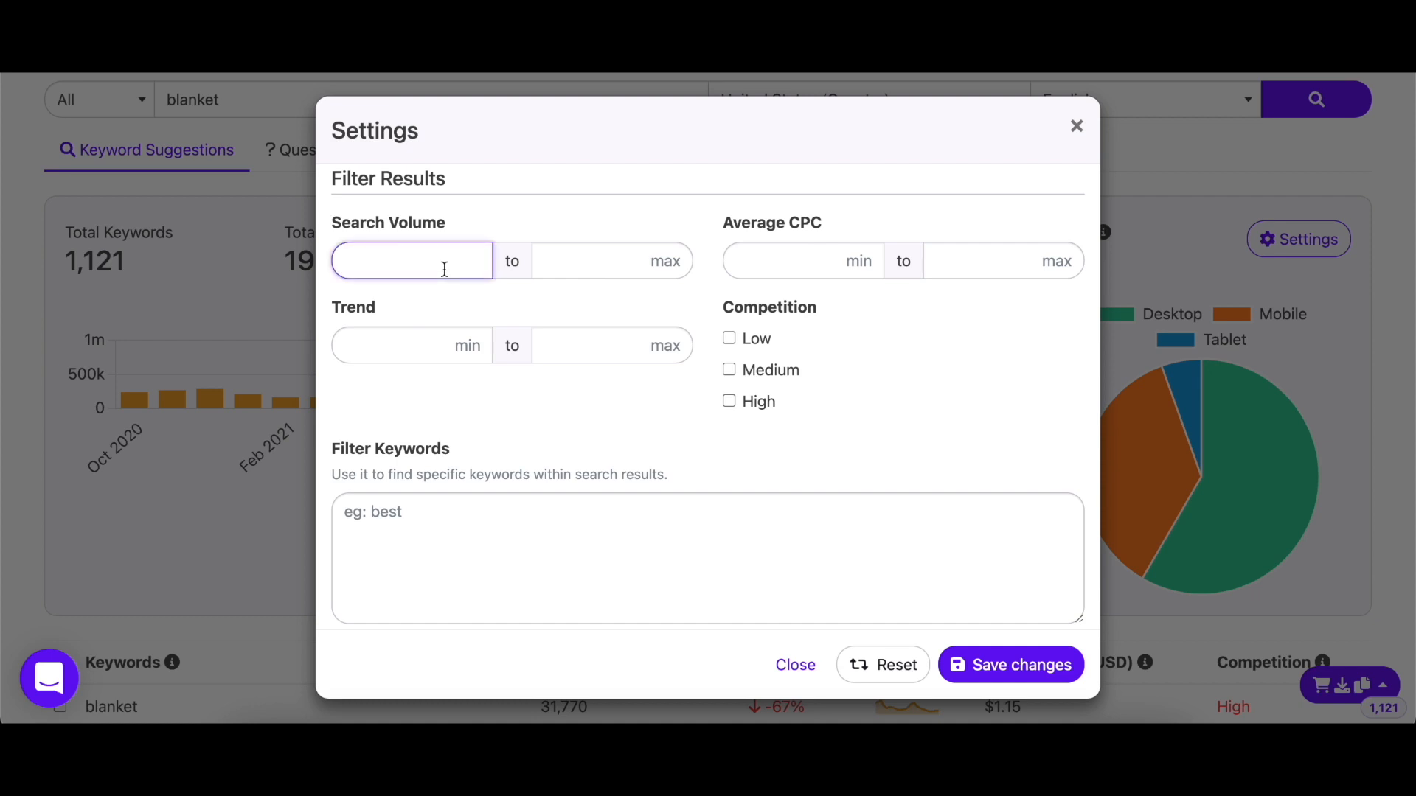
{"action": "type", "text": "500"}
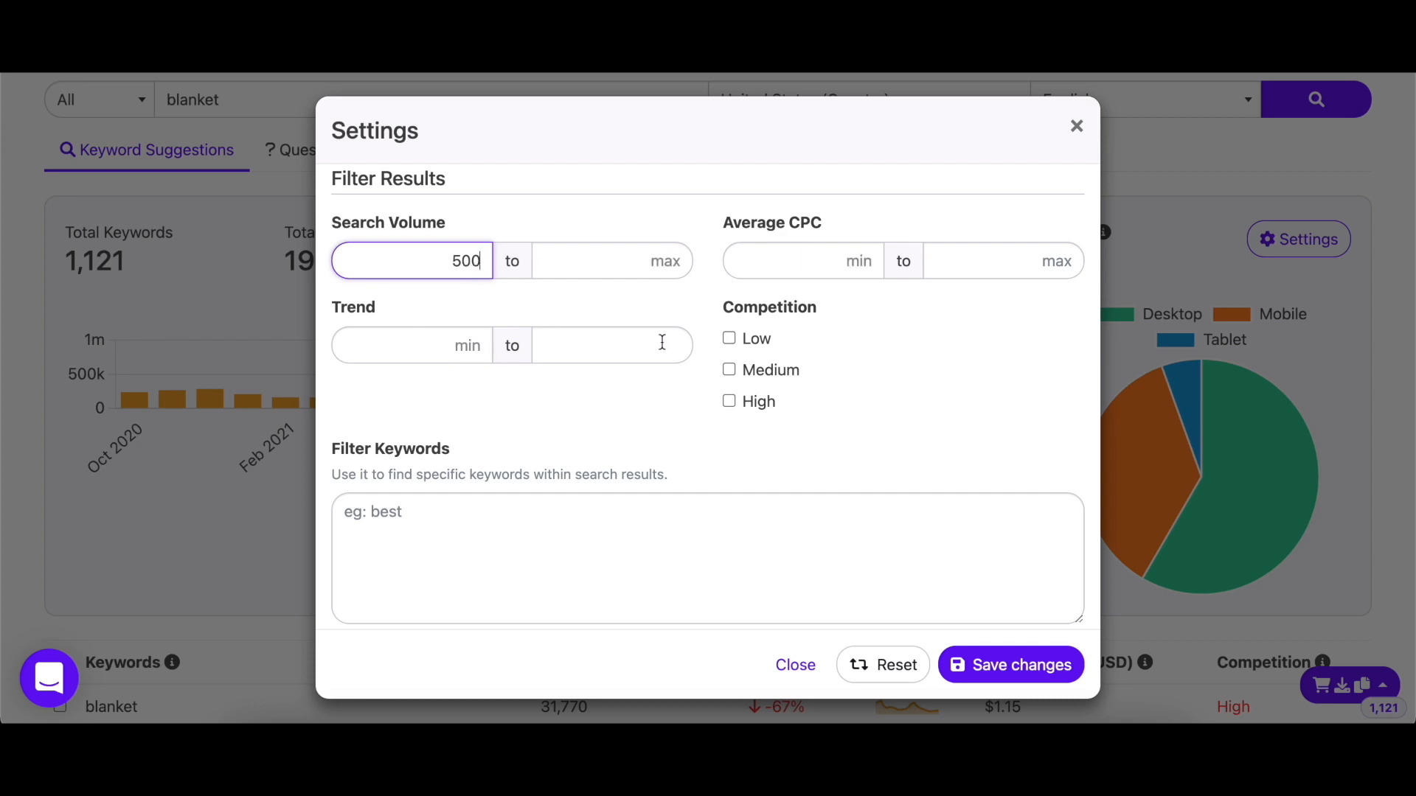
{"action": "scroll", "scroll_direction": "down", "scroll_amount": 3}
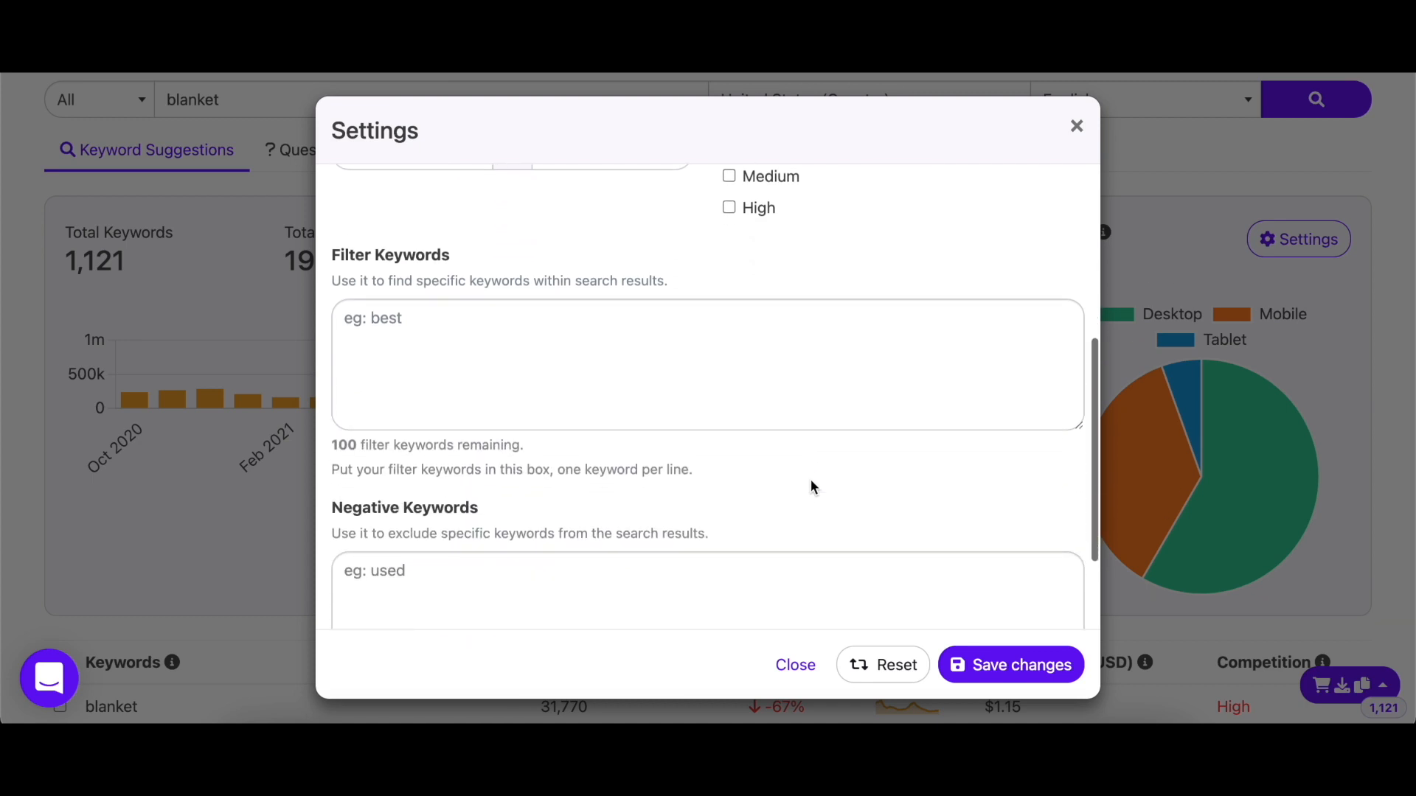
{"action": "scroll", "scroll_direction": "down", "scroll_amount": 3}
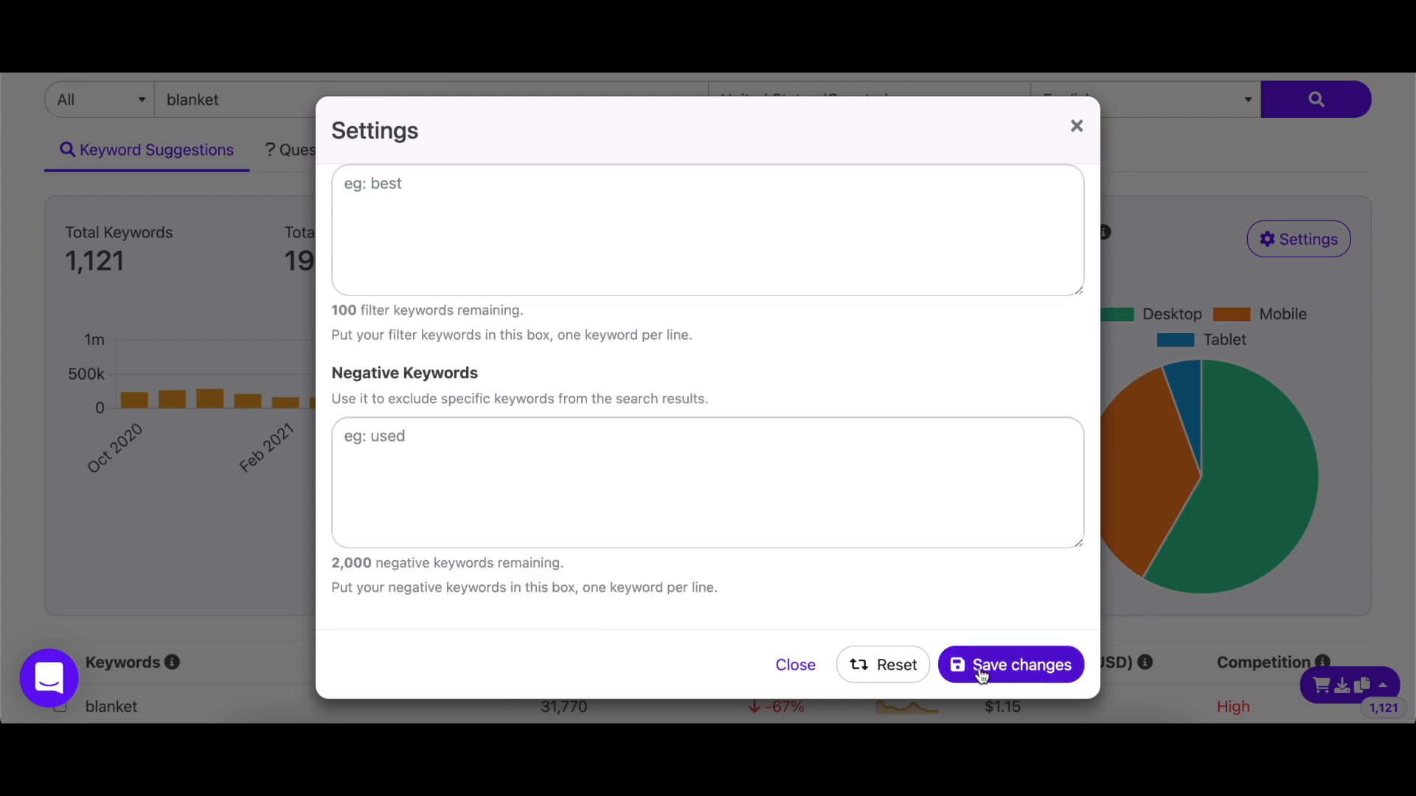
Apply the 500 minimum volume filter, narrowing the blanket suggestions to 30 of 1,121 keywords
{"action": "left_click", "coordinate": [1009, 665]}
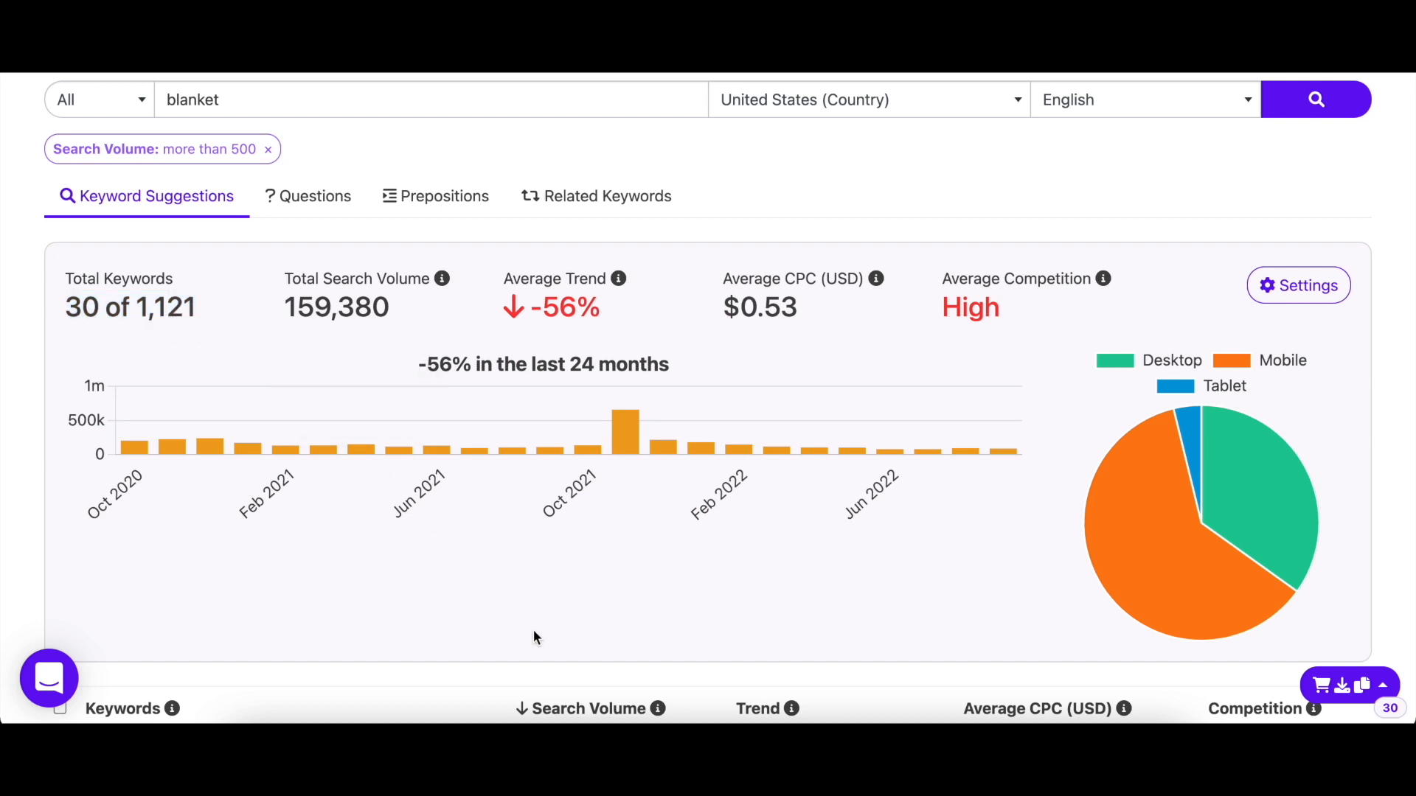
{"action": "scroll", "scroll_direction": "down", "scroll_amount": 3}
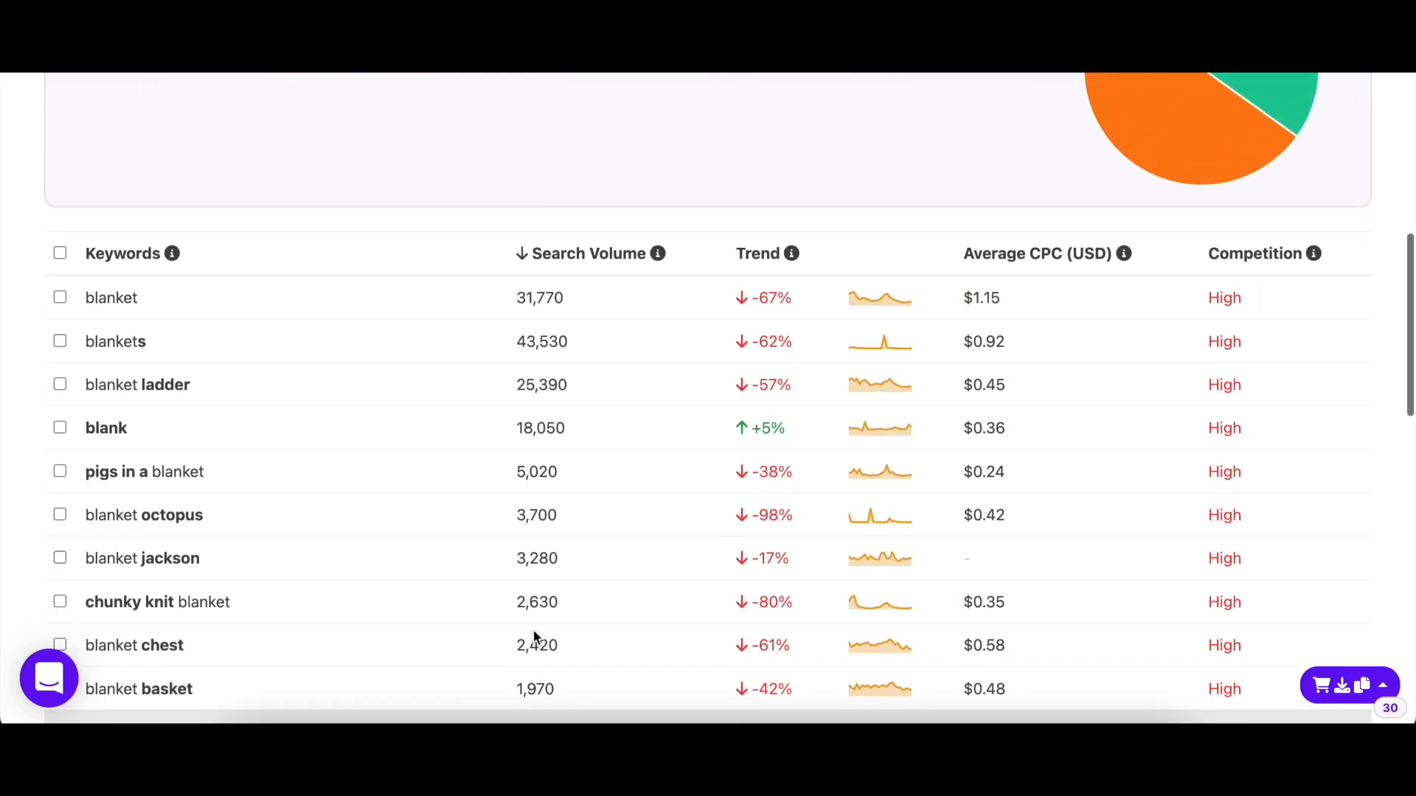
Scroll through the 30 filtered blanket keywords with their volume, trend, CPC and competition
{"action": "left_click", "coordinate": [1321, 684]}
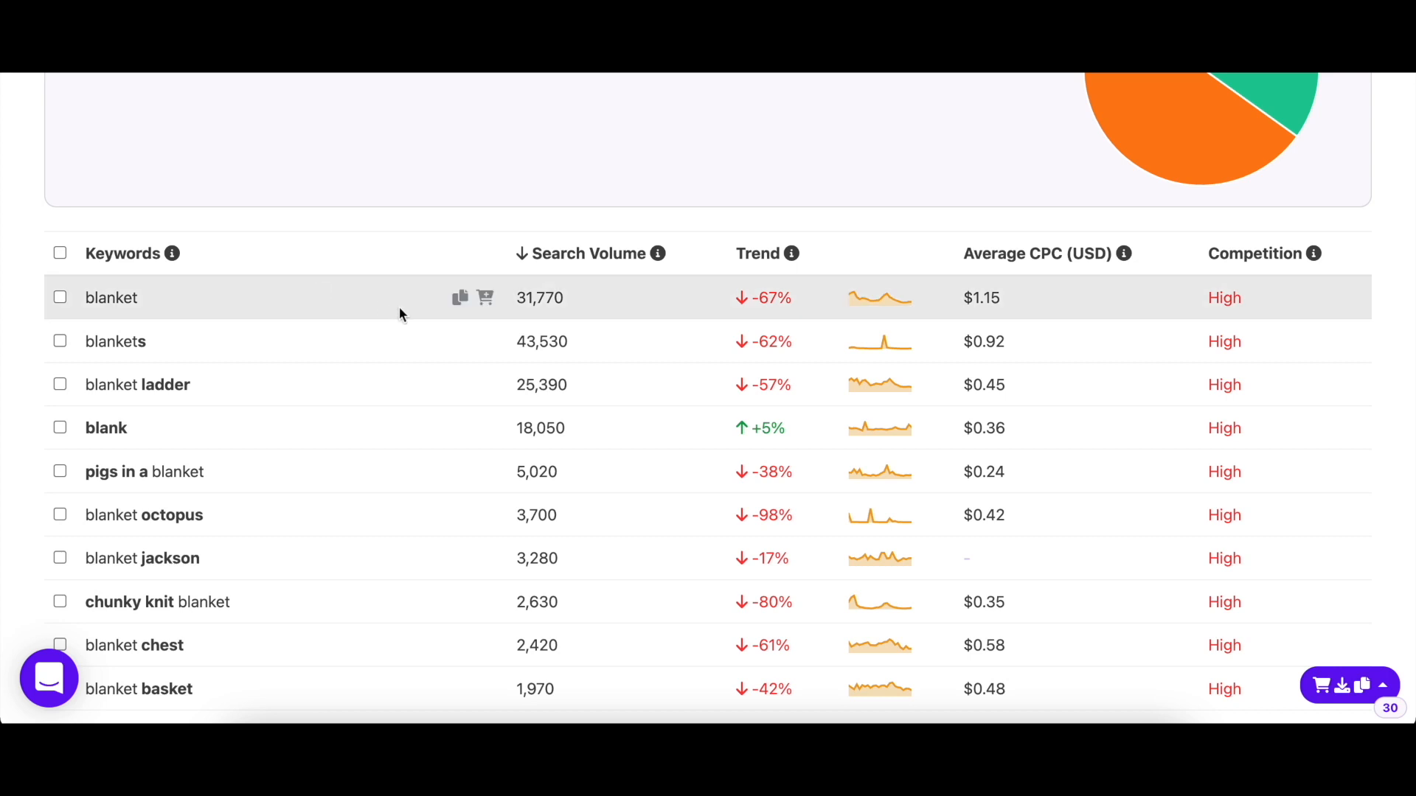
{"action": "mouse_move", "coordinate": [462, 340]}
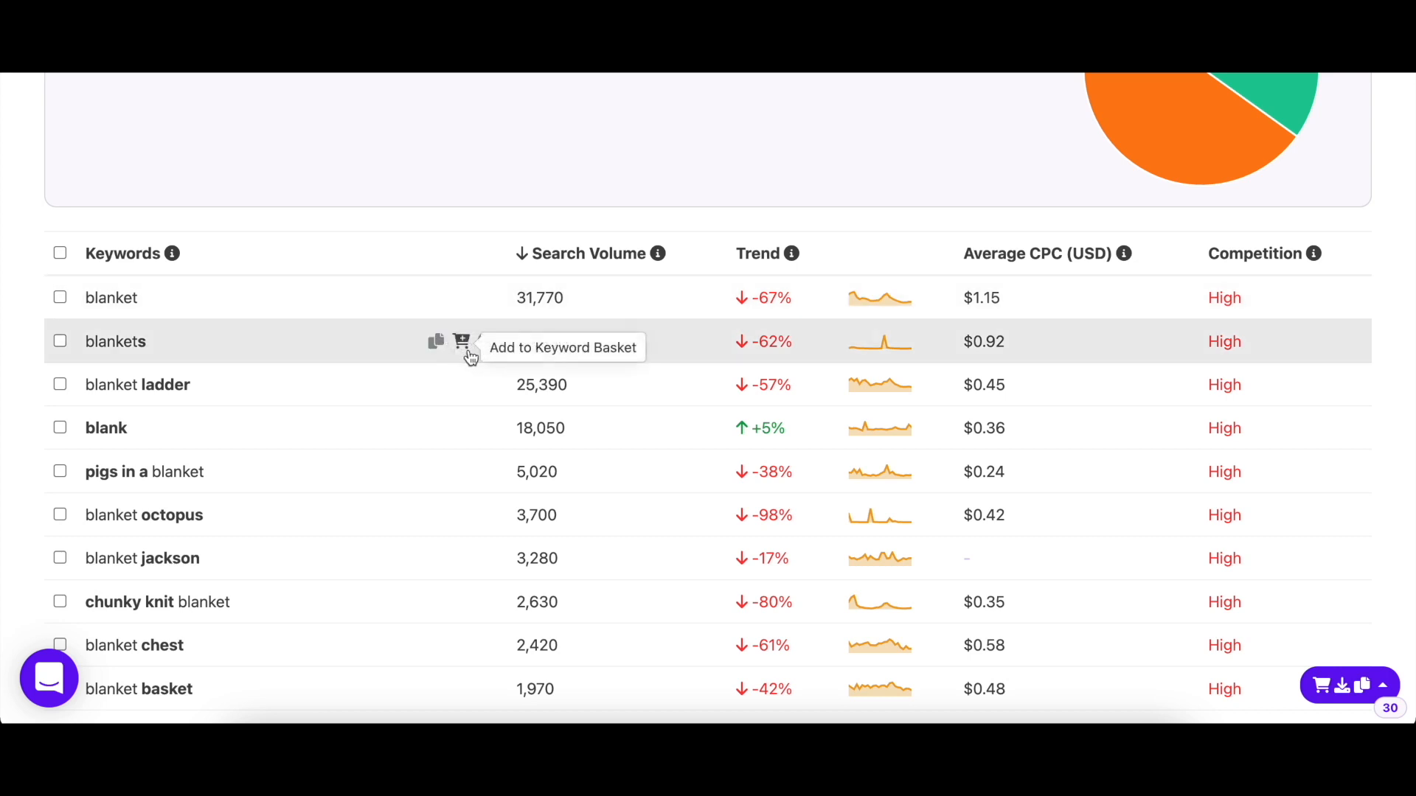
{"action": "mouse_move", "coordinate": [486, 343]}
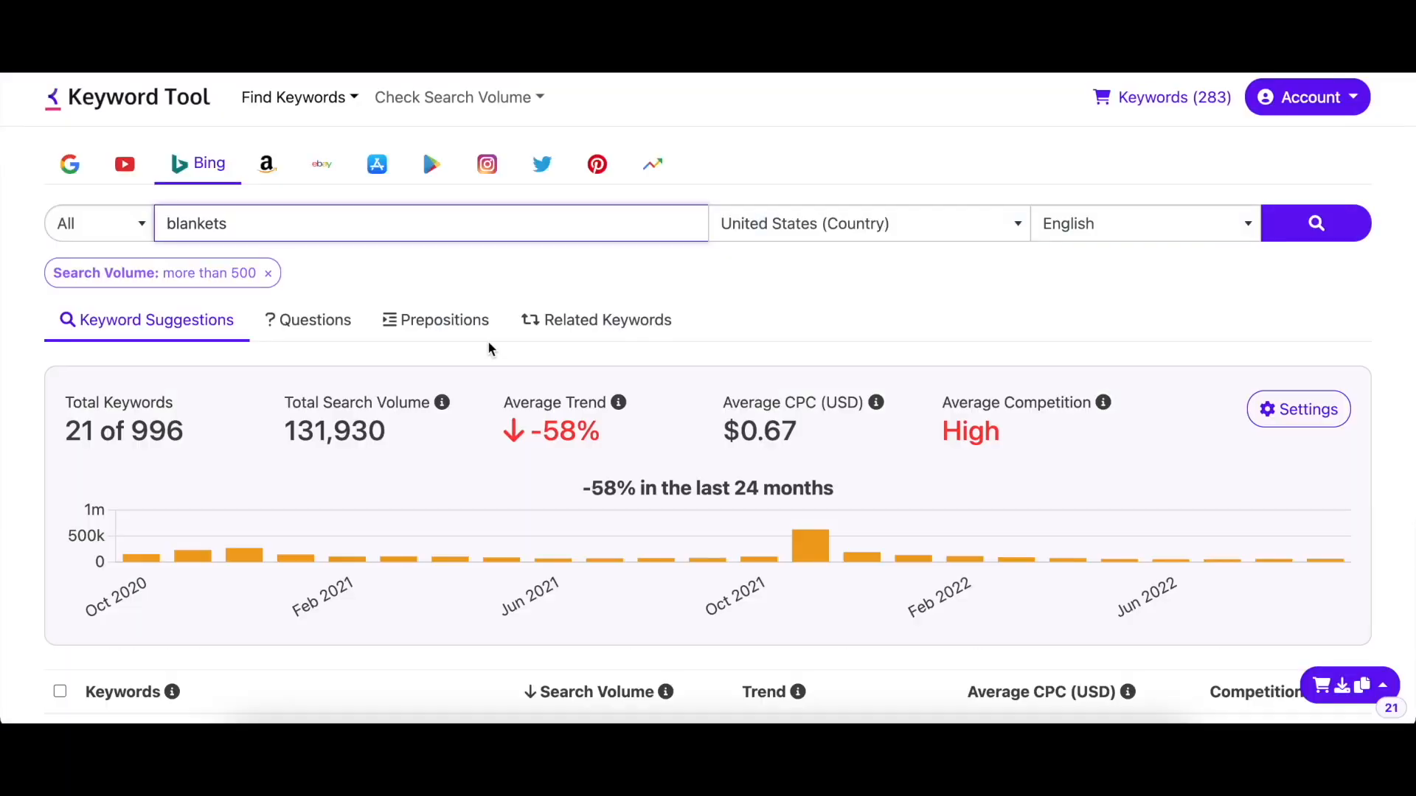
{"action": "scroll", "scroll_direction": "down", "scroll_amount": 3}
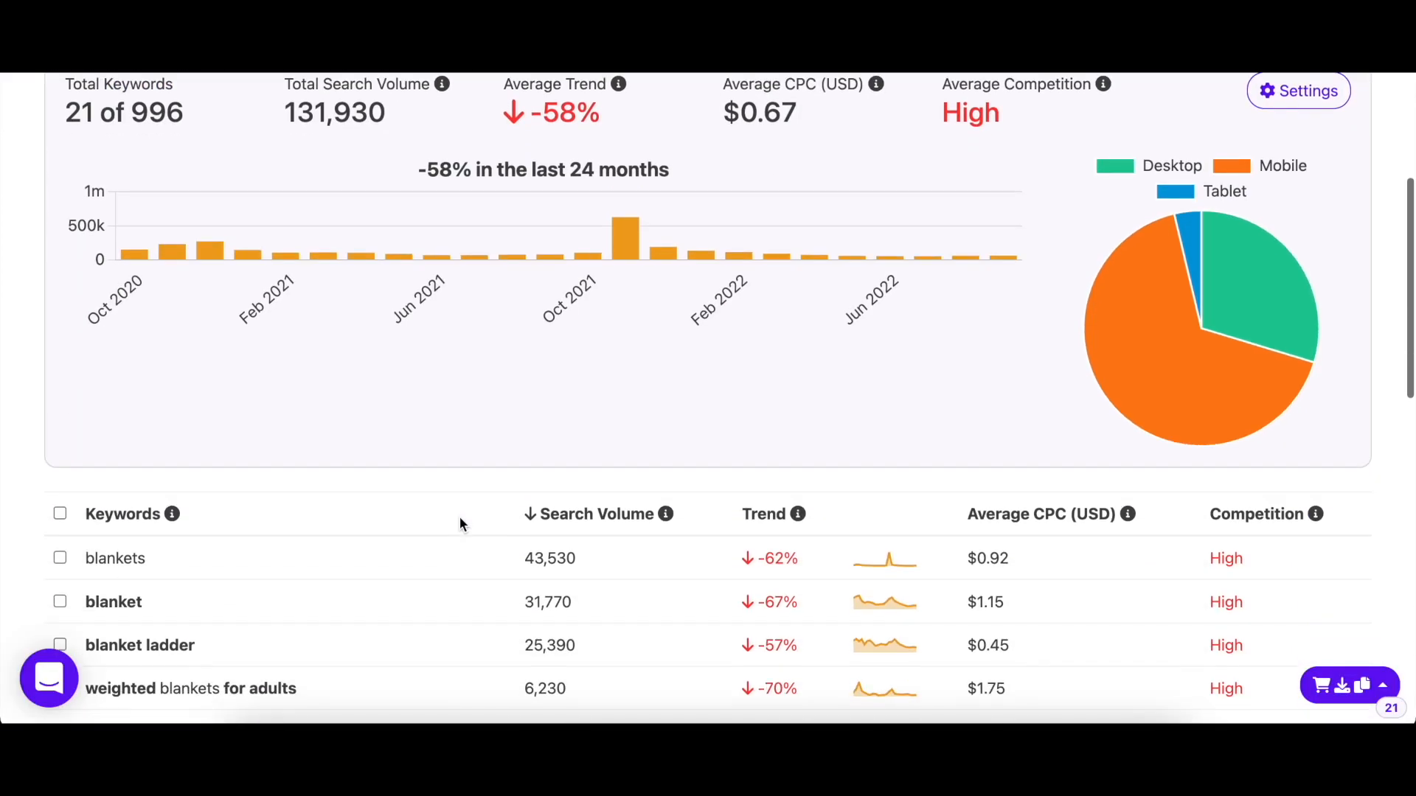
{"action": "scroll", "scroll_direction": "down", "scroll_amount": 3}
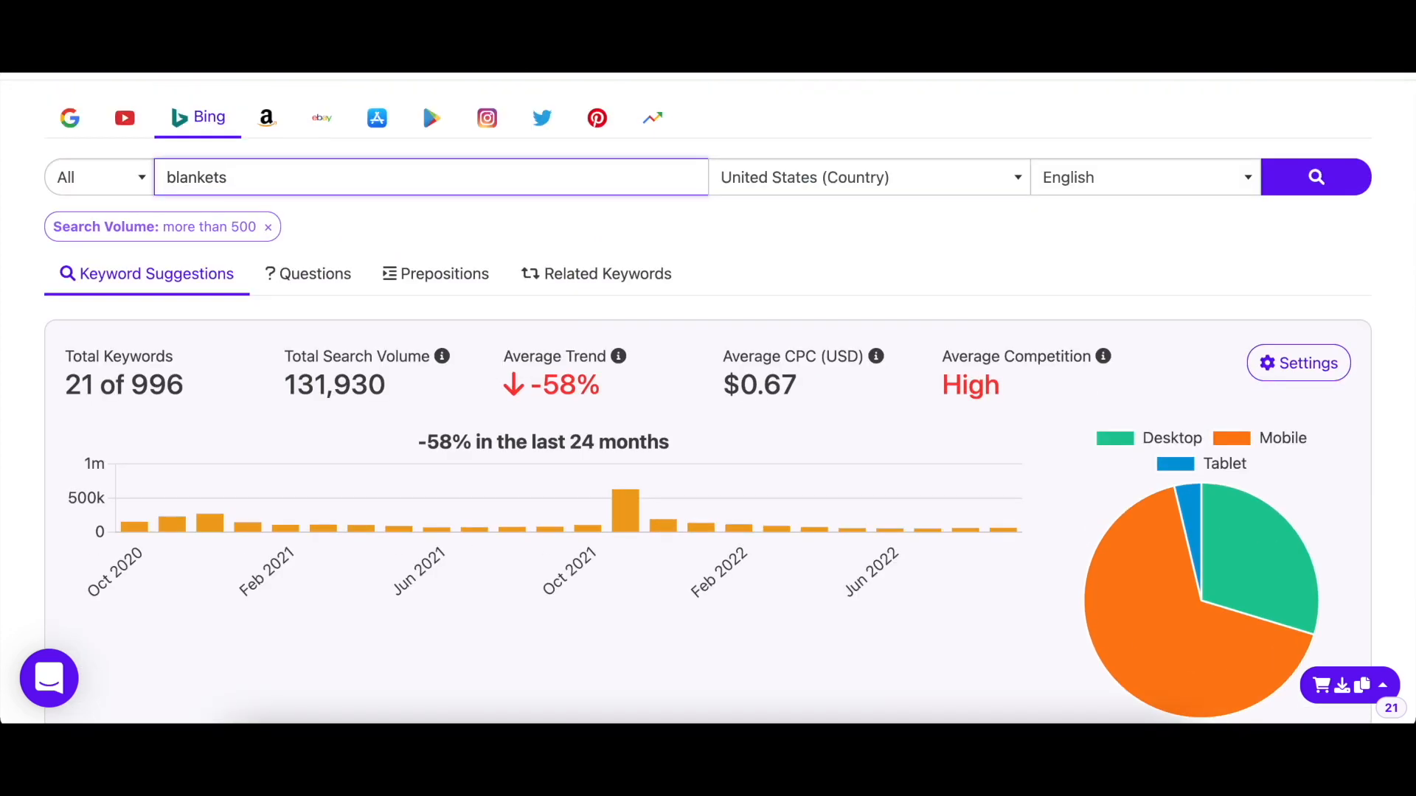
{"action": "scroll", "scroll_direction": "down", "scroll_amount": 3}
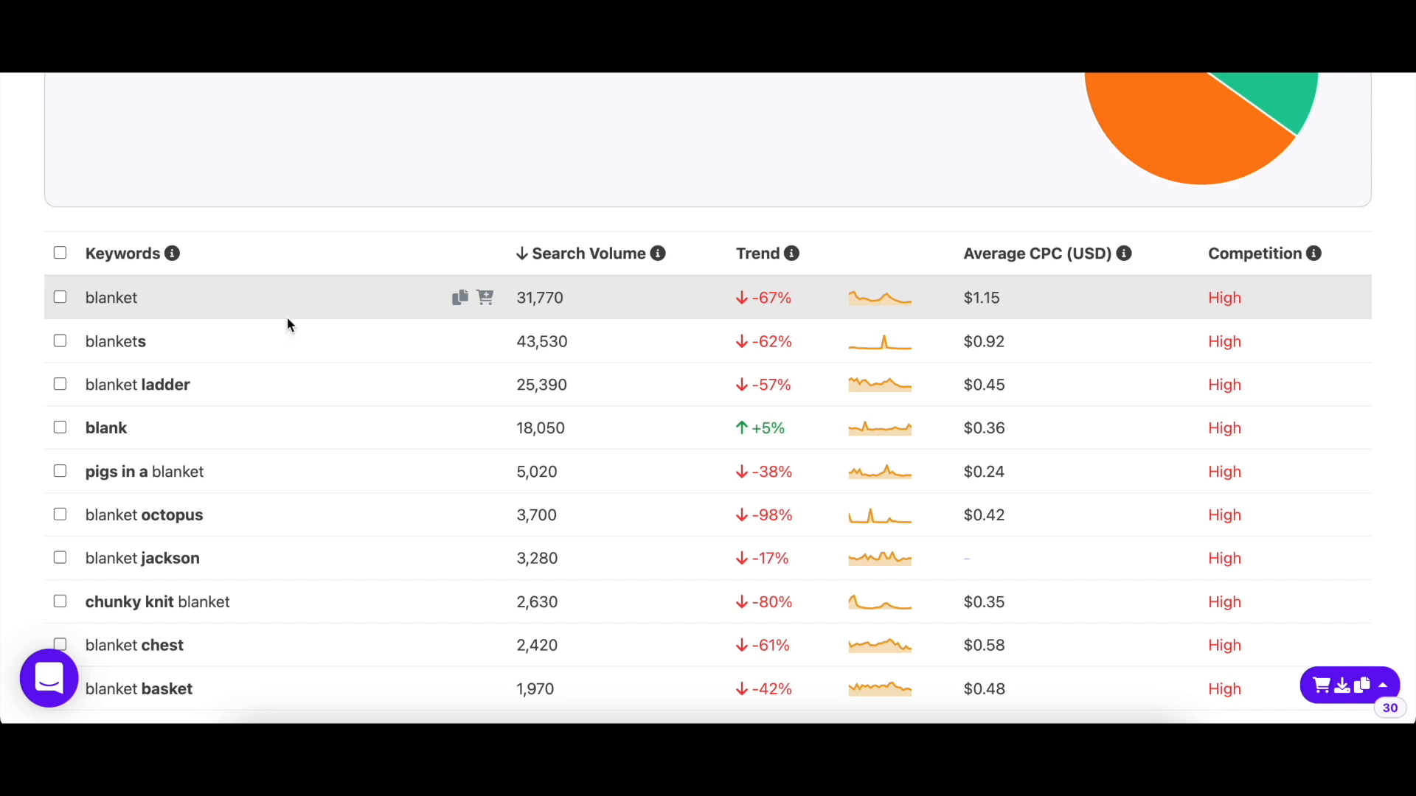
Select all 30 filtered keywords and view their detailed search volume data
{"action": "left_click", "coordinate": [59, 252]}
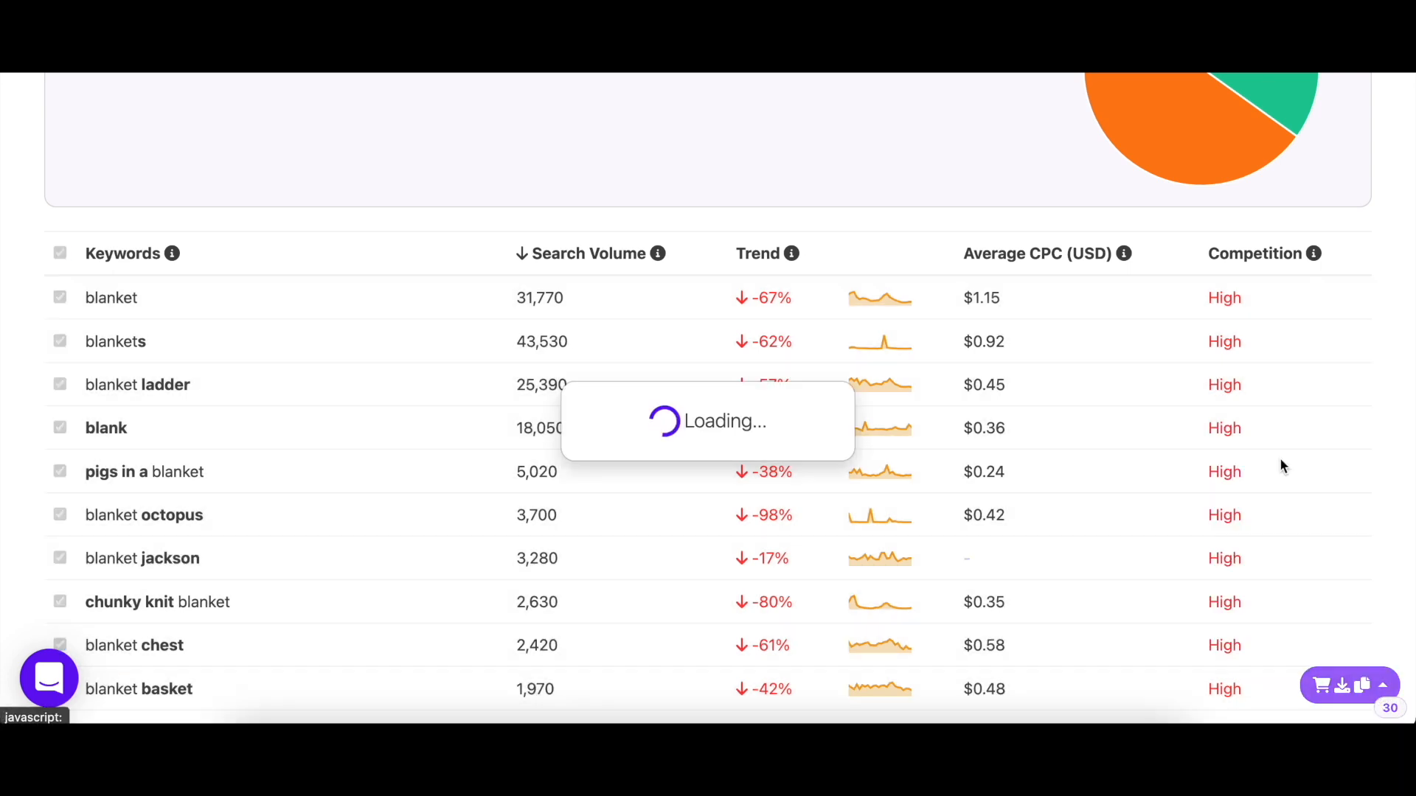
{"action": "left_click", "coordinate": [59, 252]}
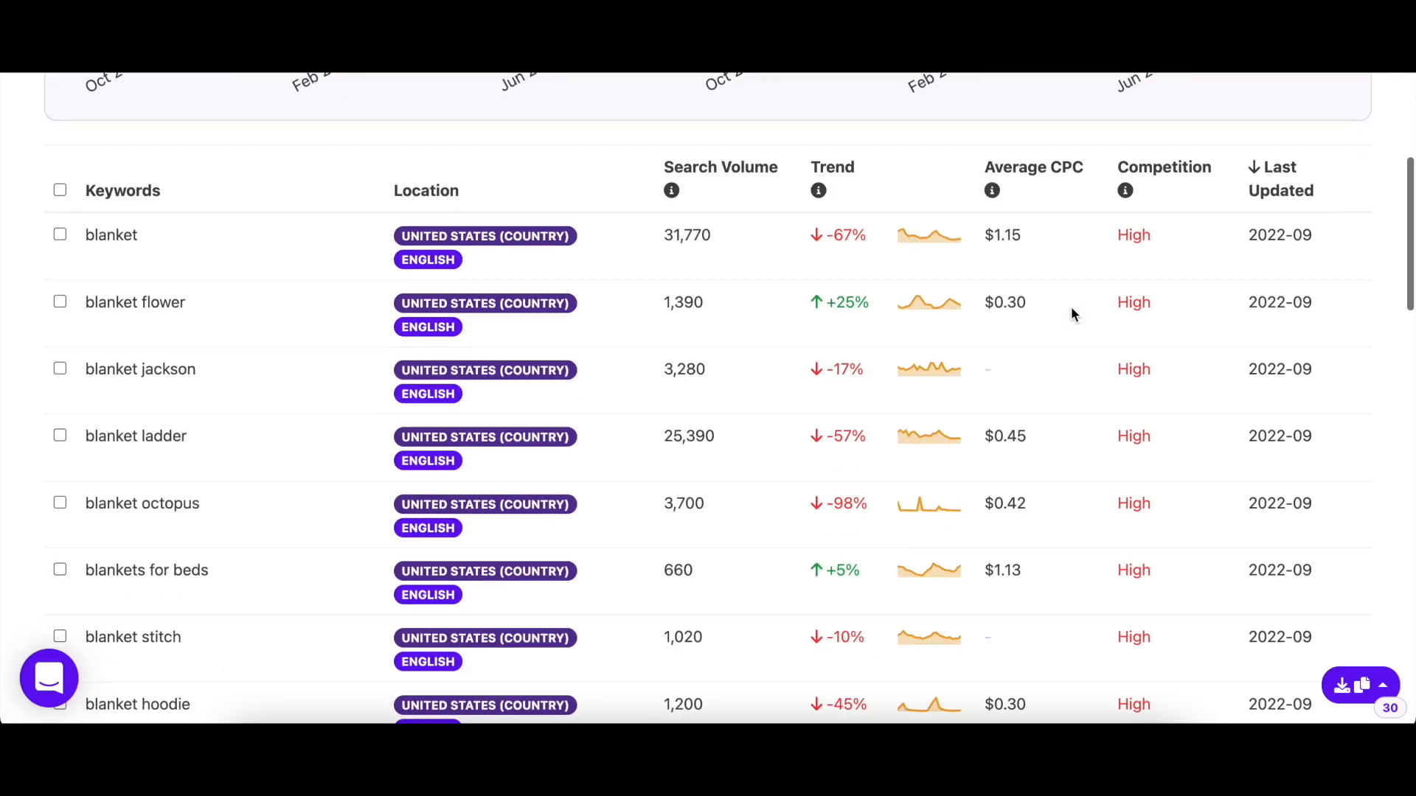
{"action": "scroll", "scroll_direction": "down", "scroll_amount": 3}
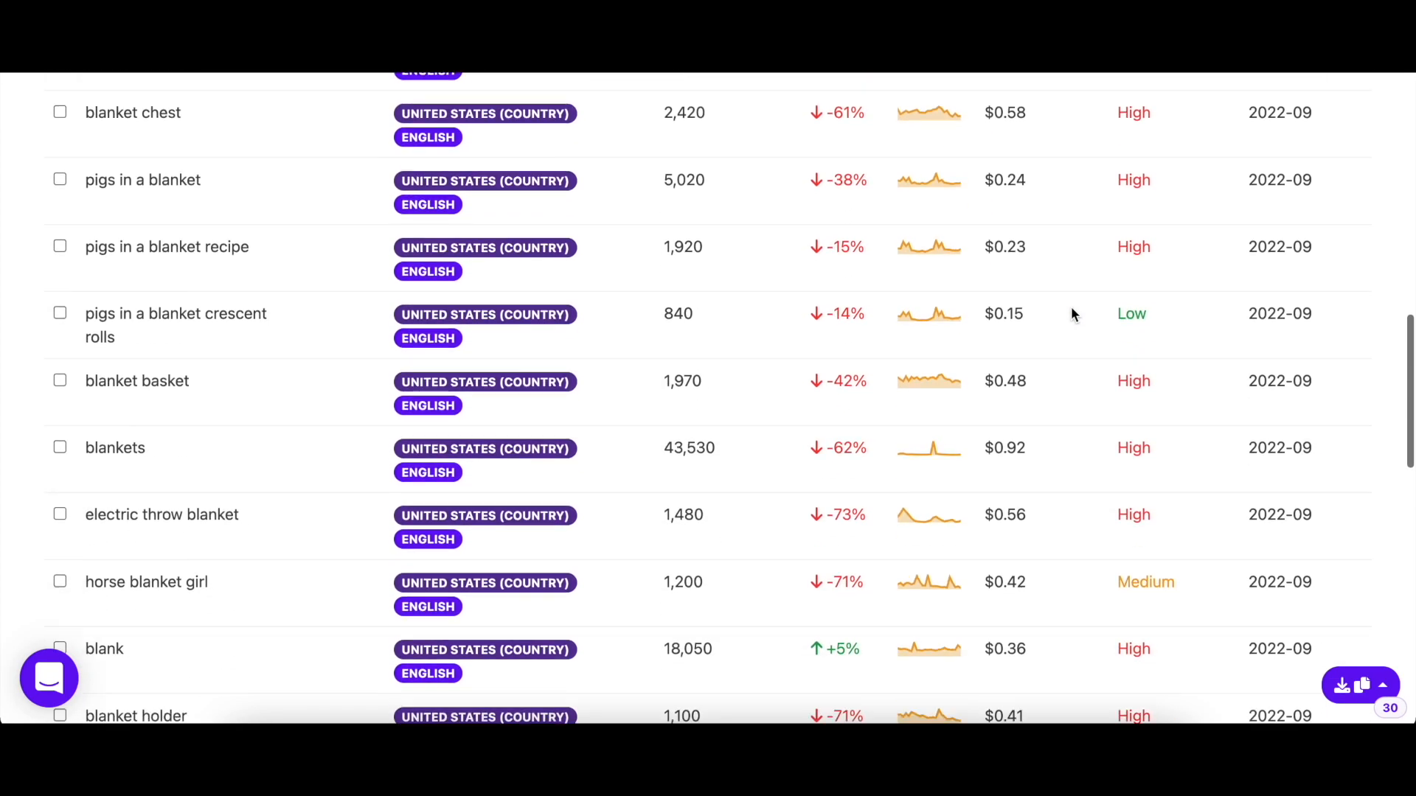
{"action": "scroll", "scroll_direction": "down", "scroll_amount": 3}
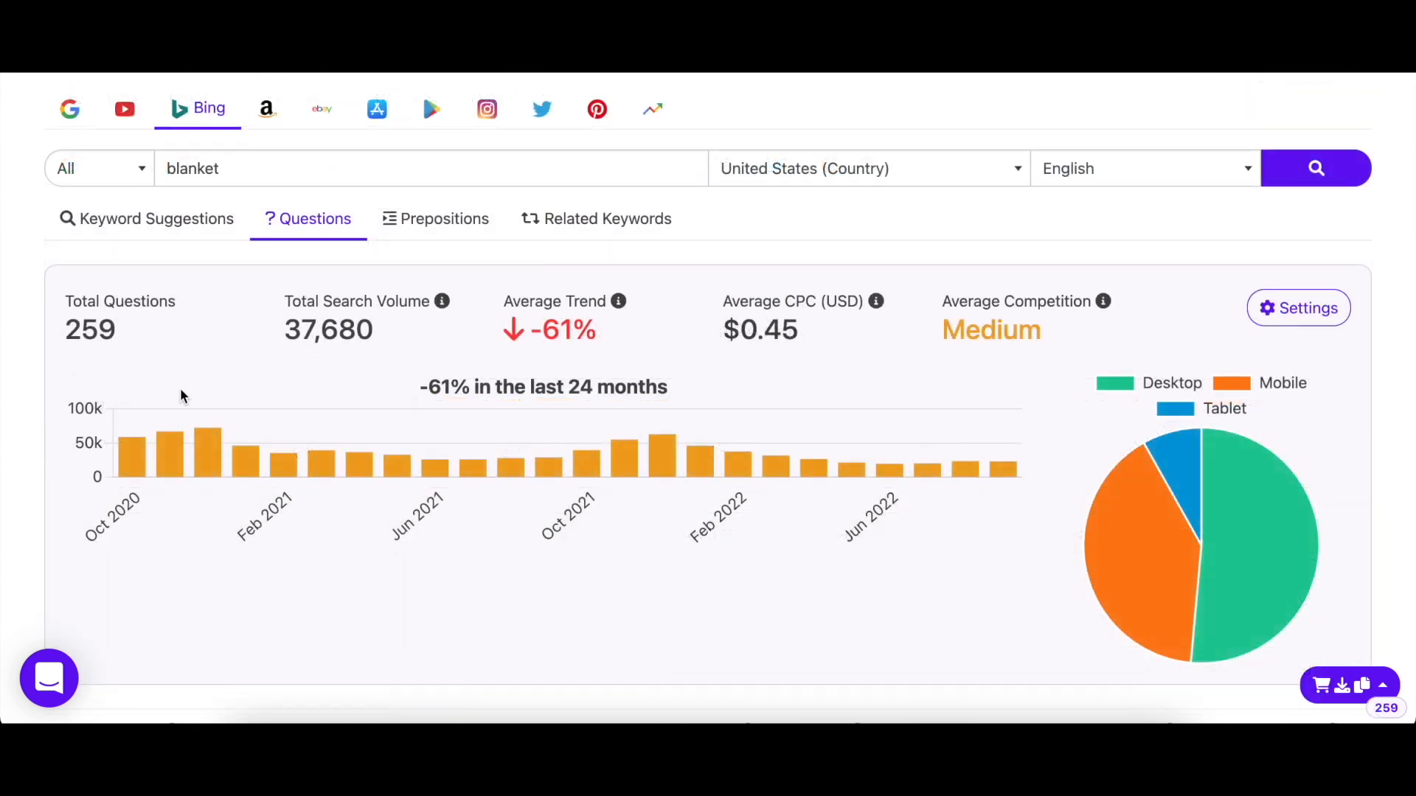
Scroll through the 259 blanket question keywords, led by 'how to wash a weighted blanket' at 490
{"action": "scroll", "scroll_direction": "down", "scroll_amount": 3}
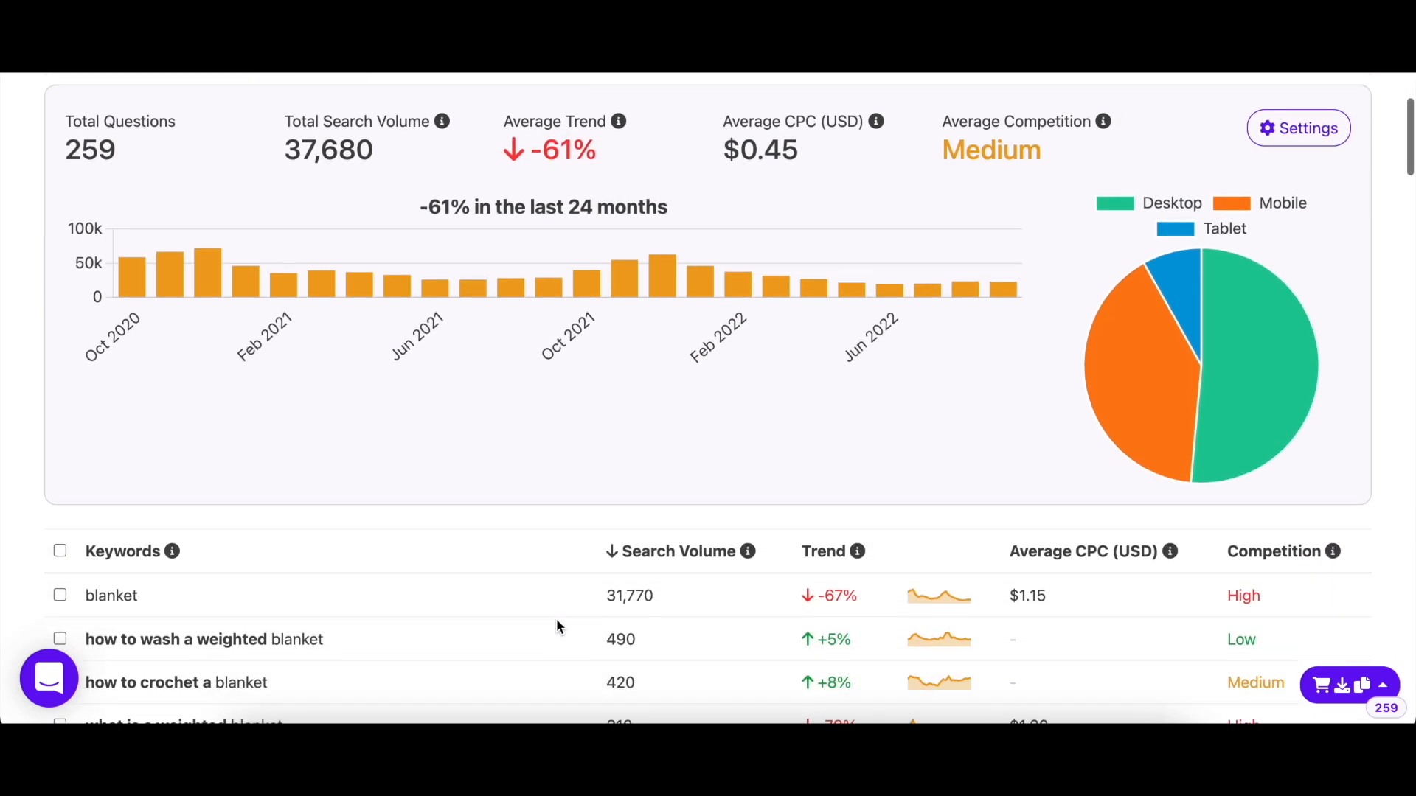
{"action": "scroll", "scroll_direction": "down", "scroll_amount": 3}
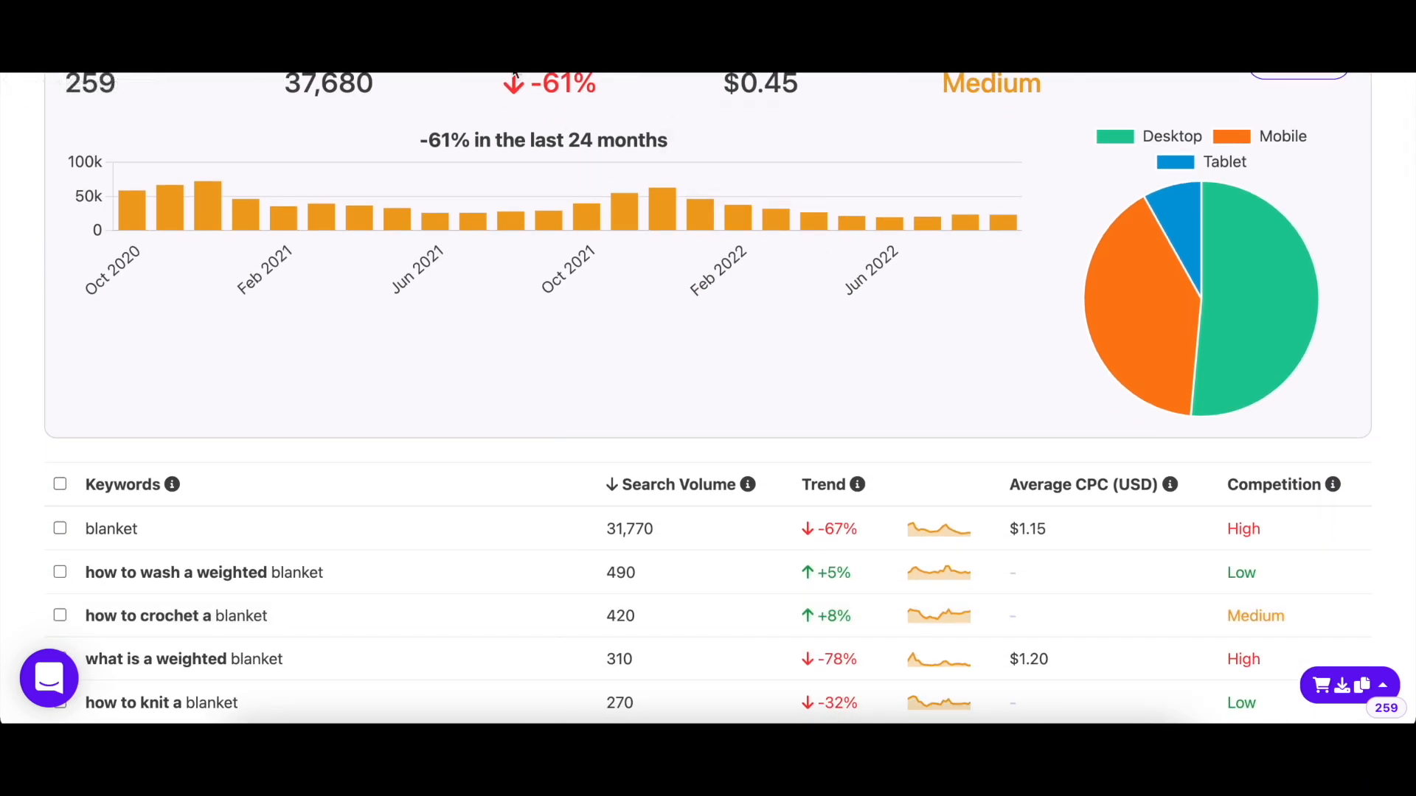
{"action": "scroll", "scroll_direction": "down", "scroll_amount": 3}
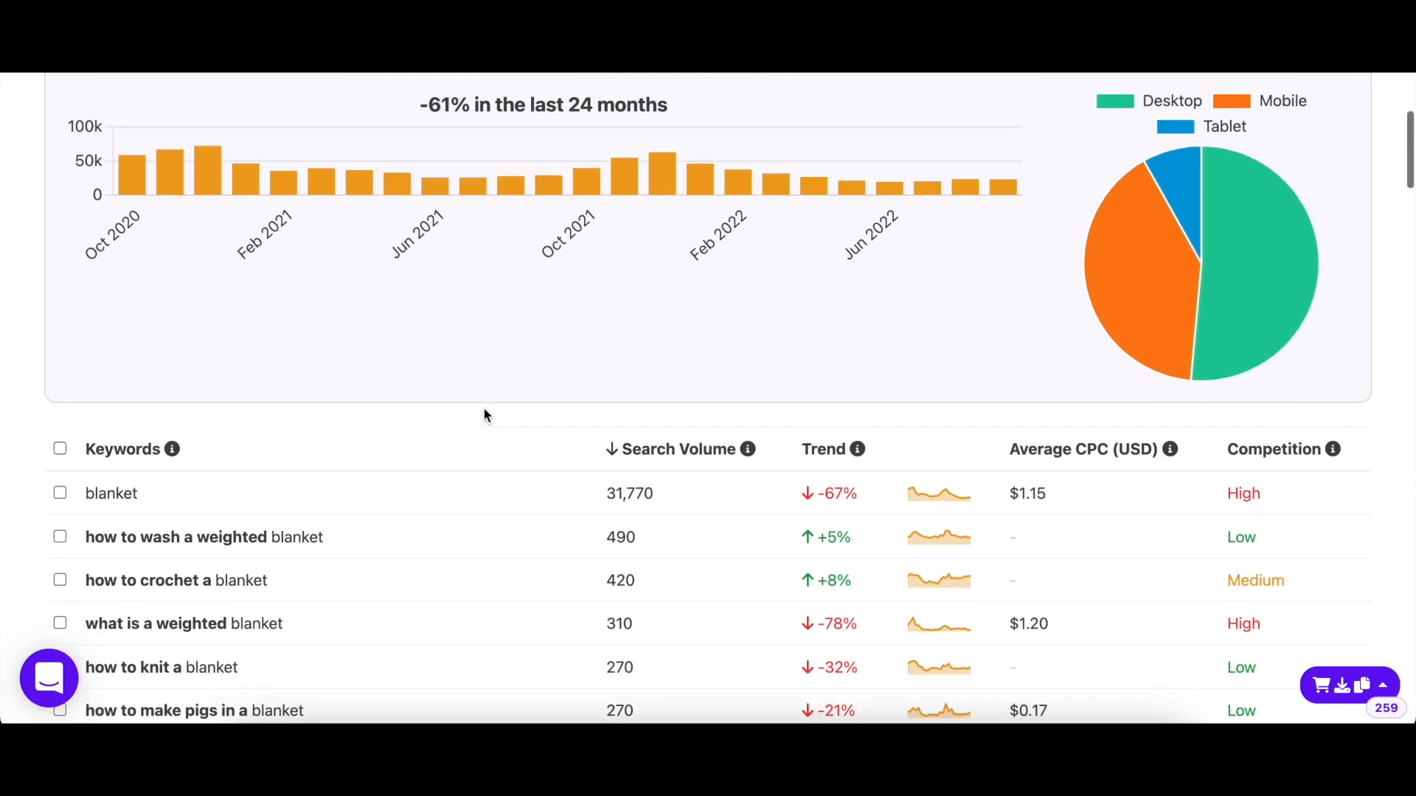
{"action": "scroll", "scroll_direction": "down", "scroll_amount": 3}
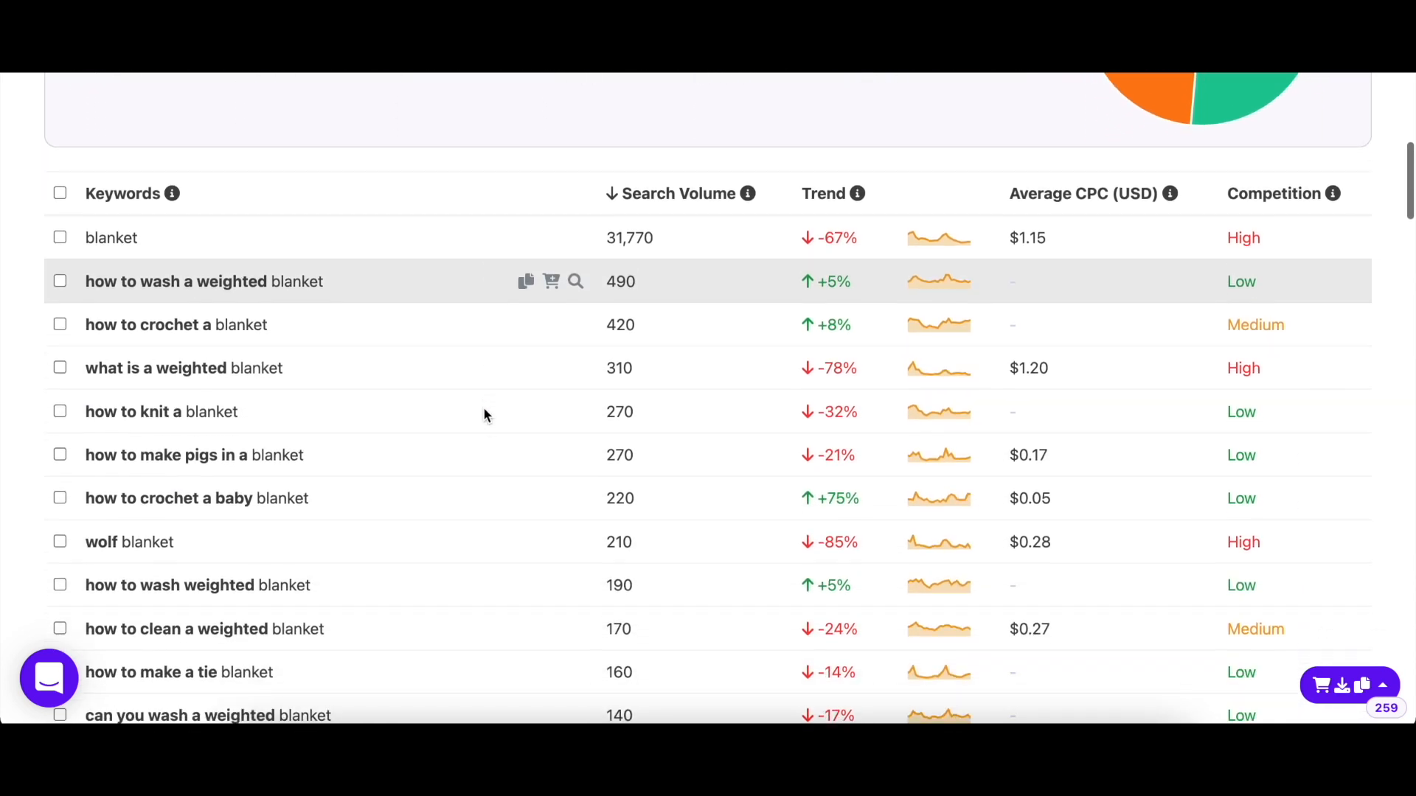
{"action": "scroll", "scroll_direction": "down", "scroll_amount": 3}
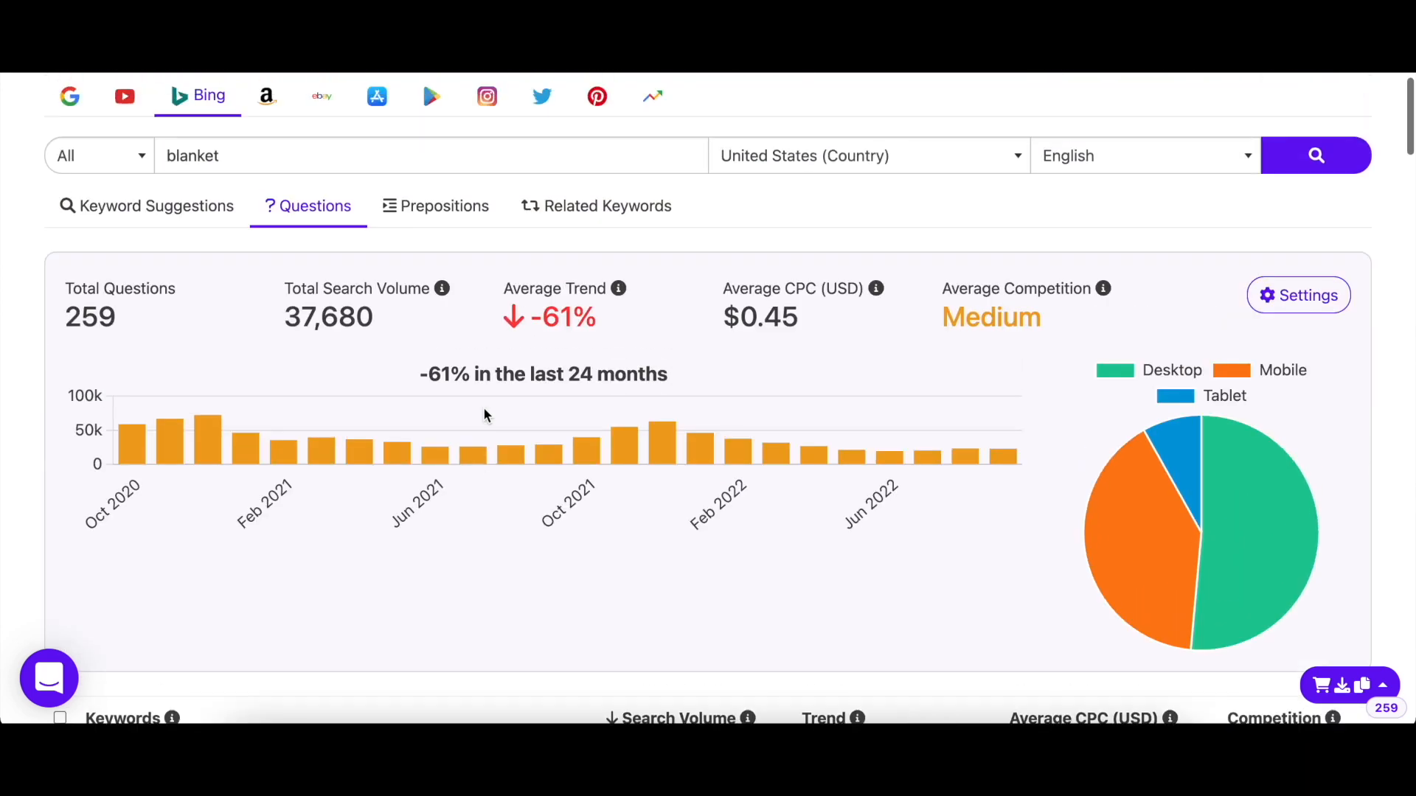
{"action": "left_click", "coordinate": [435, 206]}
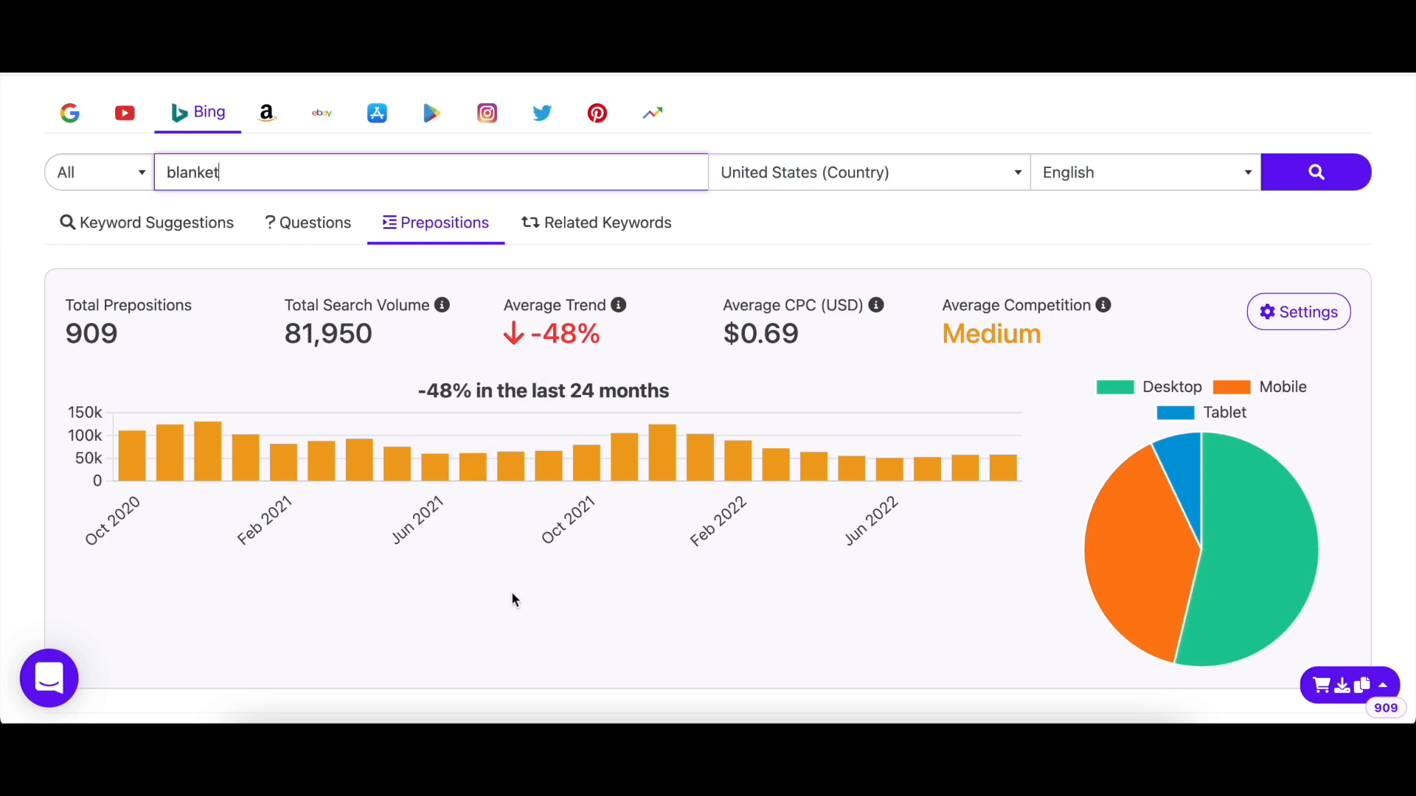
{"action": "scroll", "scroll_direction": "down", "scroll_amount": 3}
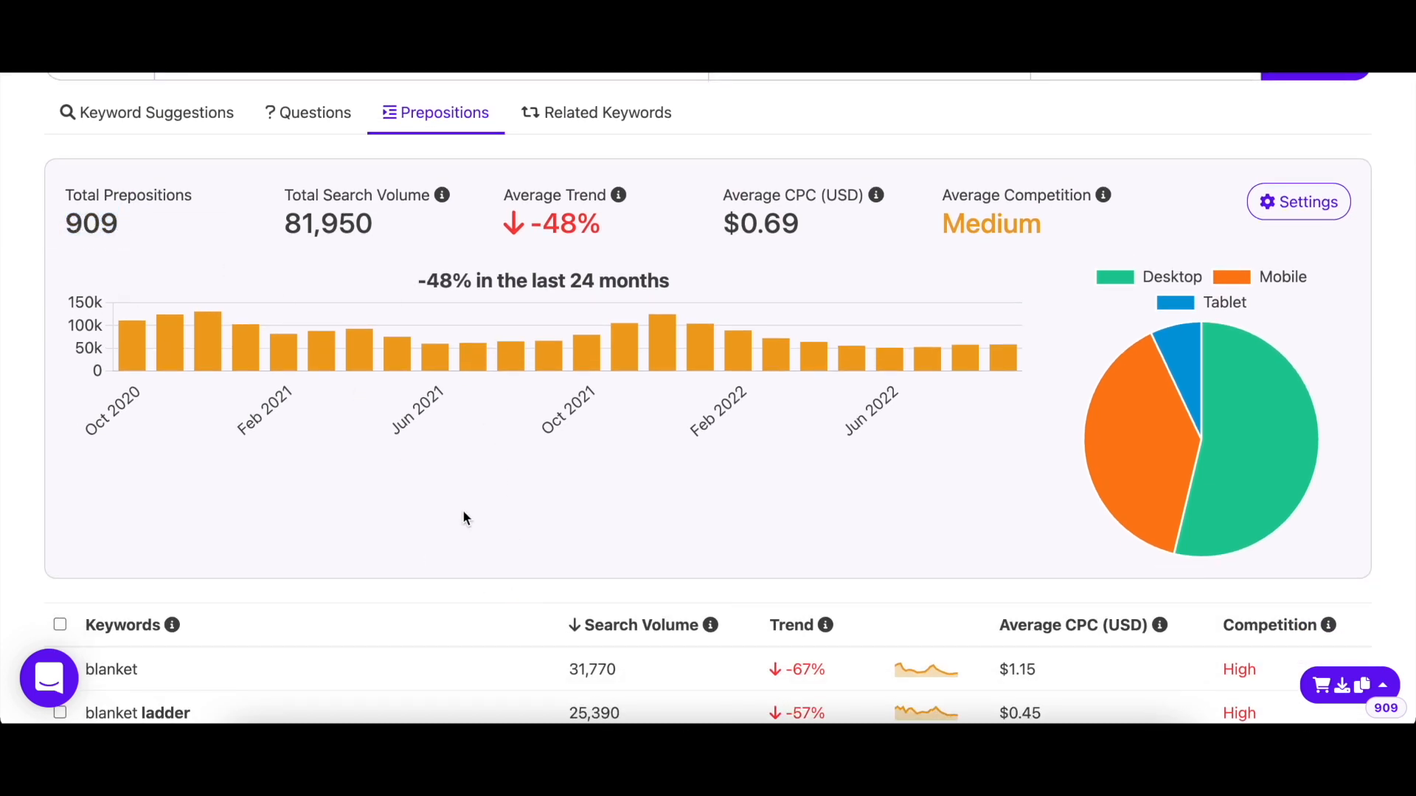
{"action": "scroll", "scroll_direction": "down", "scroll_amount": 3}
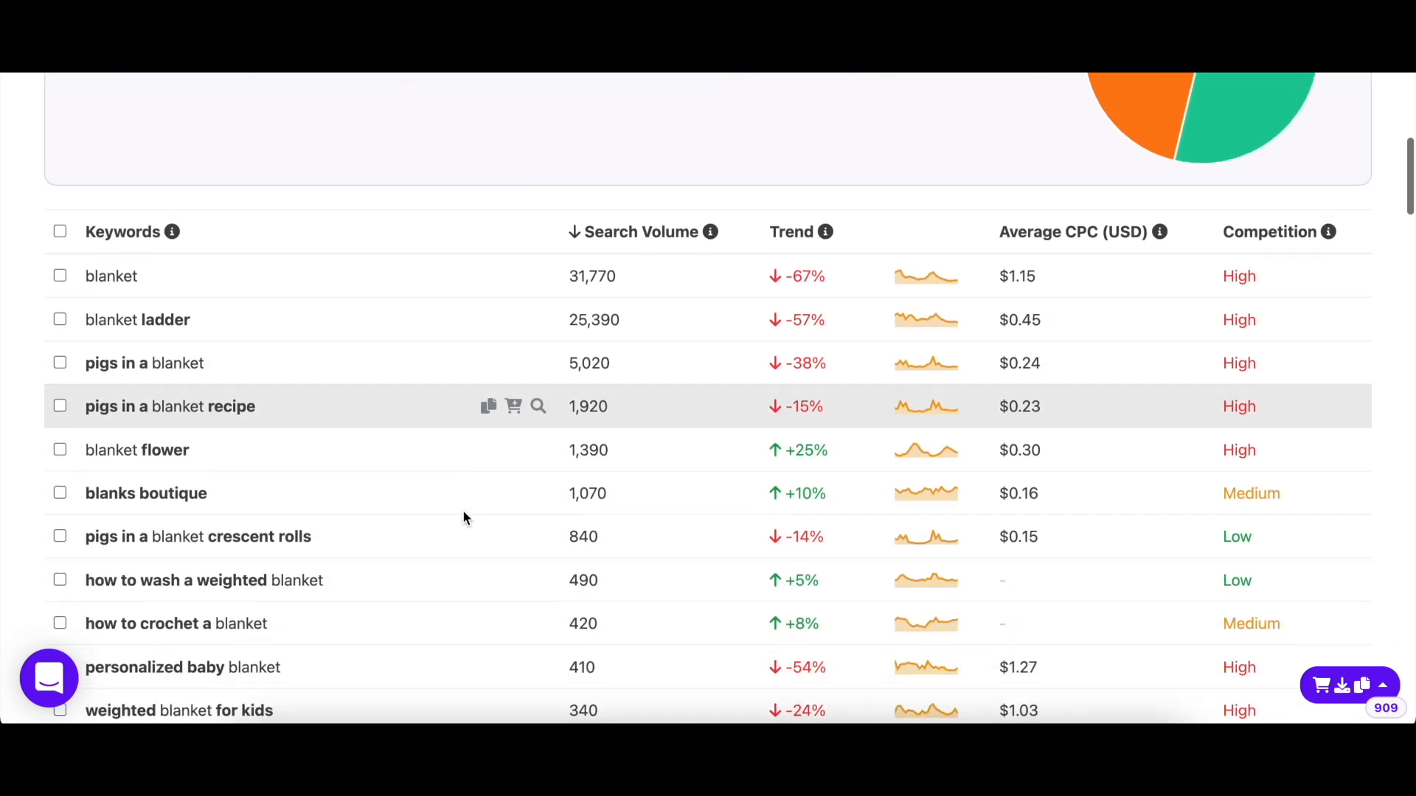
{"action": "scroll", "scroll_direction": "down", "scroll_amount": 3}
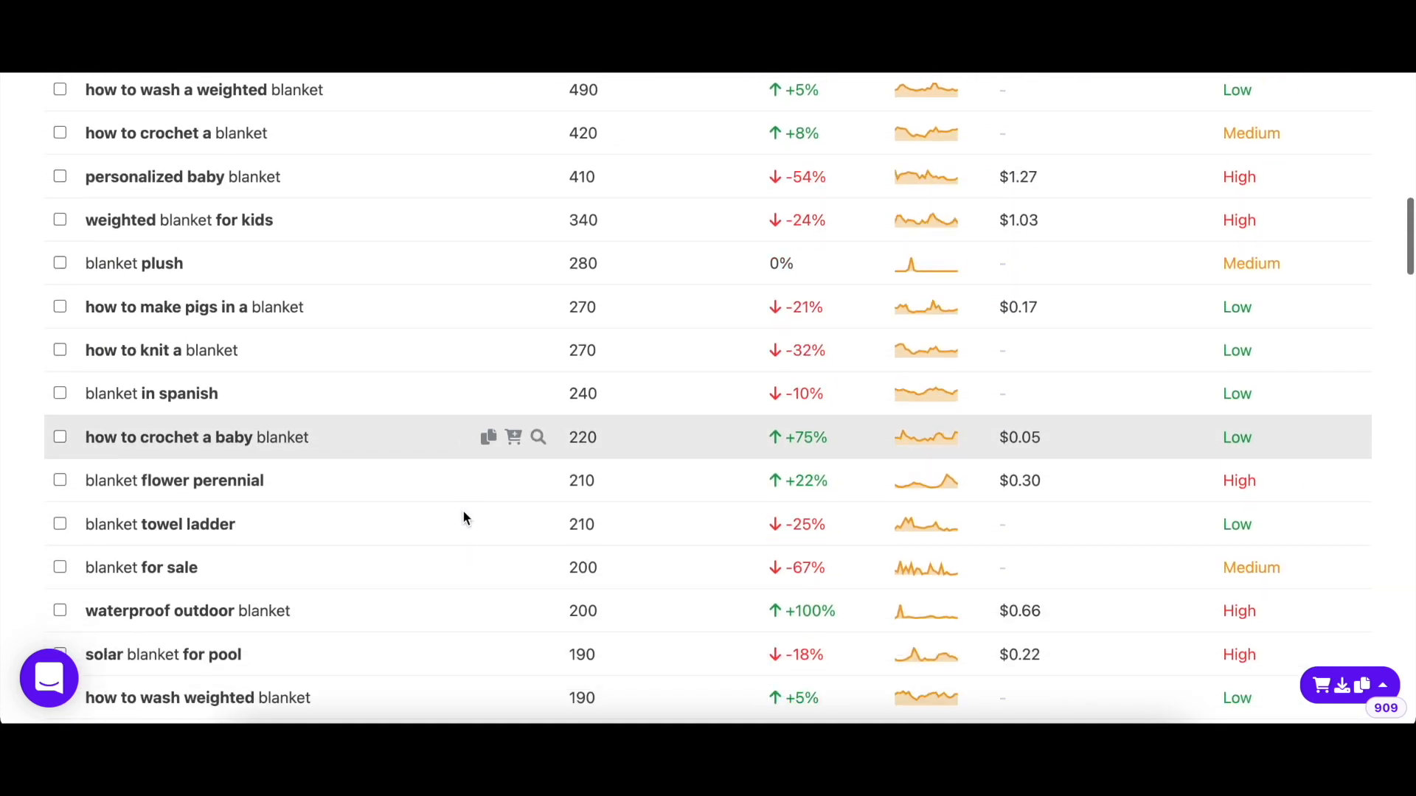
{"action": "scroll", "scroll_direction": "down", "scroll_amount": 3}
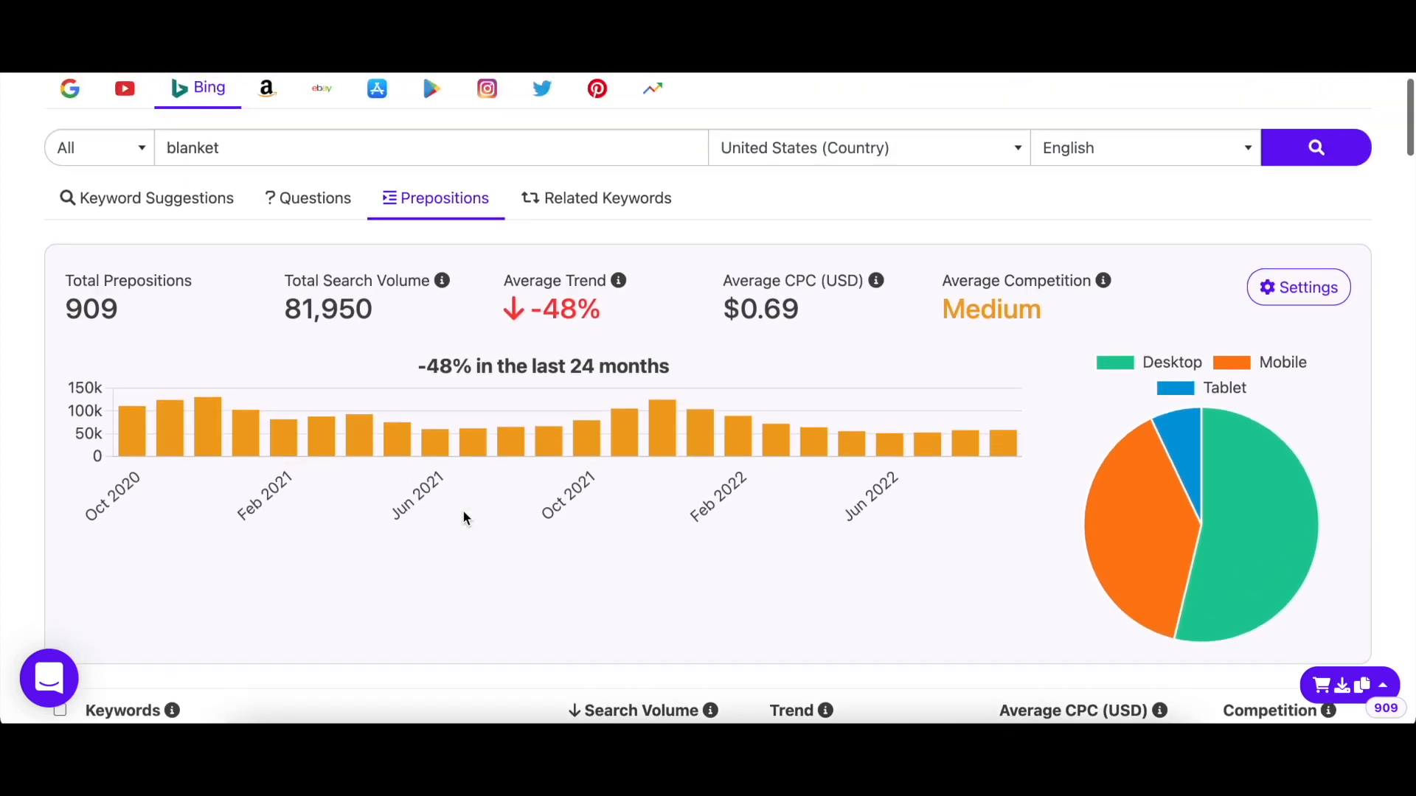
Review the 1,220 related blanket keywords totalling 180,600 searches, led by 'bedding'
{"action": "left_click", "coordinate": [606, 198]}
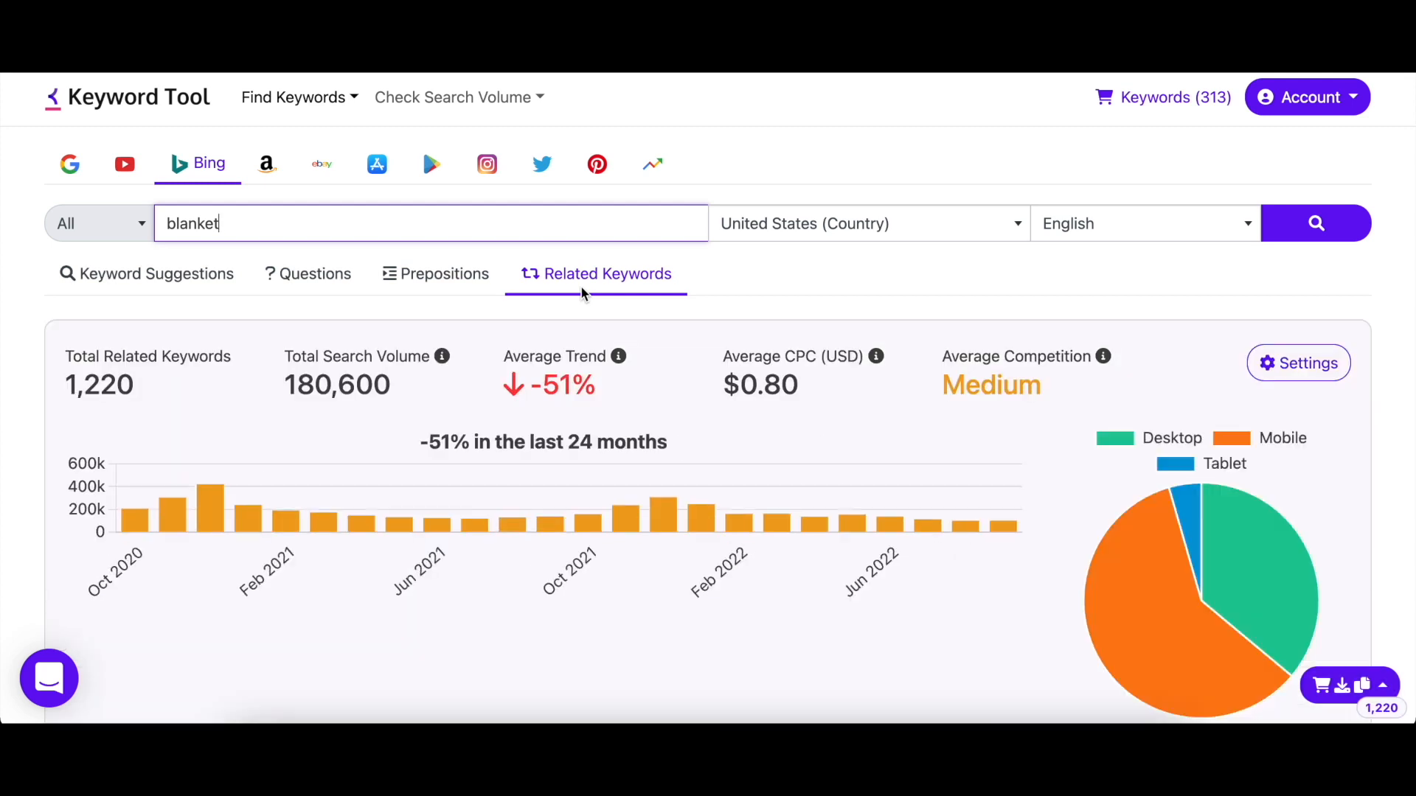
{"action": "double_click", "coordinate": [97, 385]}
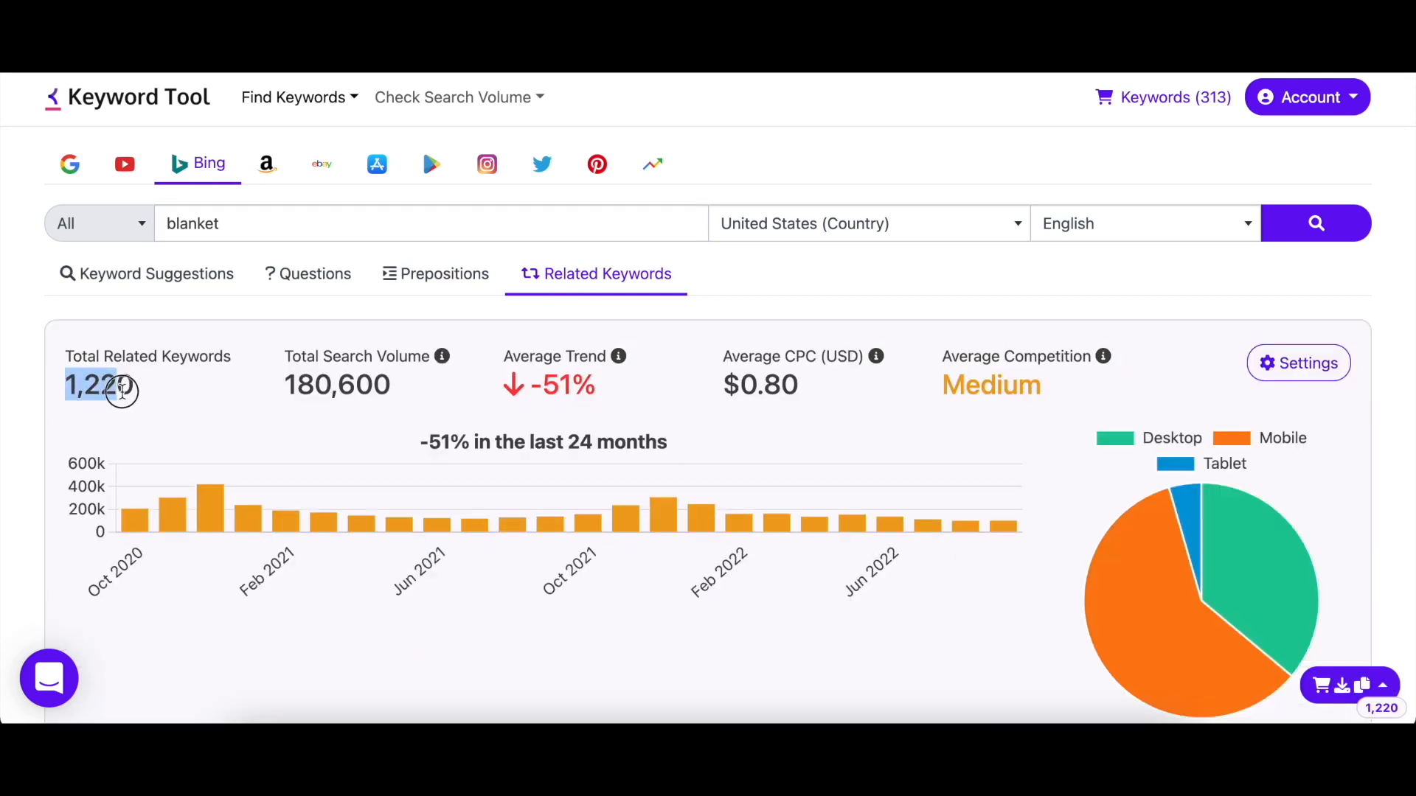
{"action": "scroll", "scroll_direction": "down", "scroll_amount": 3}
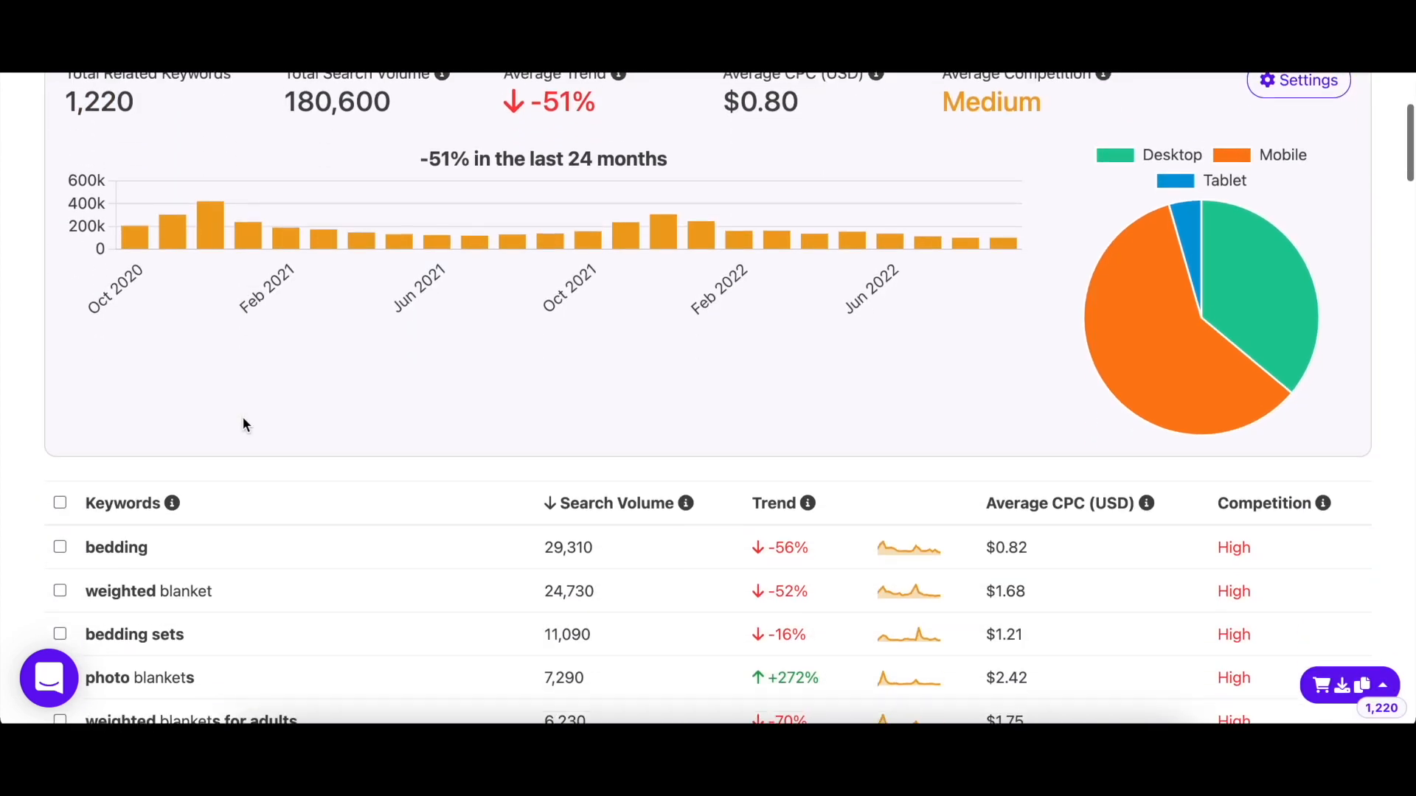
{"action": "scroll", "scroll_direction": "down", "scroll_amount": 3}
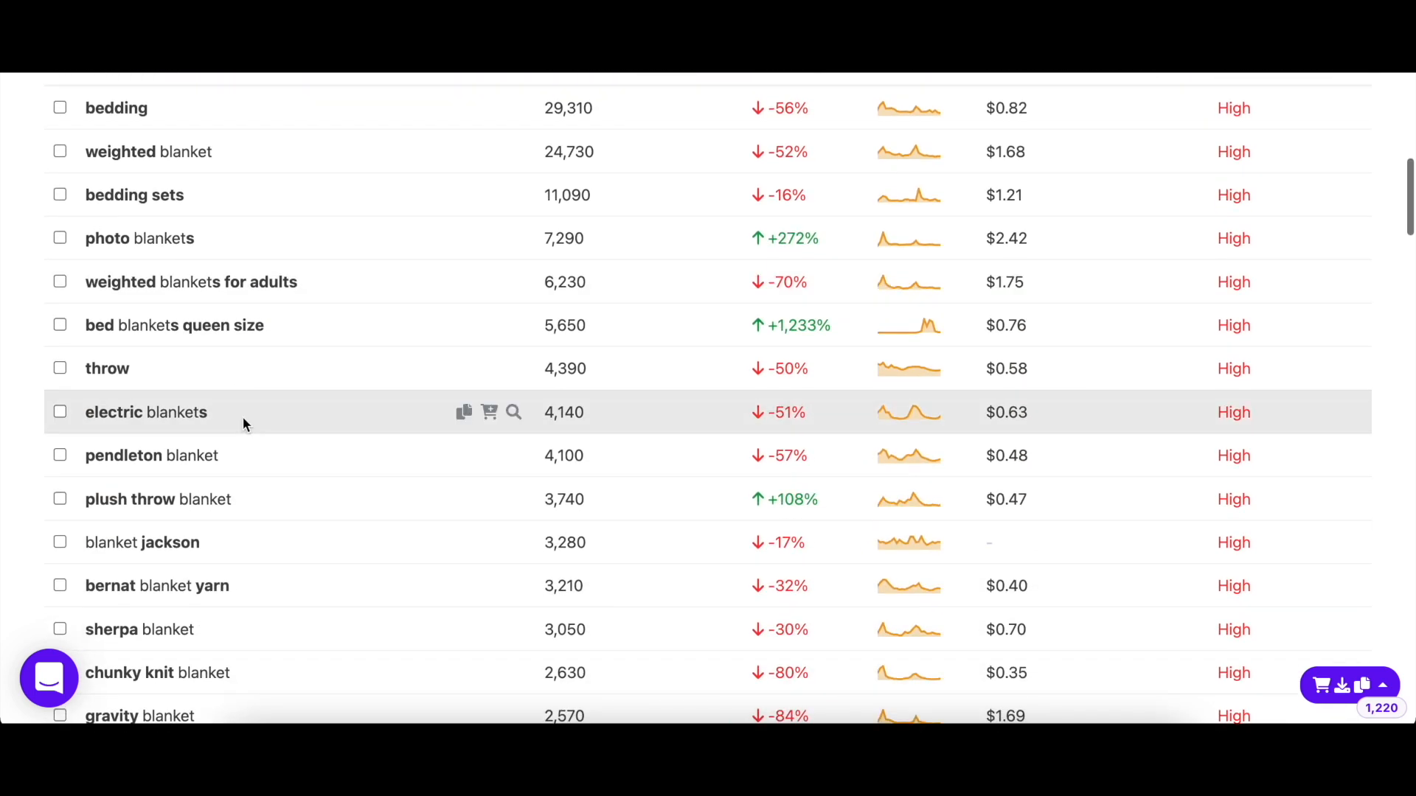
{"action": "scroll", "scroll_direction": "down", "scroll_amount": 3}
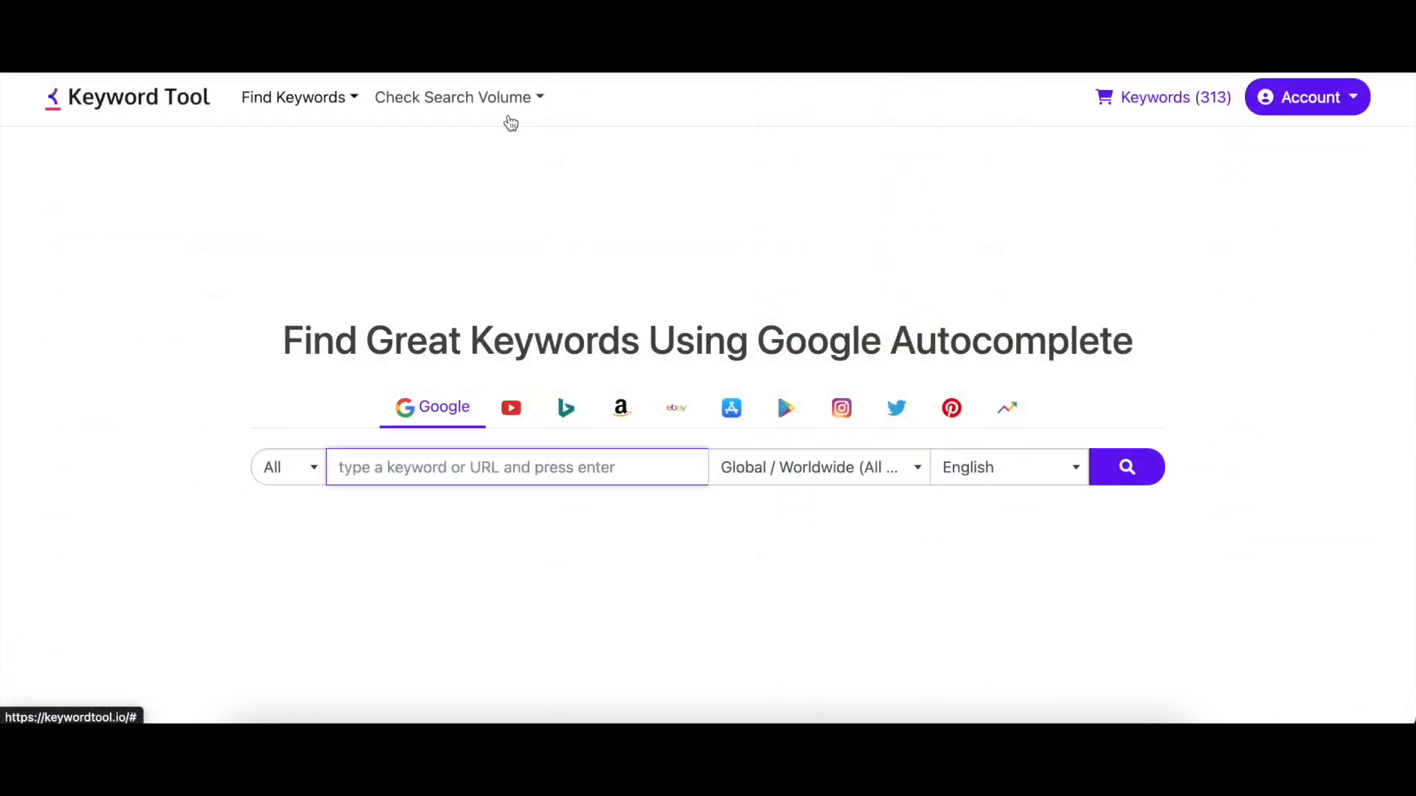
Load the Bing search volume checker with the 12 clothing keywords from snow jacket to jean jackets for women
{"action": "left_click", "coordinate": [454, 97]}
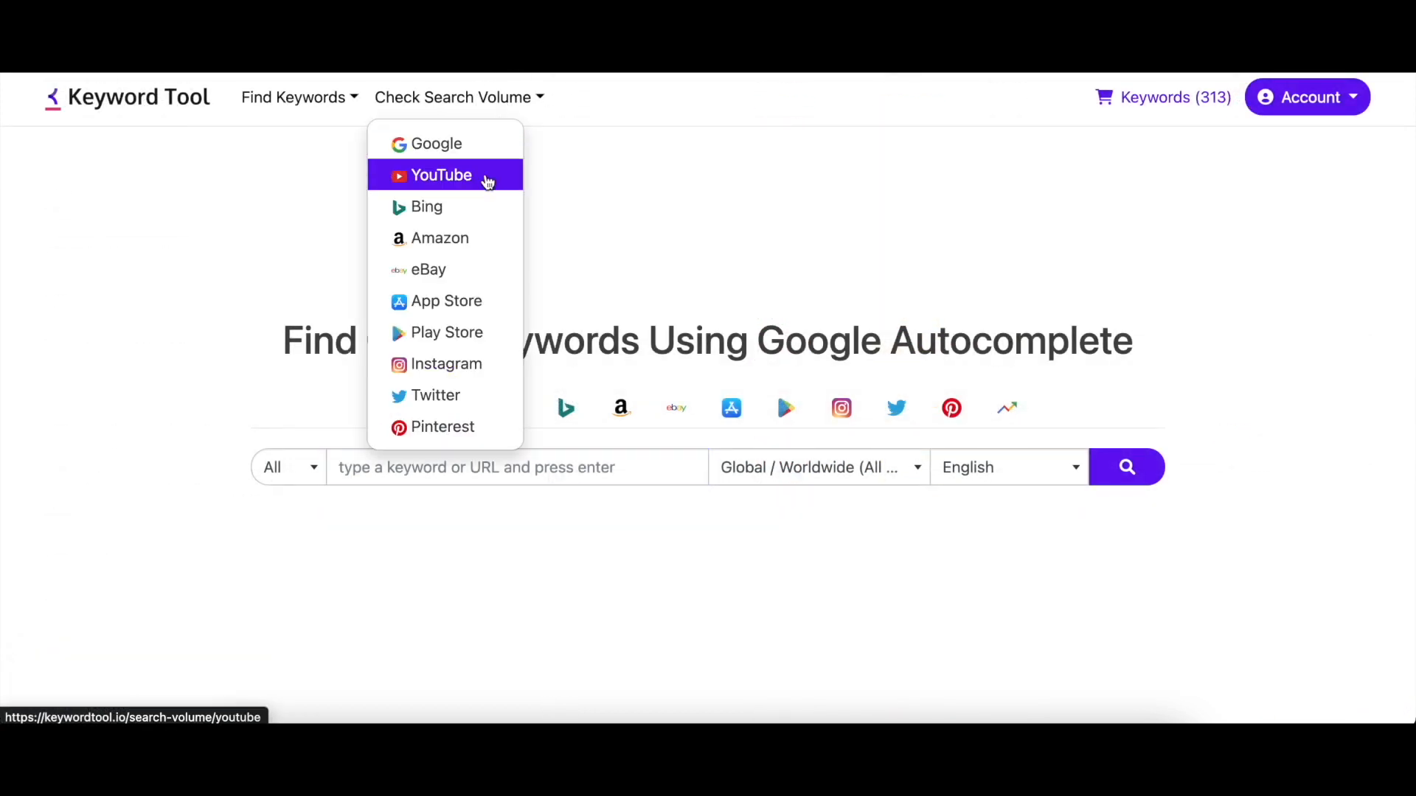
{"action": "left_click", "coordinate": [426, 207]}
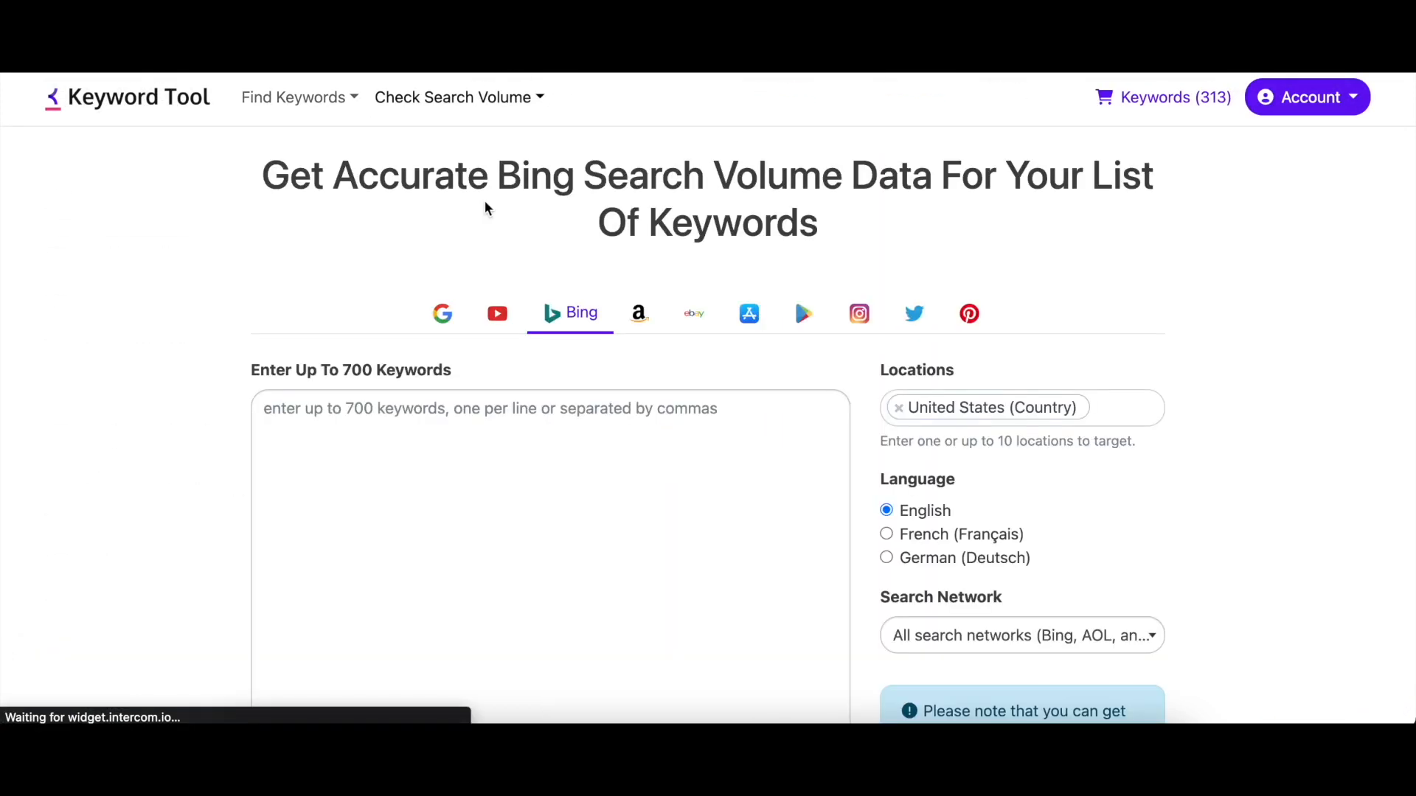
{"action": "double_click", "coordinate": [295, 175]}
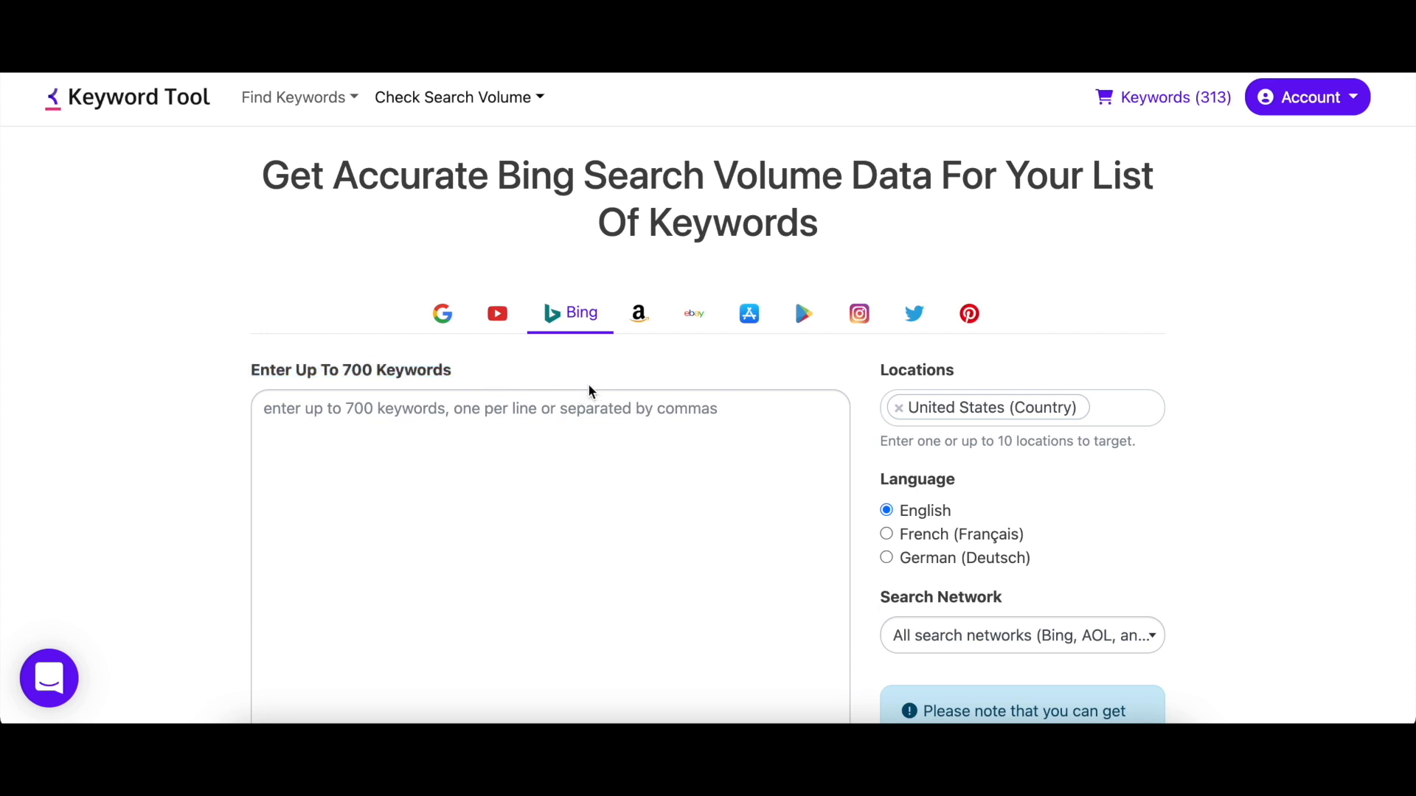
{"action": "scroll", "scroll_direction": "down", "scroll_amount": 3}
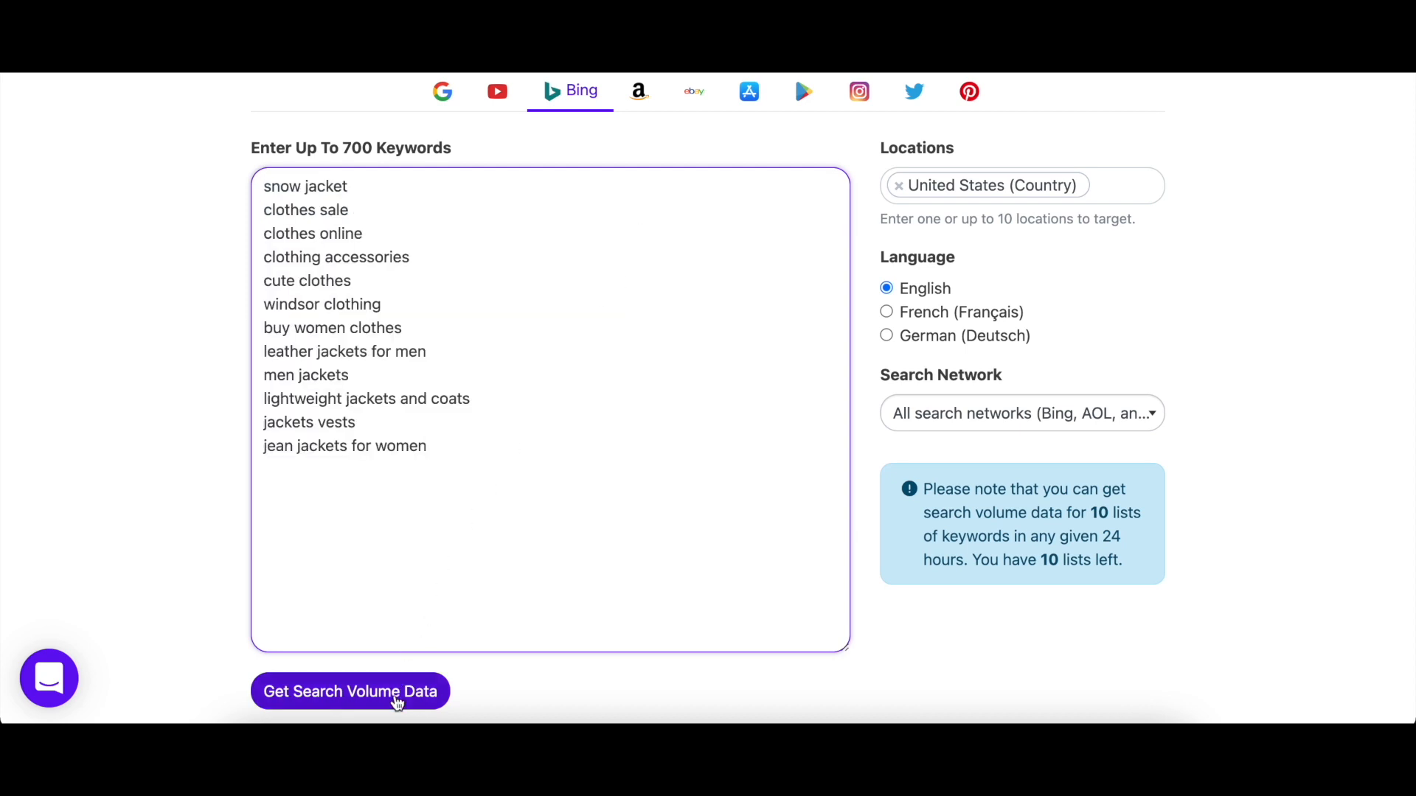
Fetch Bing volume data for the 12 keywords: 39,550 total searches, +51% trend, High competition
{"action": "left_click", "coordinate": [350, 691]}
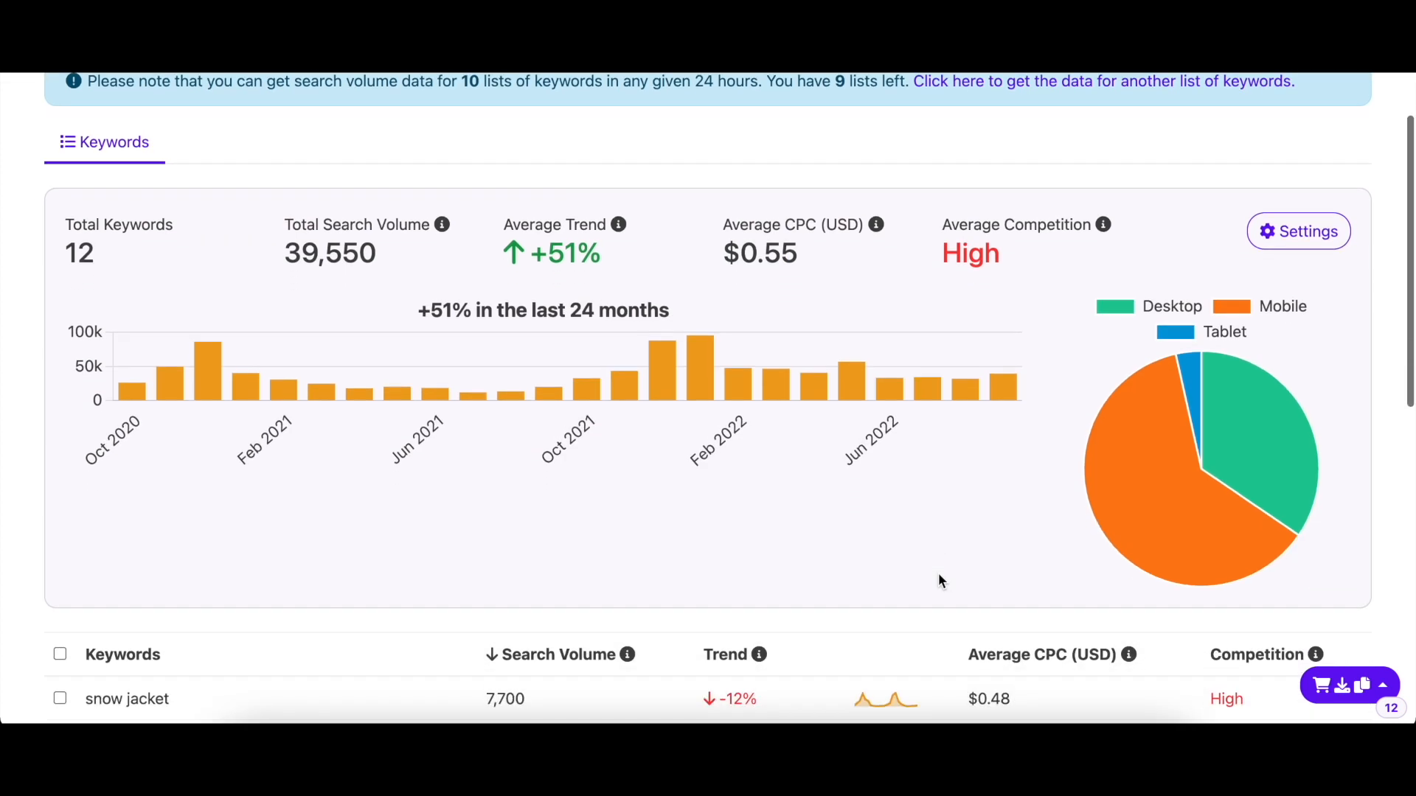
{"action": "scroll", "scroll_direction": "down", "scroll_amount": 3}
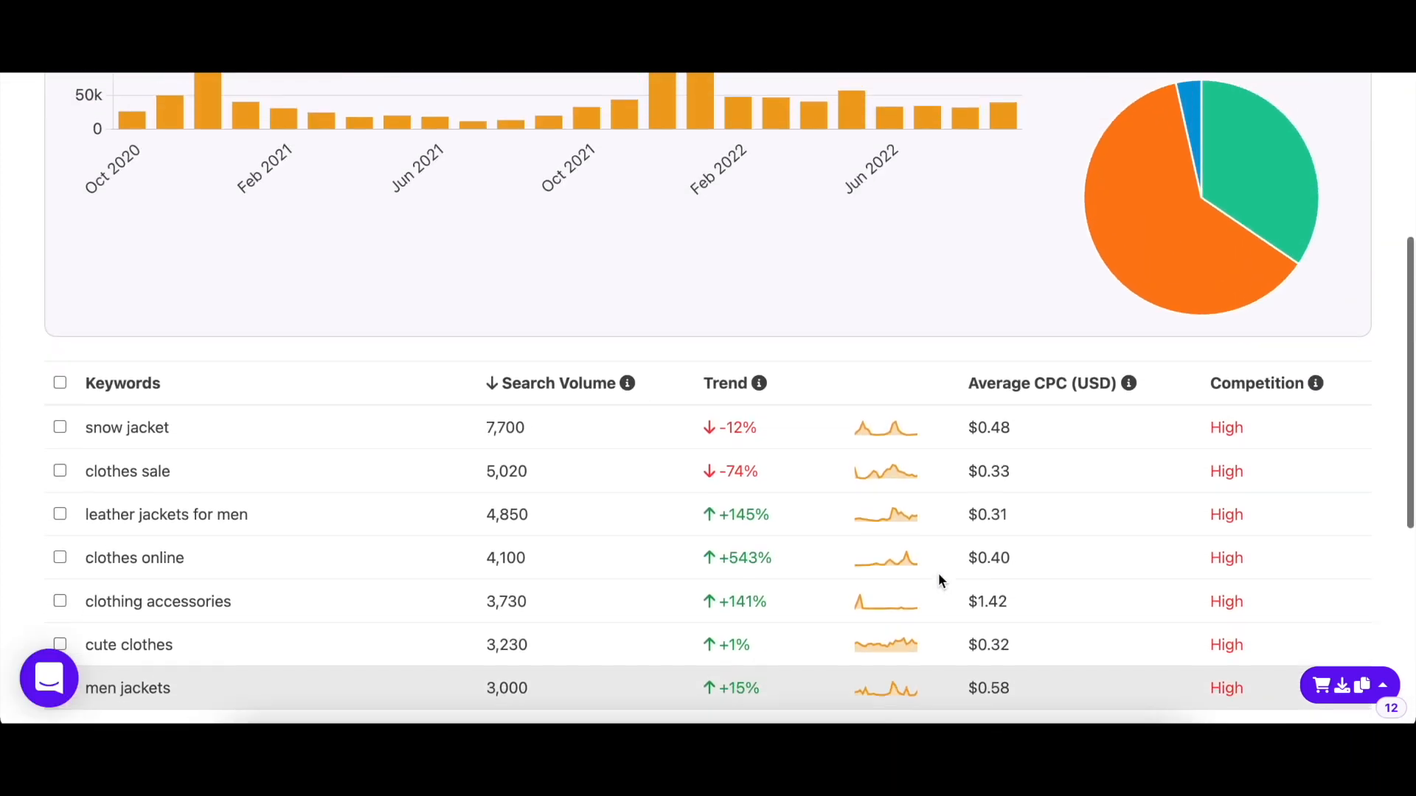
{"action": "scroll", "scroll_direction": "up", "scroll_amount": 3}
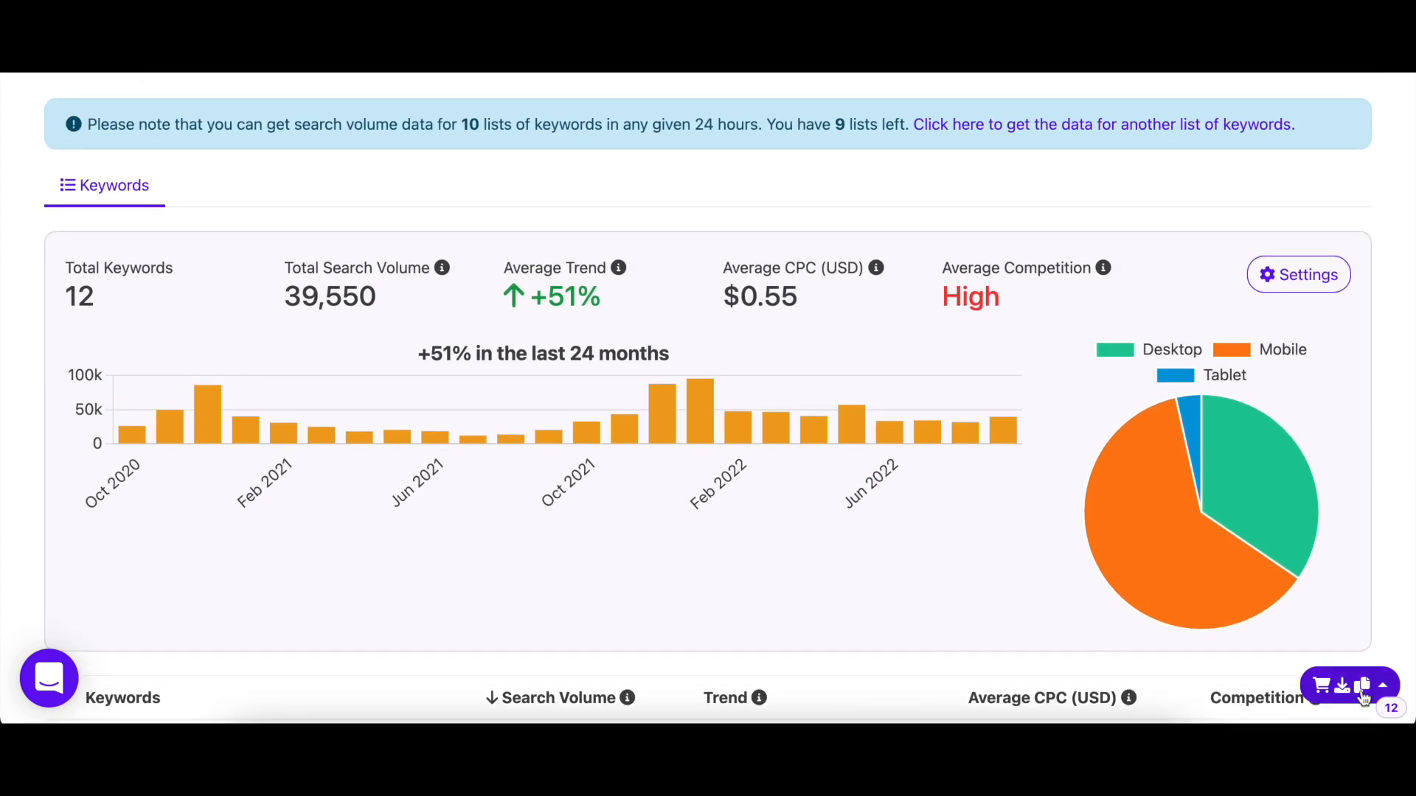
{"action": "left_click", "coordinate": [1364, 686]}
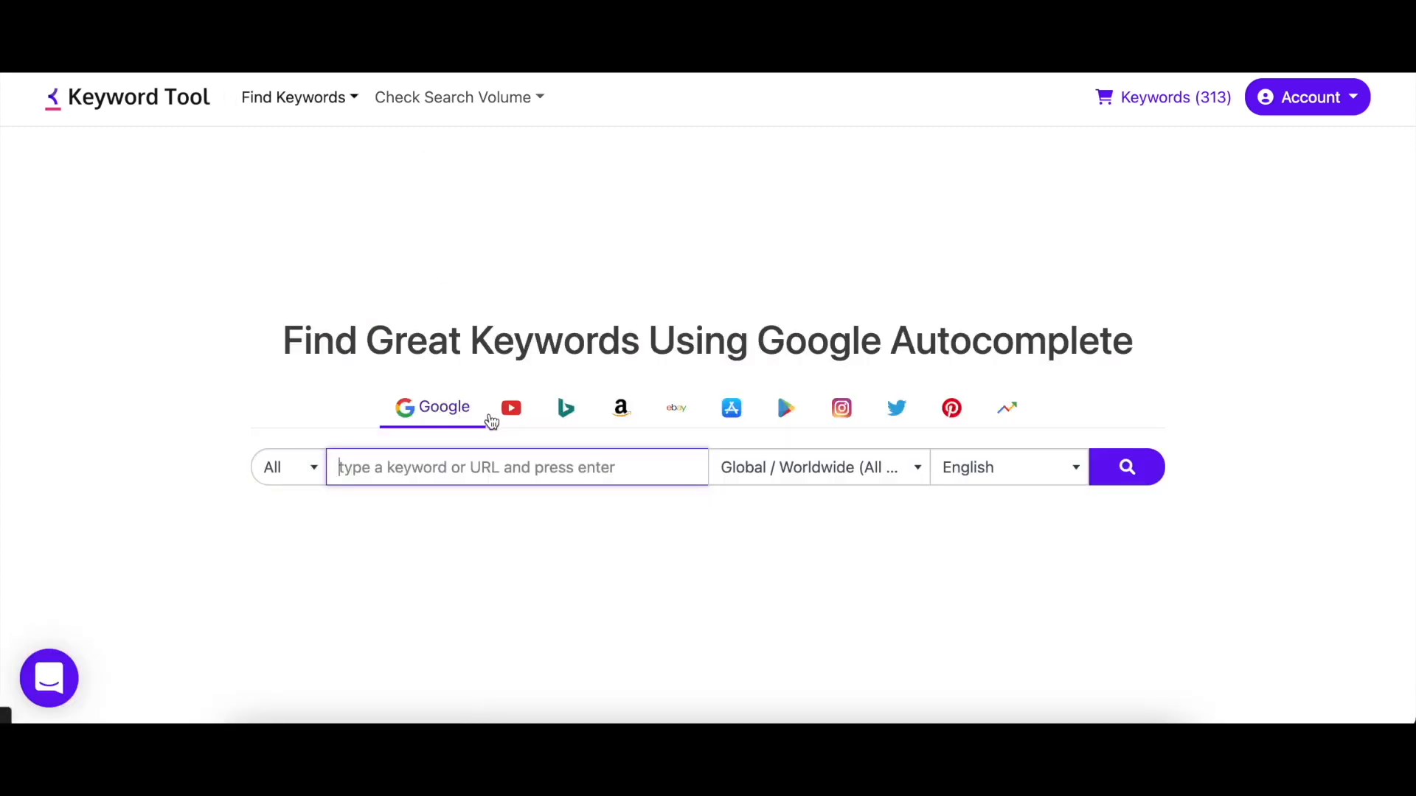
{"action": "mouse_move", "coordinate": [566, 408]}
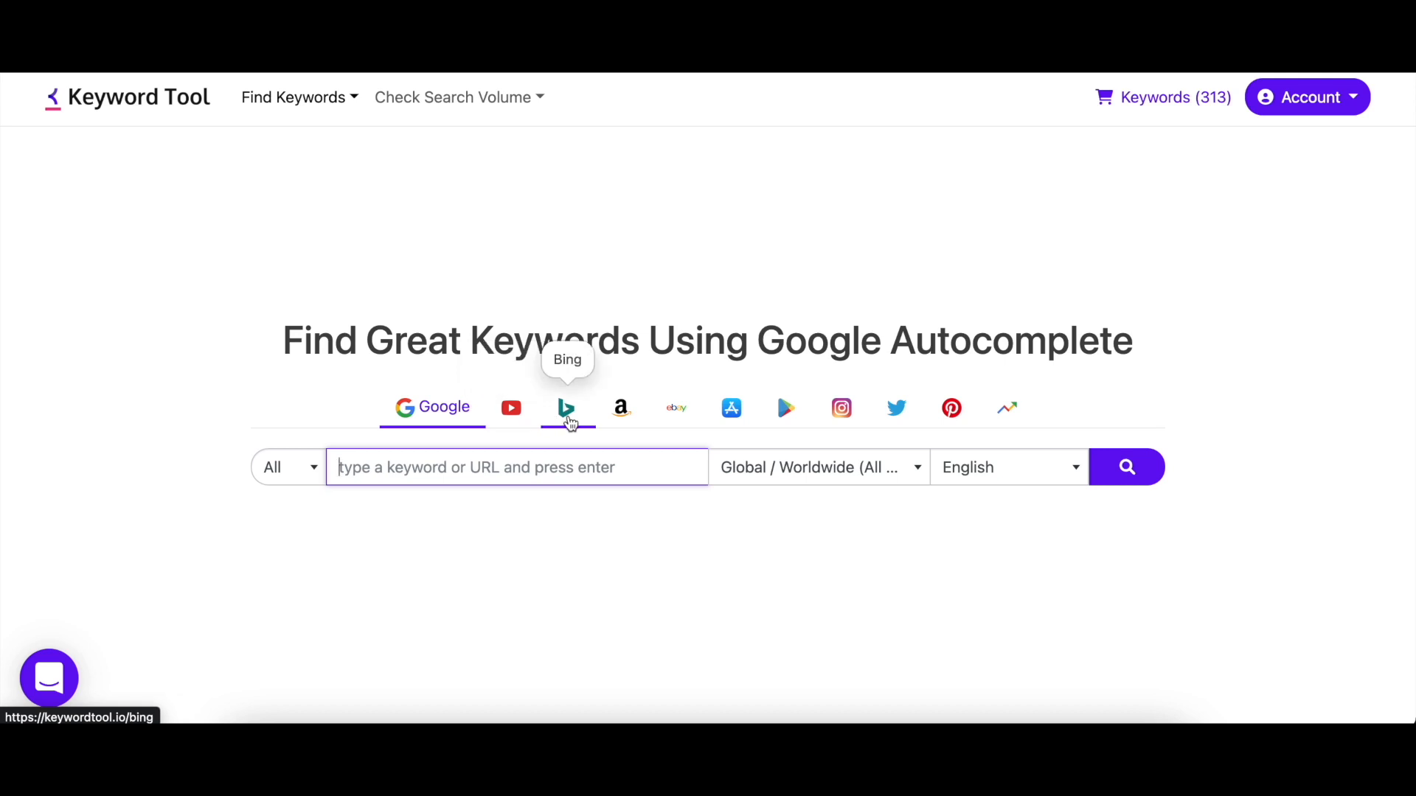
{"action": "mouse_move", "coordinate": [677, 407]}
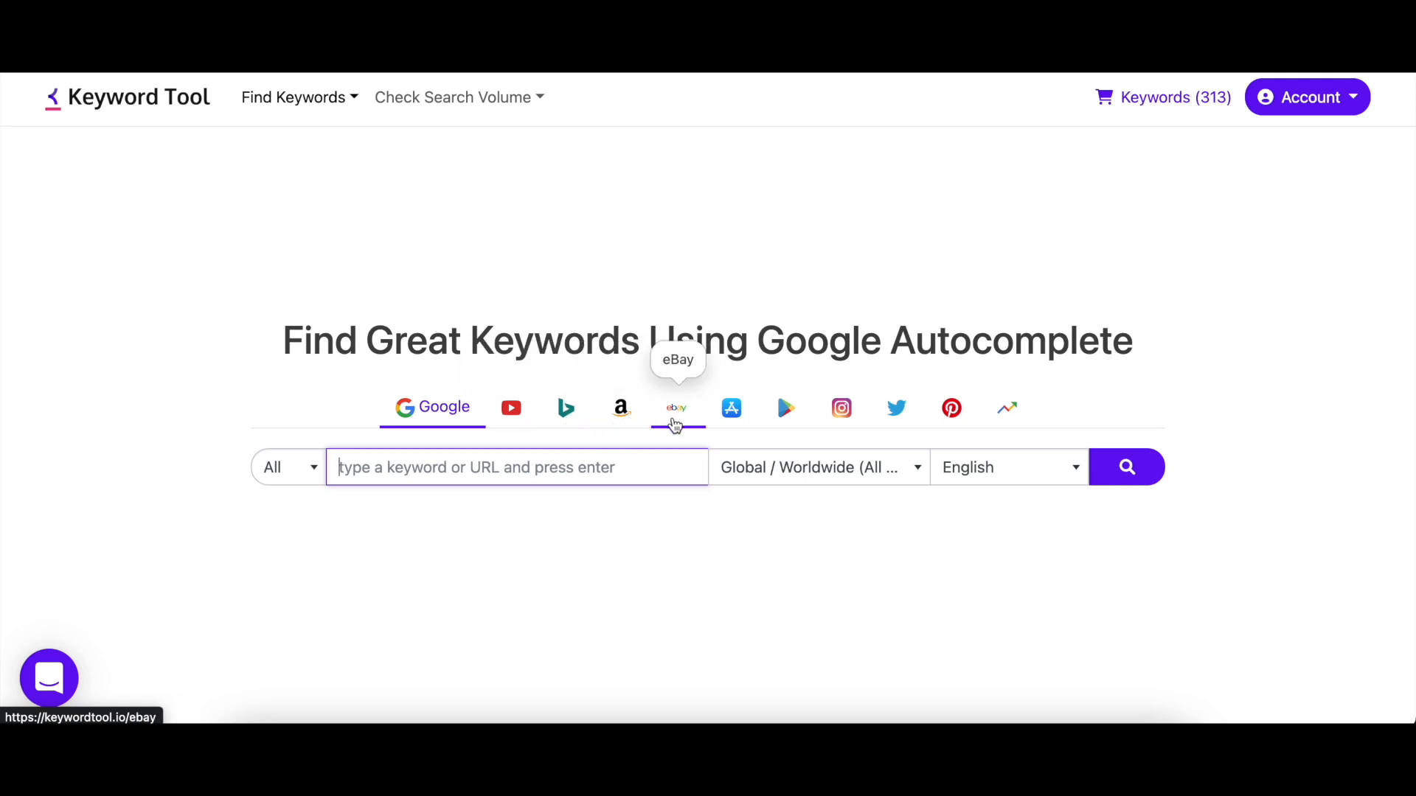
{"action": "mouse_move", "coordinate": [785, 407]}
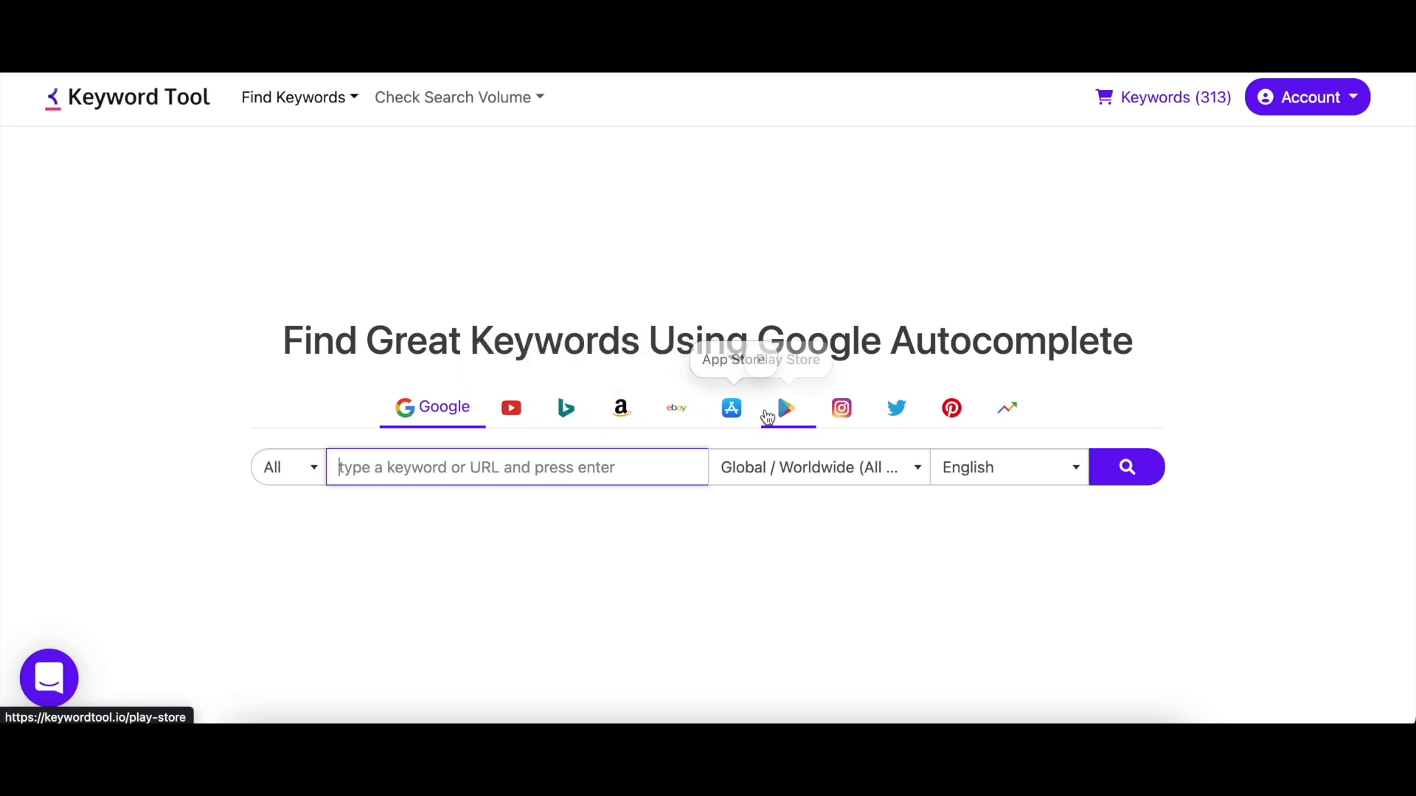
{"action": "mouse_move", "coordinate": [841, 408]}
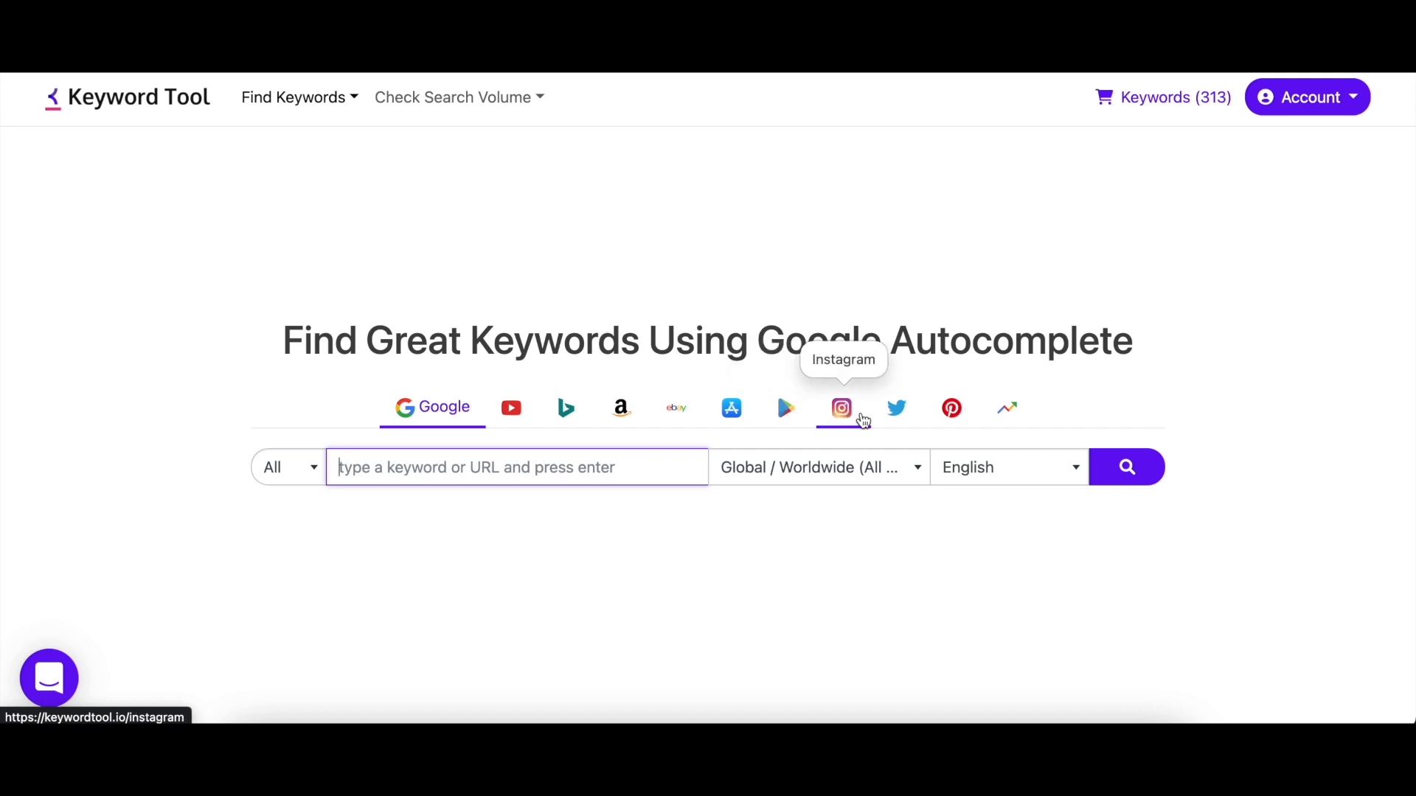
{"action": "mouse_move", "coordinate": [951, 408]}
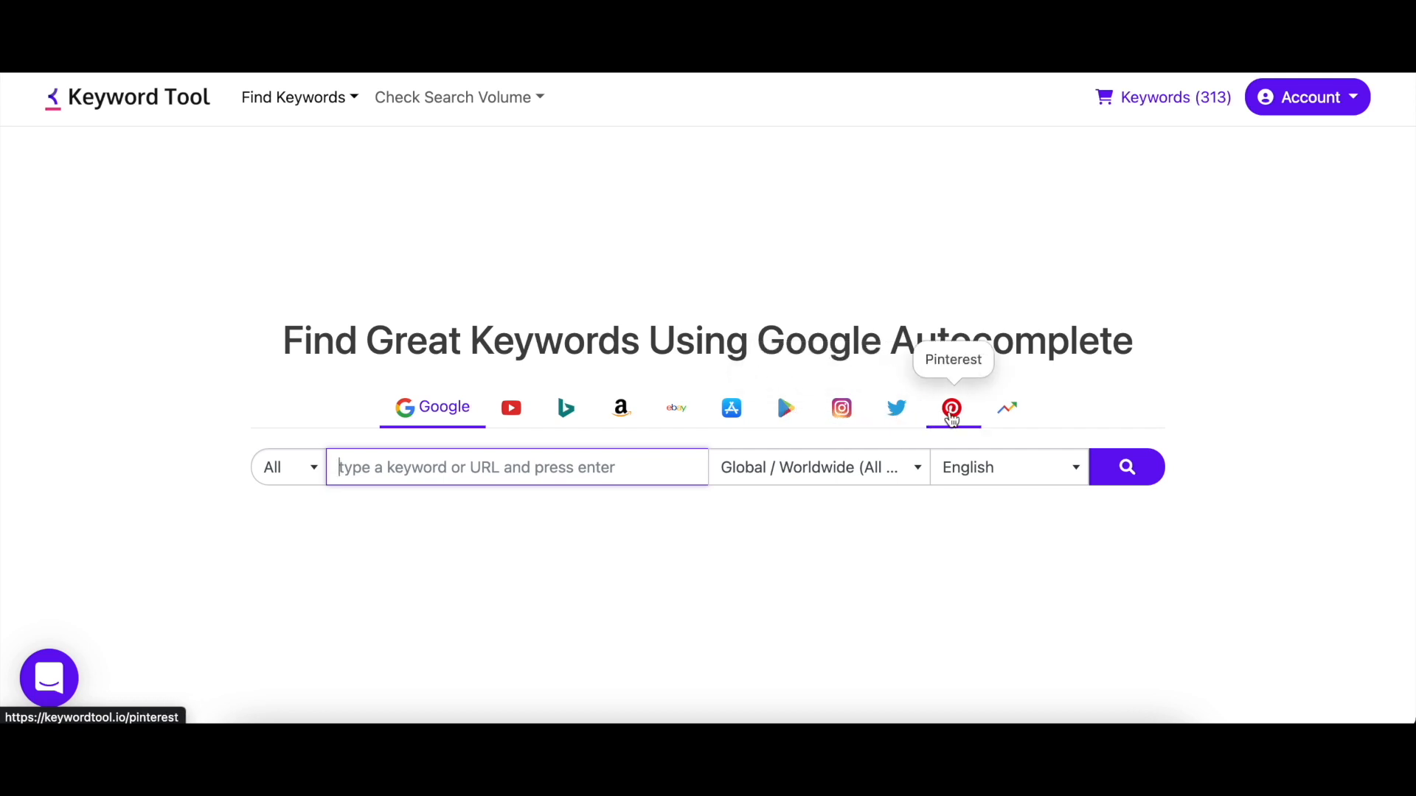
{"action": "mouse_move", "coordinate": [1281, 136]}
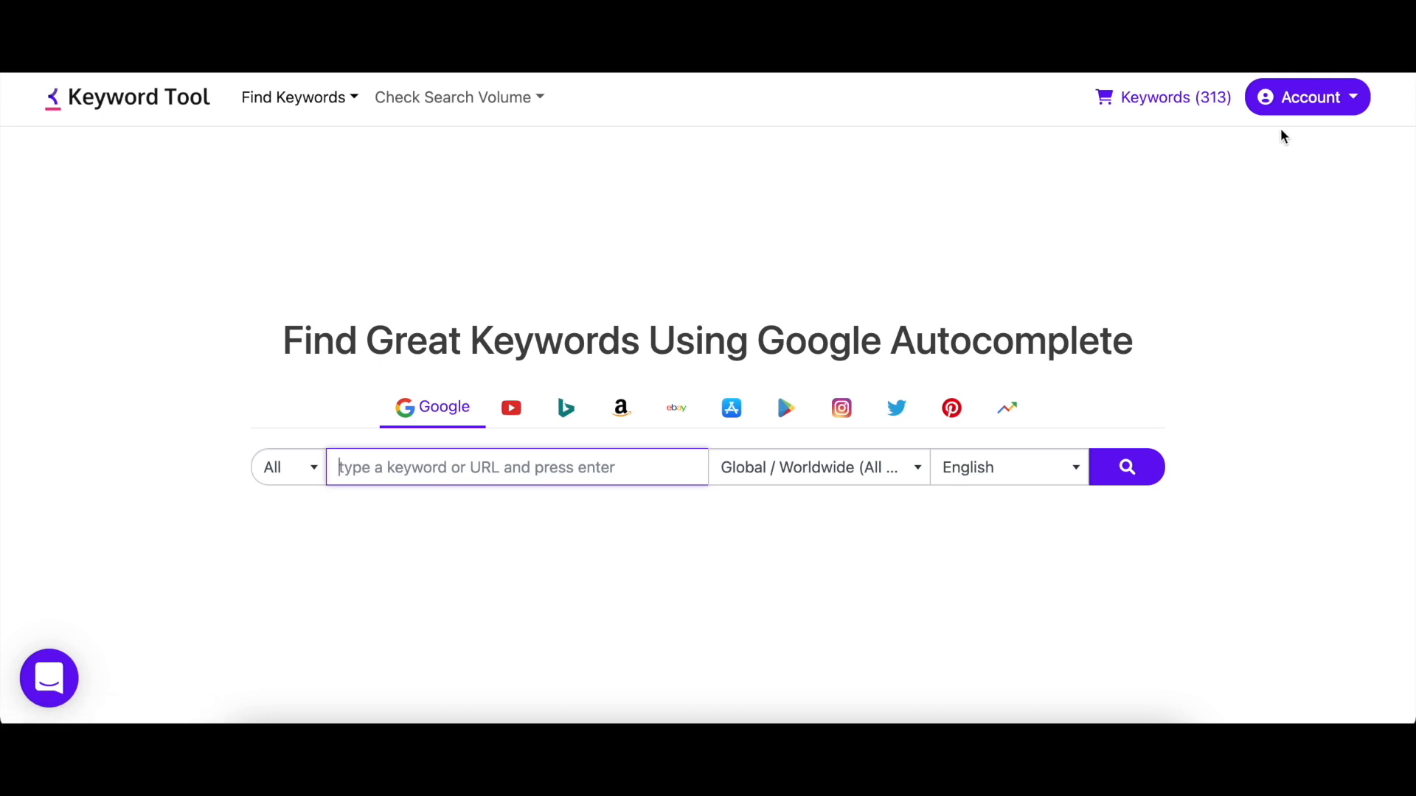